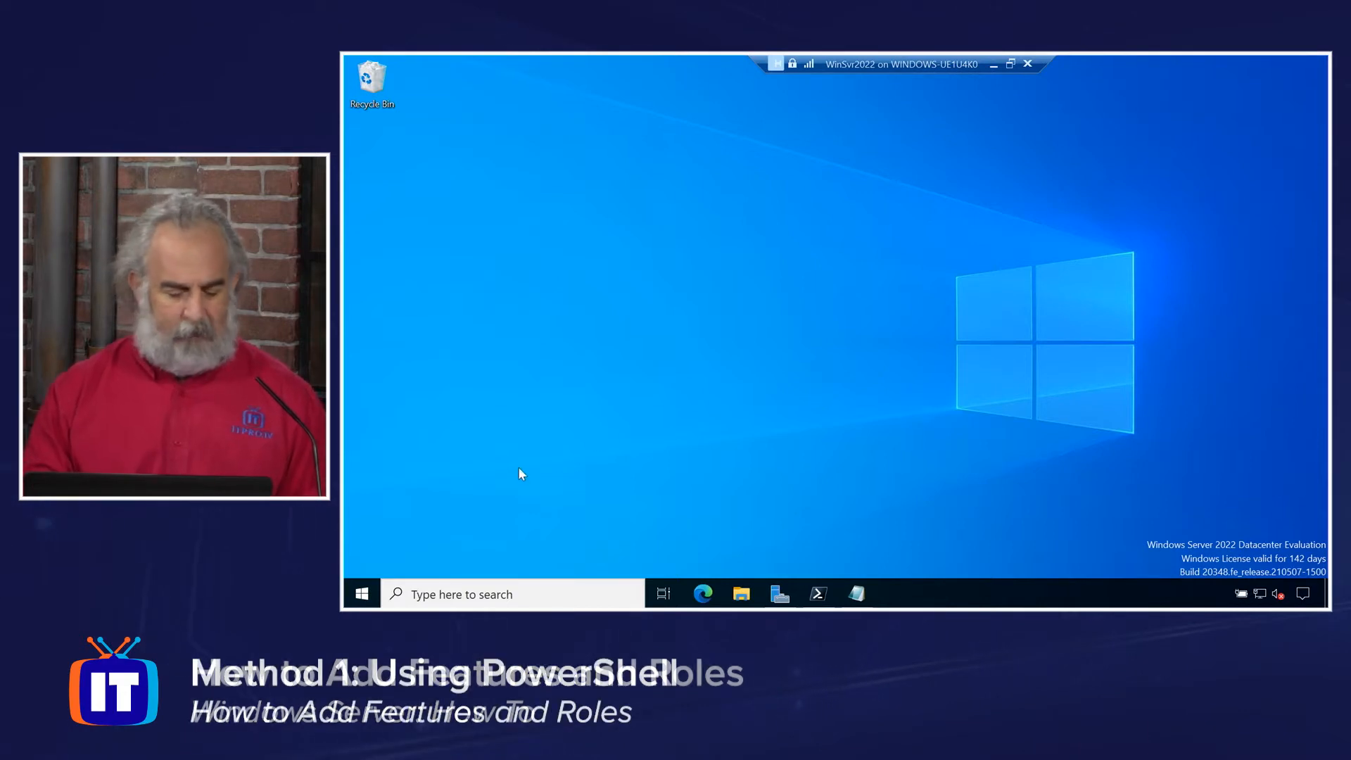
Open the Start menu and return to the full app list showing PowerShell 7 (x64).
{"action": "left_click", "coordinate": [361, 593]}
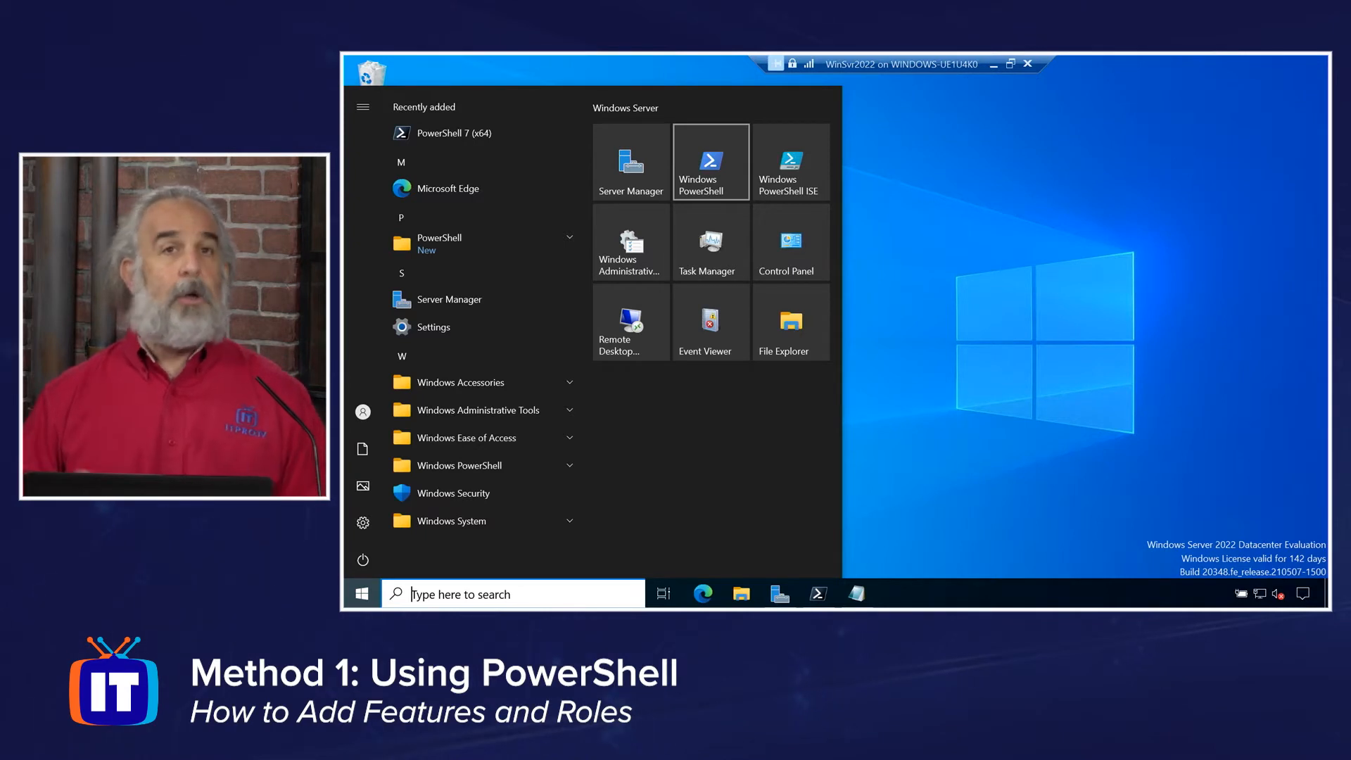
{"action": "mouse_move", "coordinate": [383, 143]}
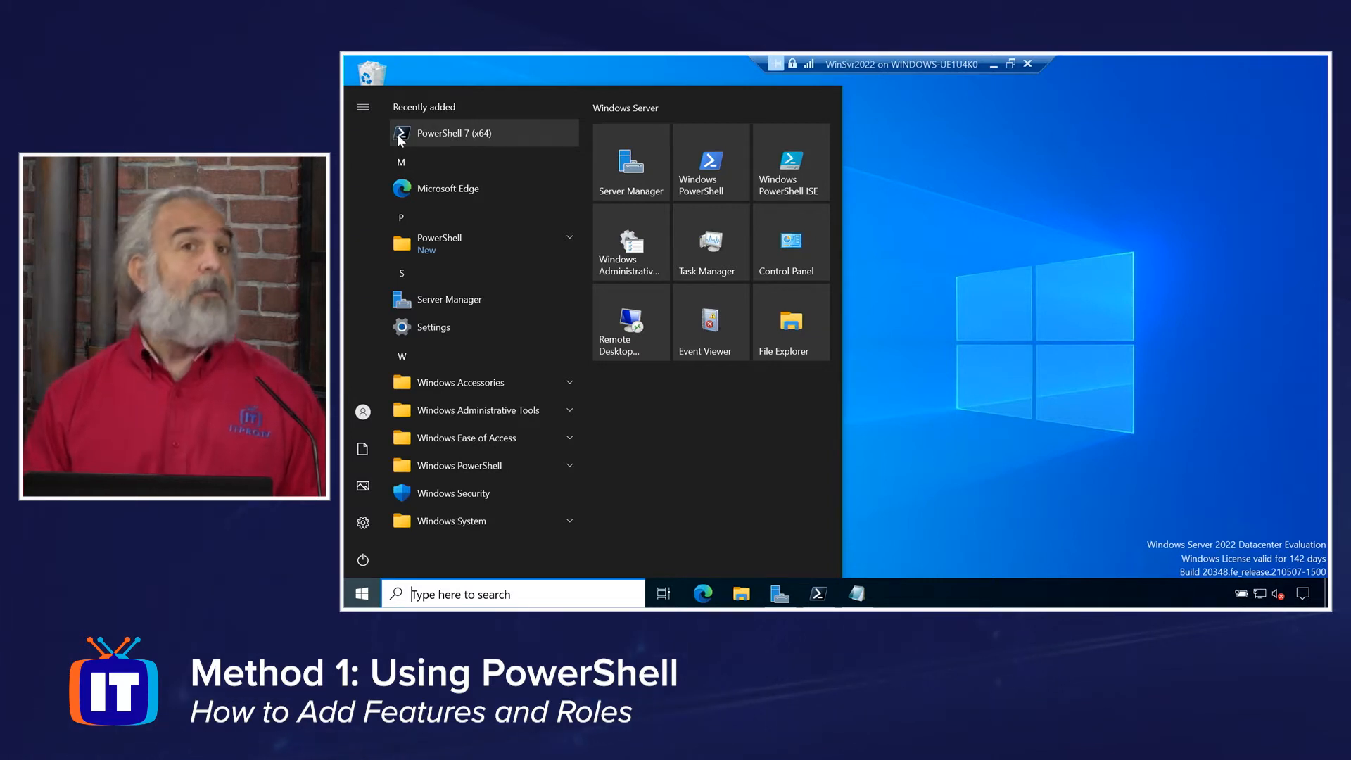
{"action": "mouse_move", "coordinate": [381, 138]}
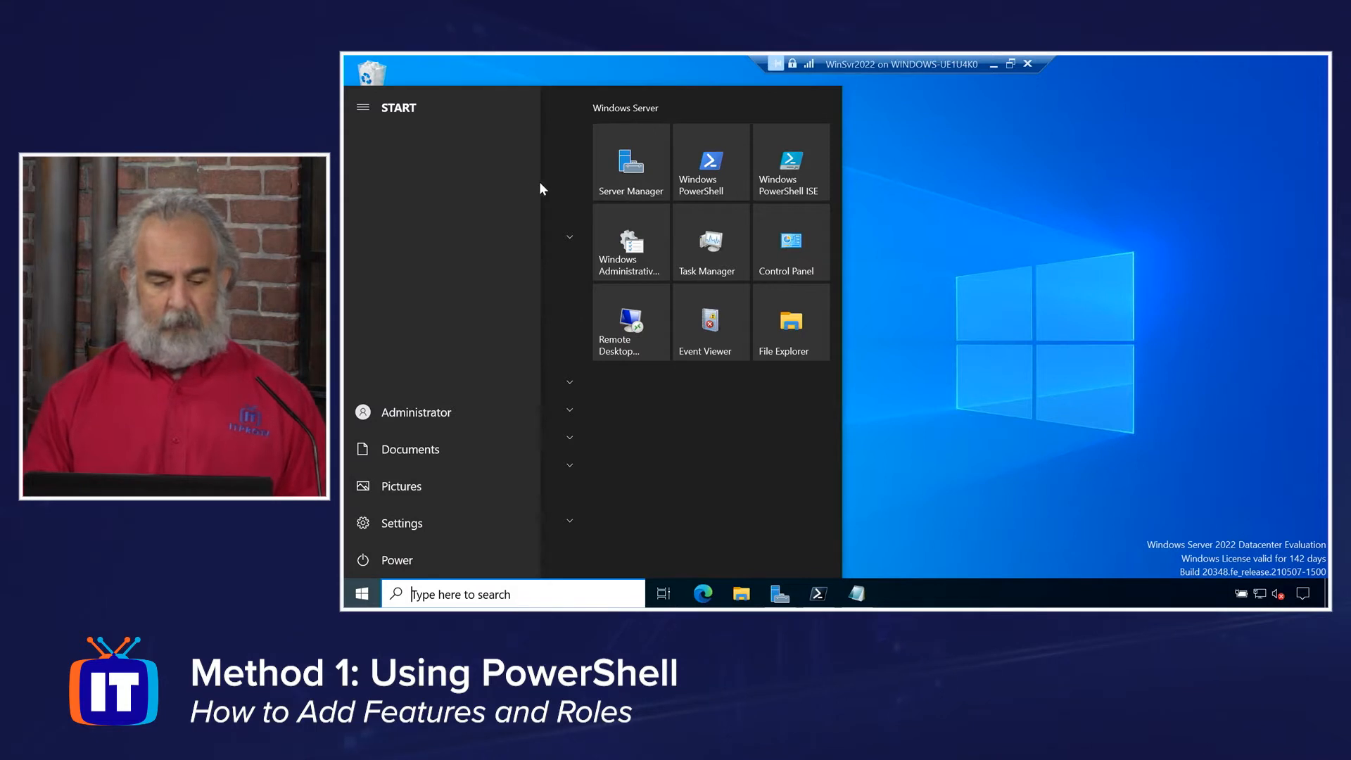
{"action": "left_click", "coordinate": [363, 107]}
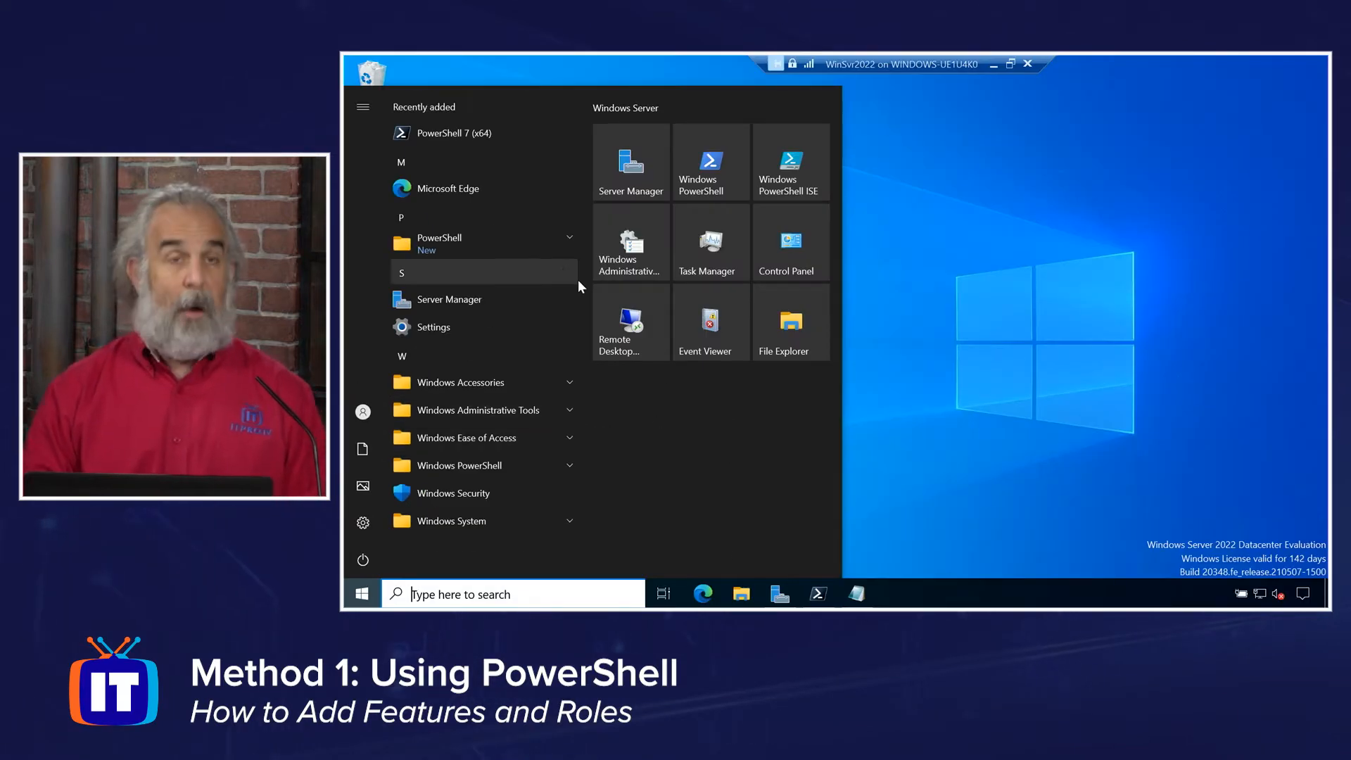
{"action": "mouse_move", "coordinate": [483, 133]}
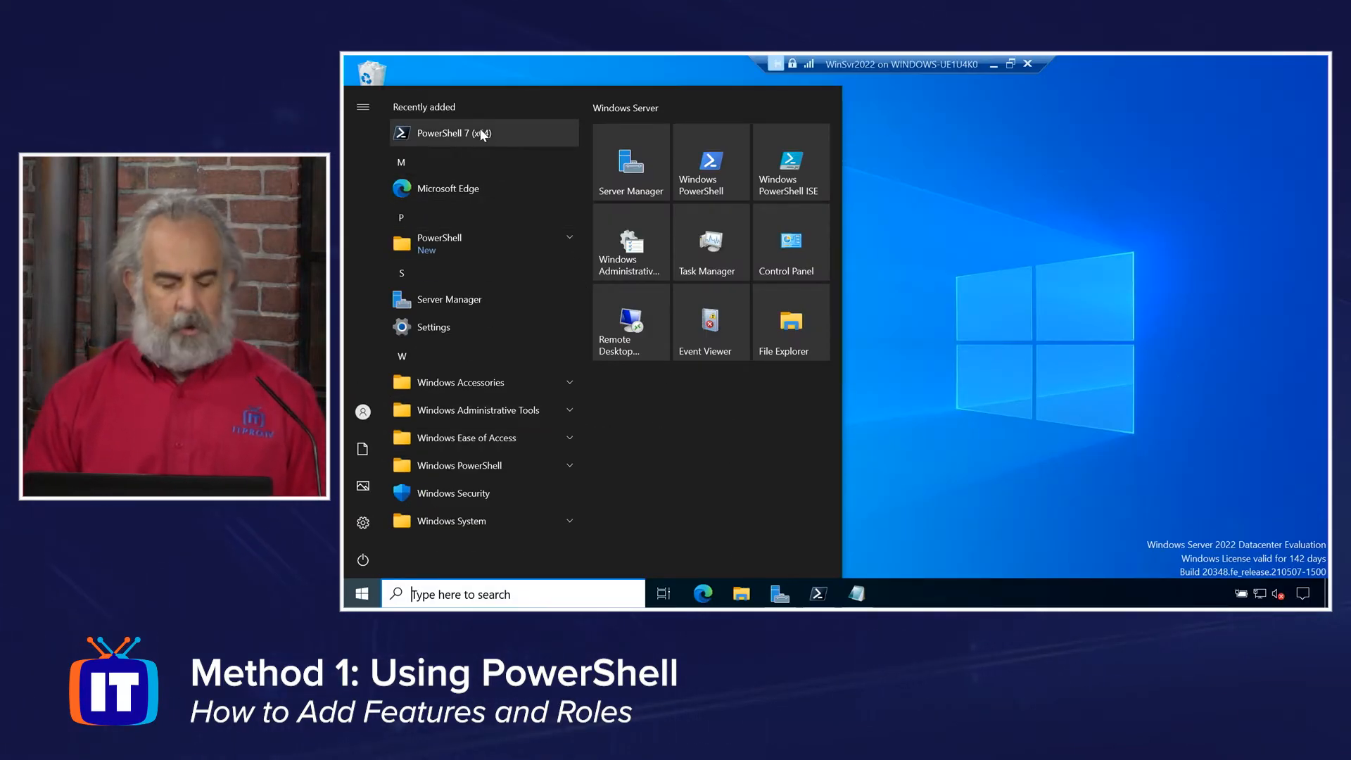
Run PowerShell 7 (x64) as administrator from its Start menu entry.
{"action": "right_click", "coordinate": [459, 133]}
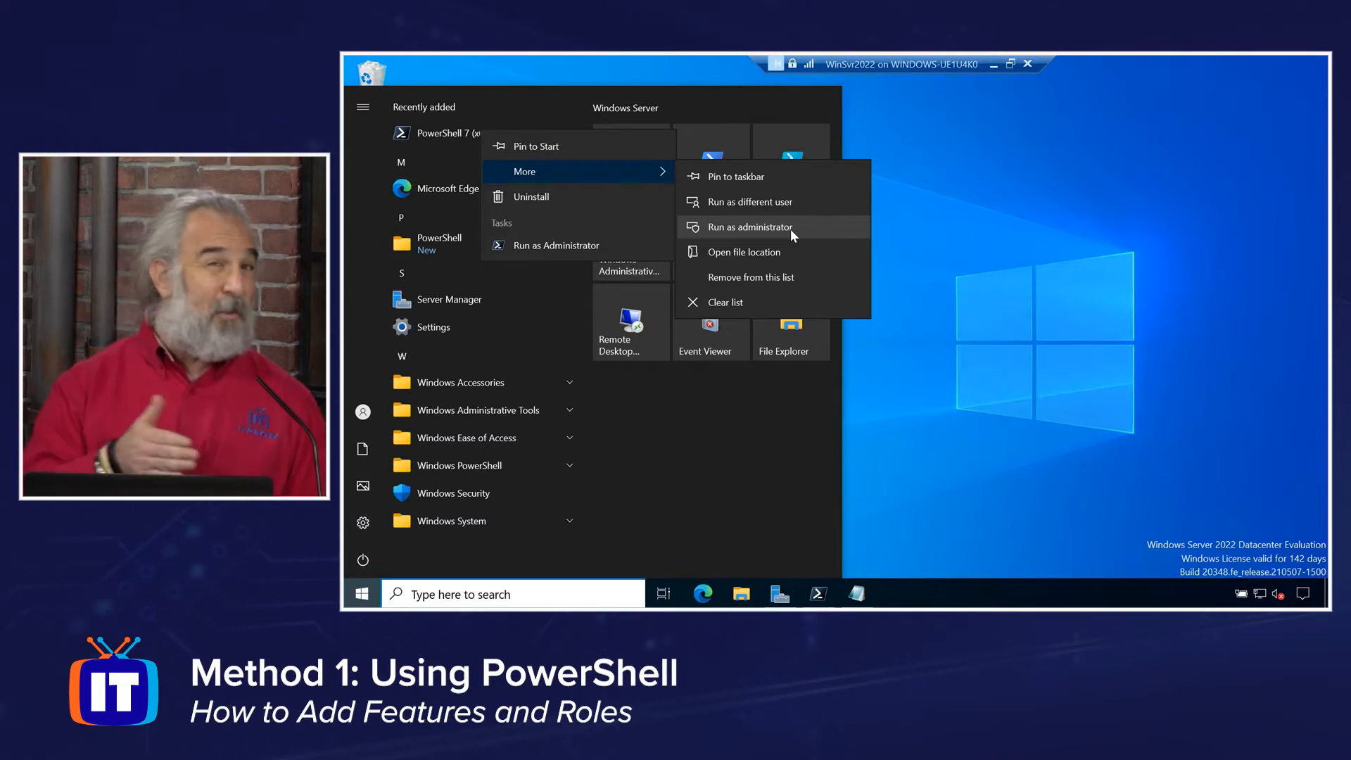
{"action": "left_click", "coordinate": [975, 209]}
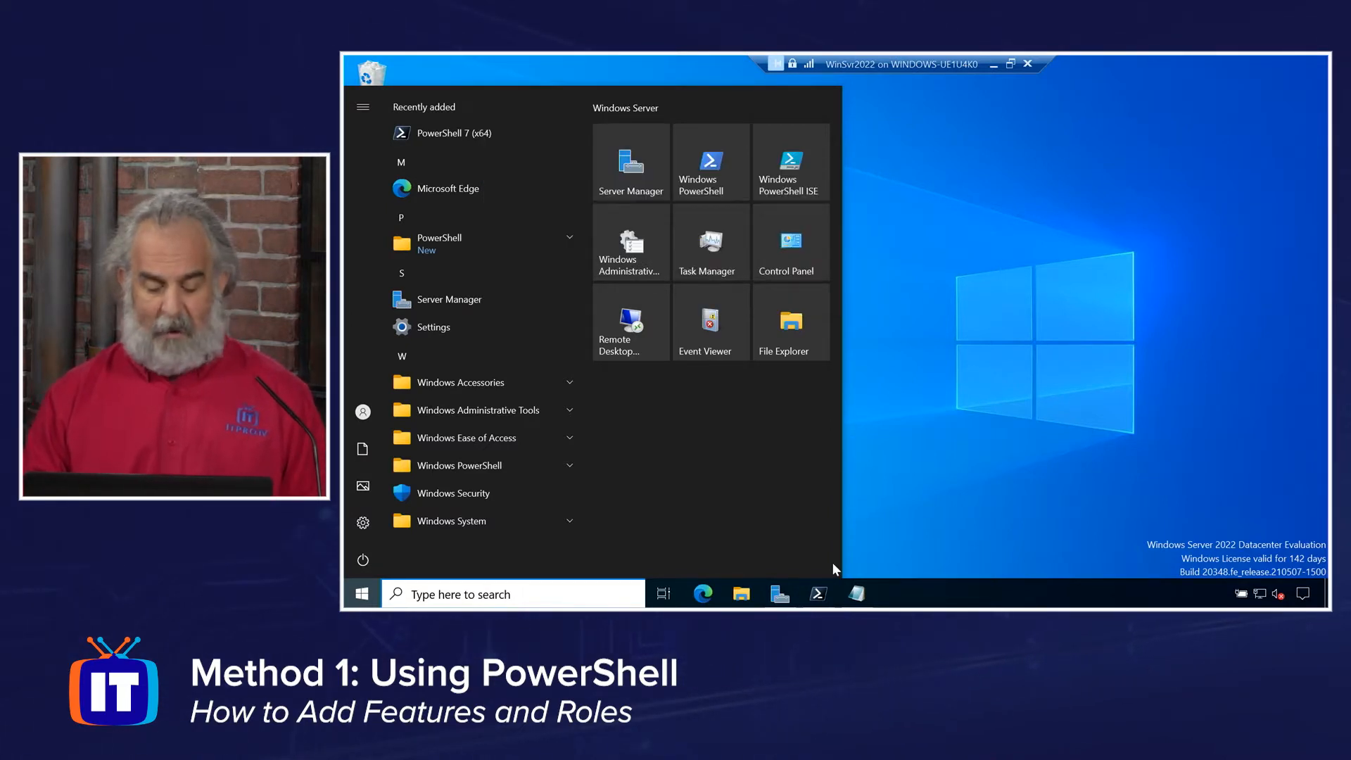
{"action": "left_click", "coordinate": [452, 133]}
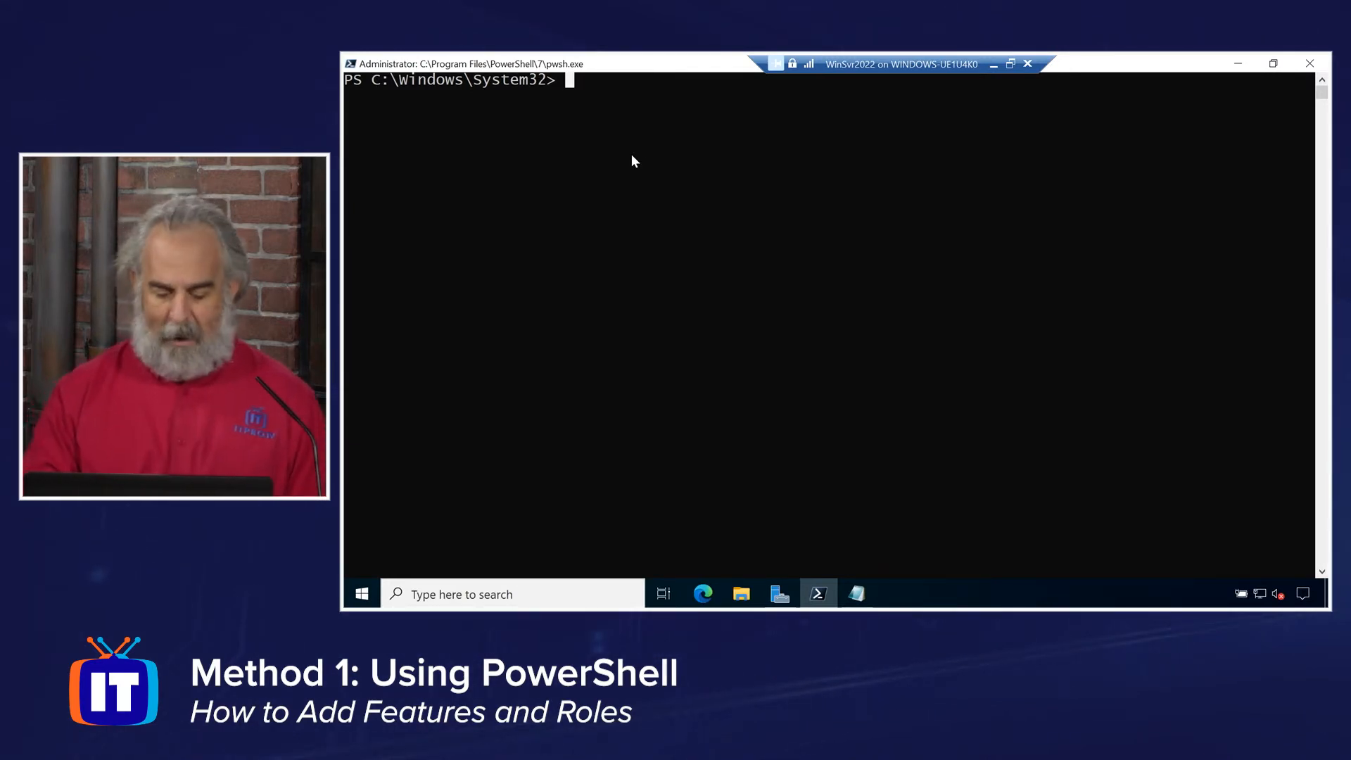
{"action": "mouse_move", "coordinate": [867, 371]}
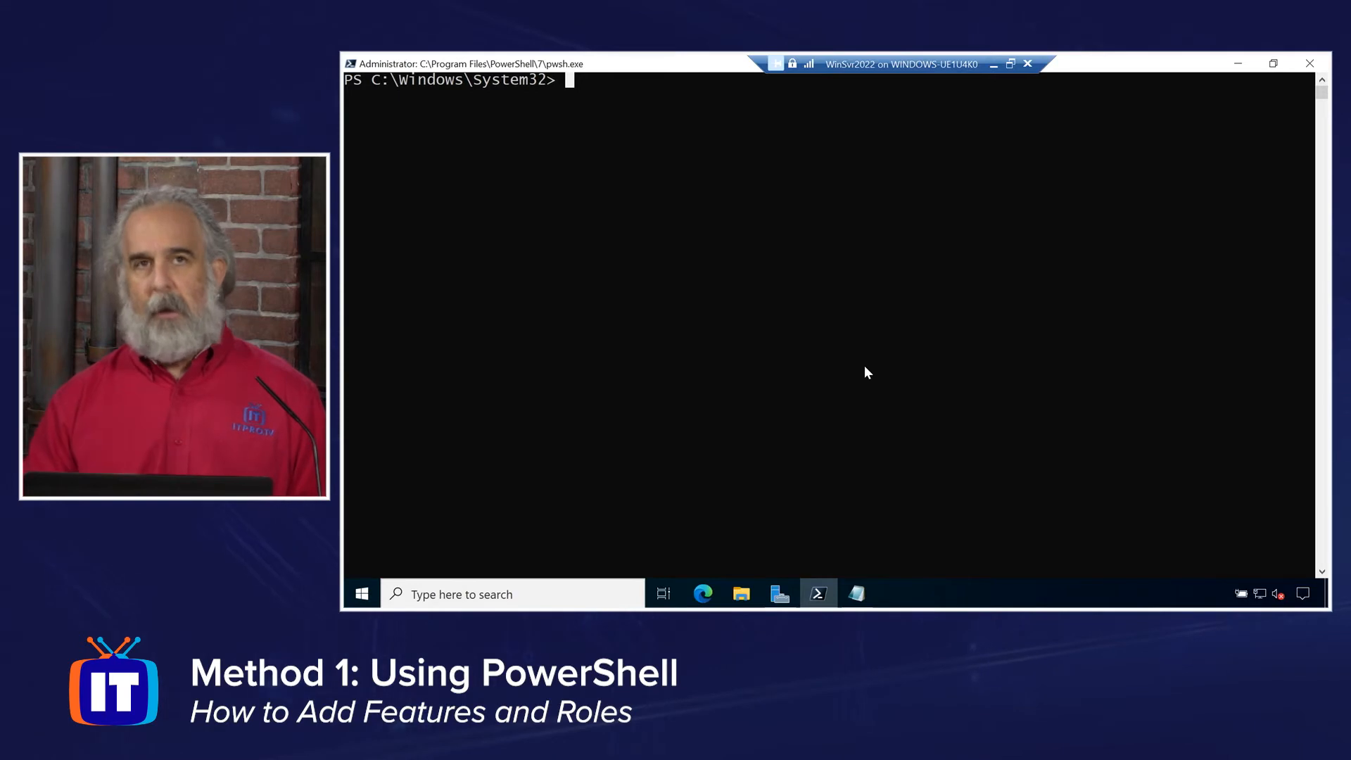
Bring the Notepad notes with the get, enable and disable feature commands to the front.
{"action": "left_click", "coordinate": [856, 593]}
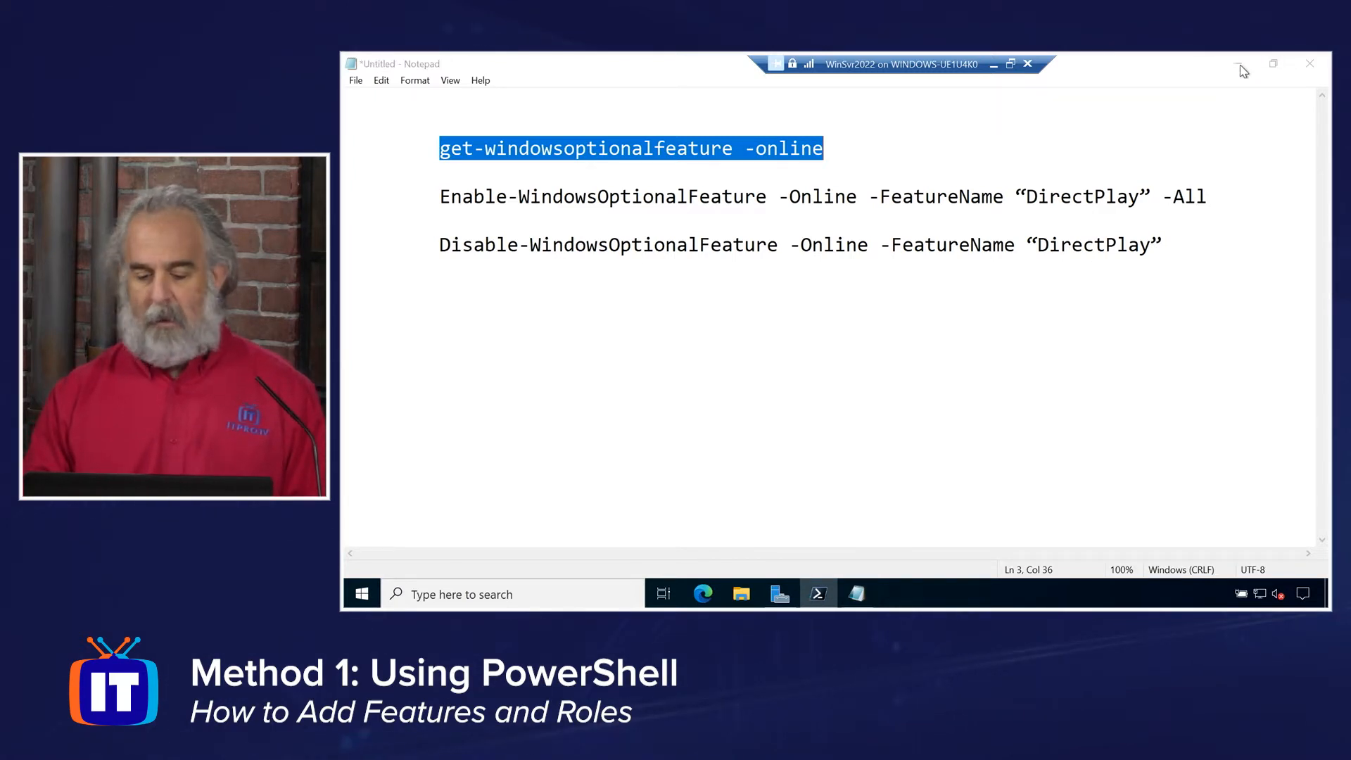
Run get-windowsoptionalfeature -online and scroll through the listed features and their states.
{"action": "left_click", "coordinate": [817, 594]}
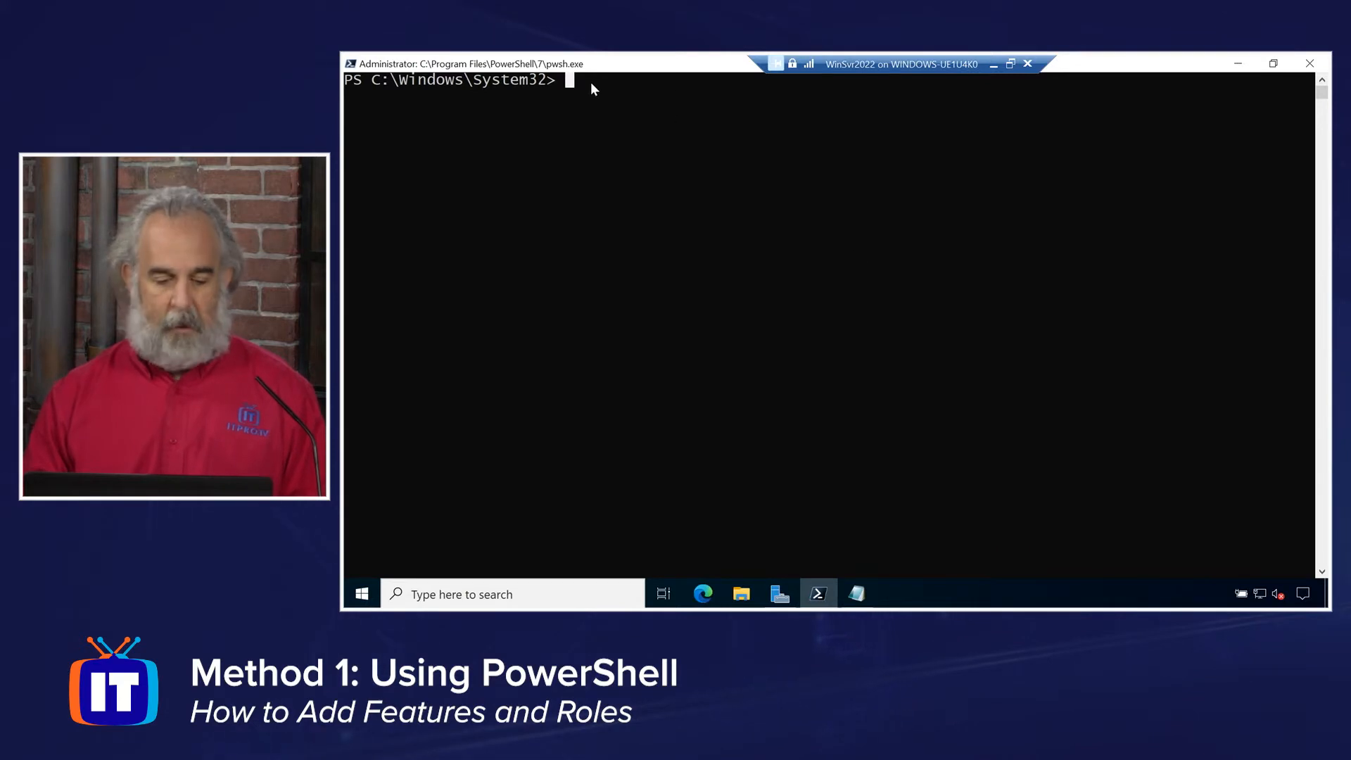
{"action": "type", "text": "get-windowsoptionalfeature -online"}
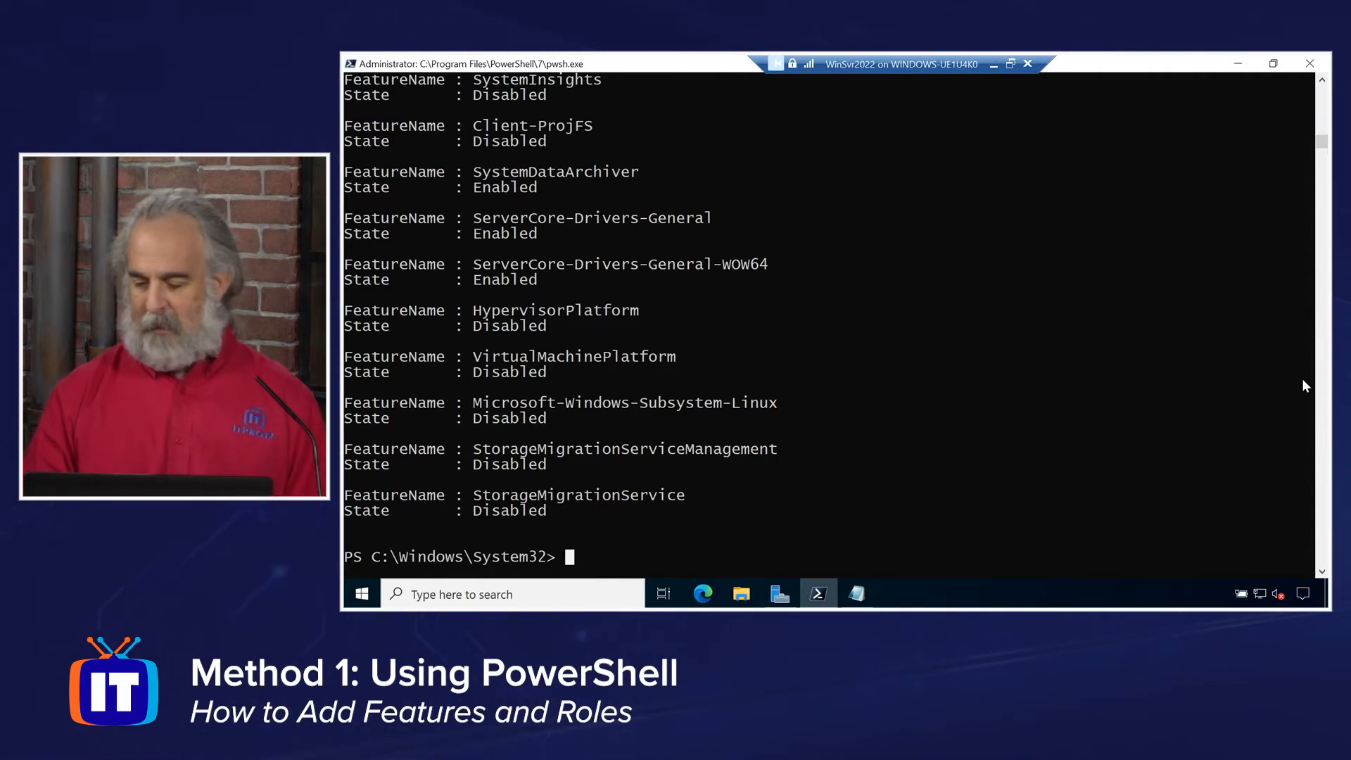
{"action": "scroll", "scroll_direction": "up", "scroll_amount": 3}
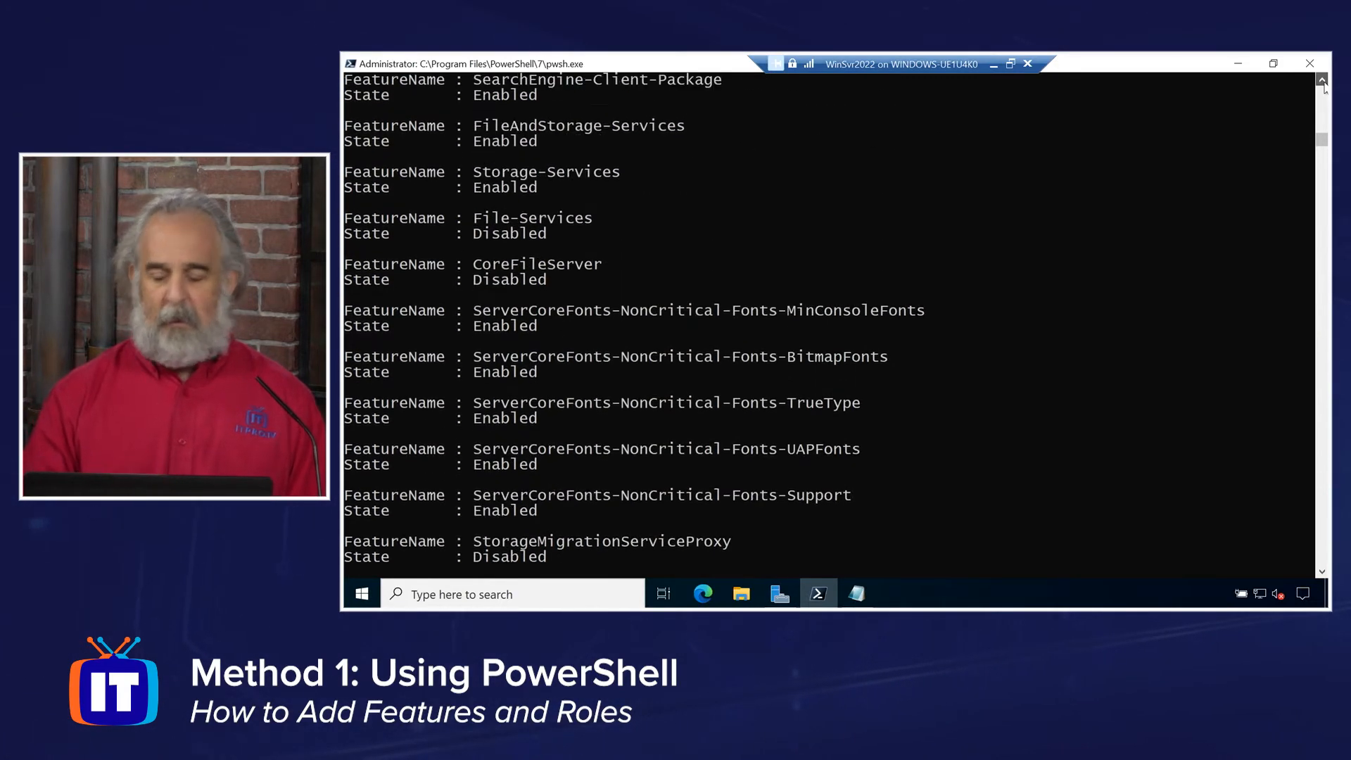
{"action": "scroll", "scroll_direction": "down", "scroll_amount": 3}
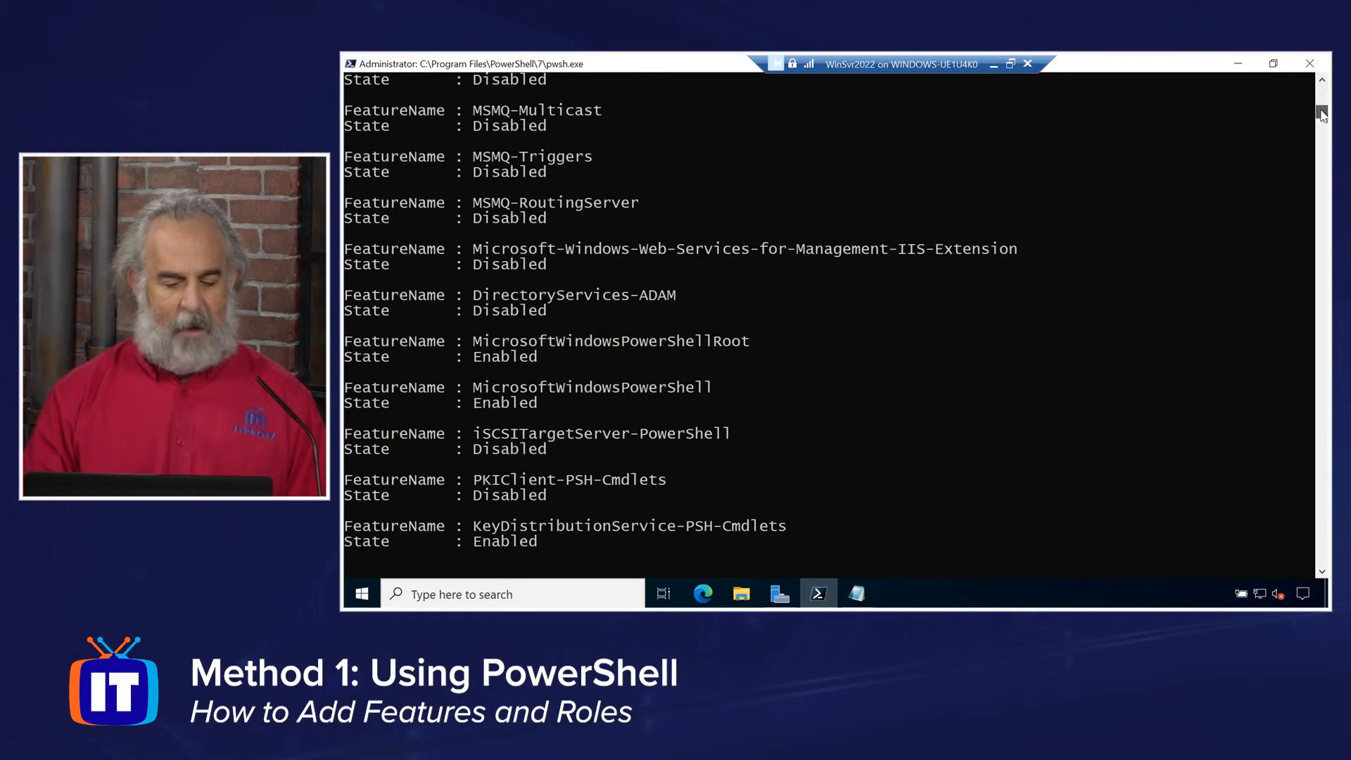
{"action": "scroll", "scroll_direction": "up", "scroll_amount": 3}
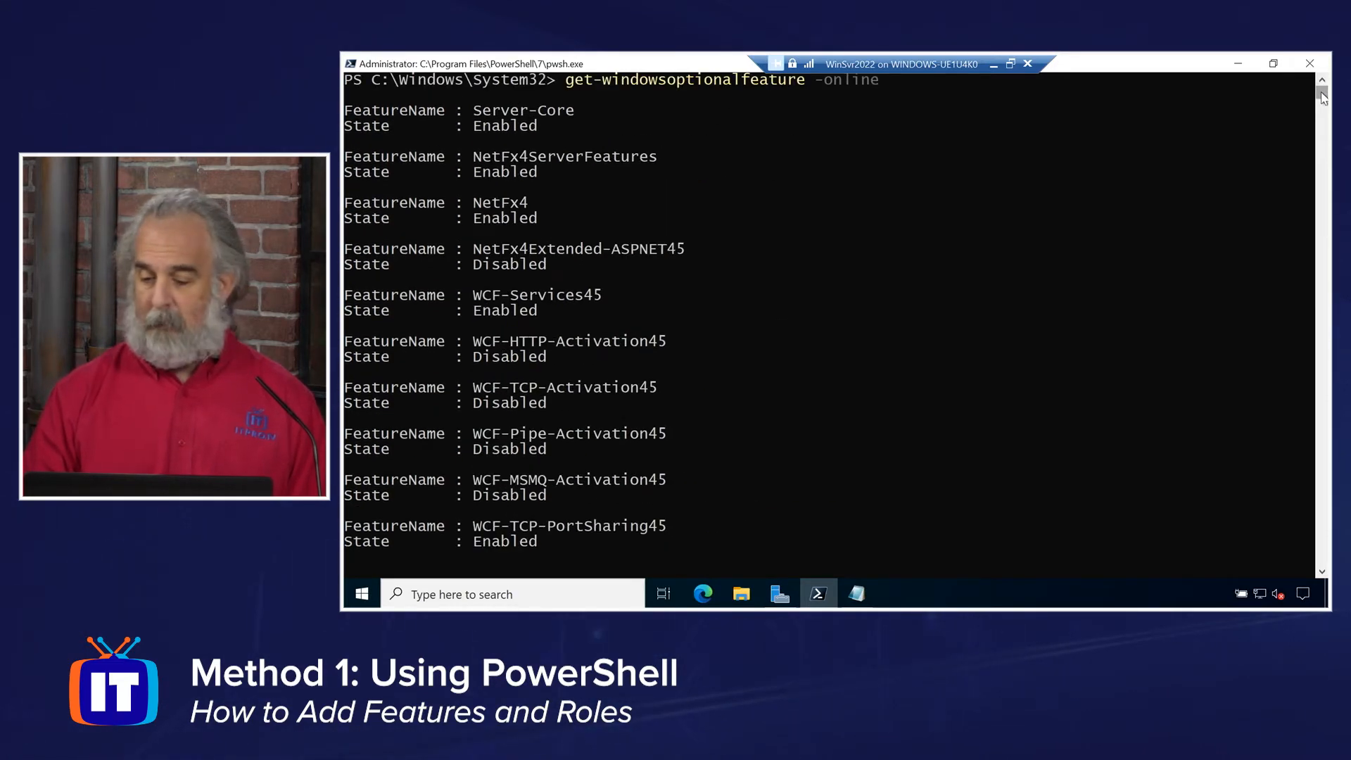
{"action": "scroll", "scroll_direction": "down", "scroll_amount": 3}
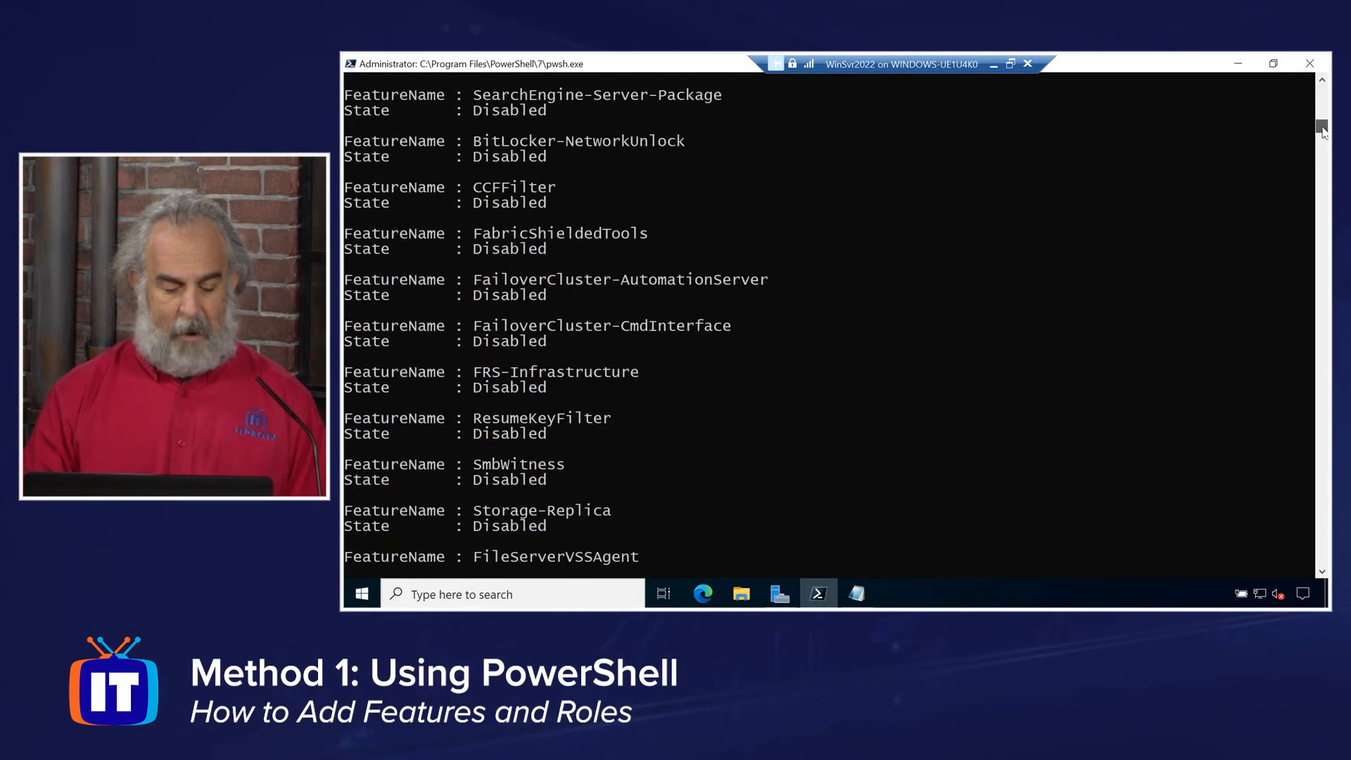
{"action": "scroll", "scroll_direction": "down", "scroll_amount": 3}
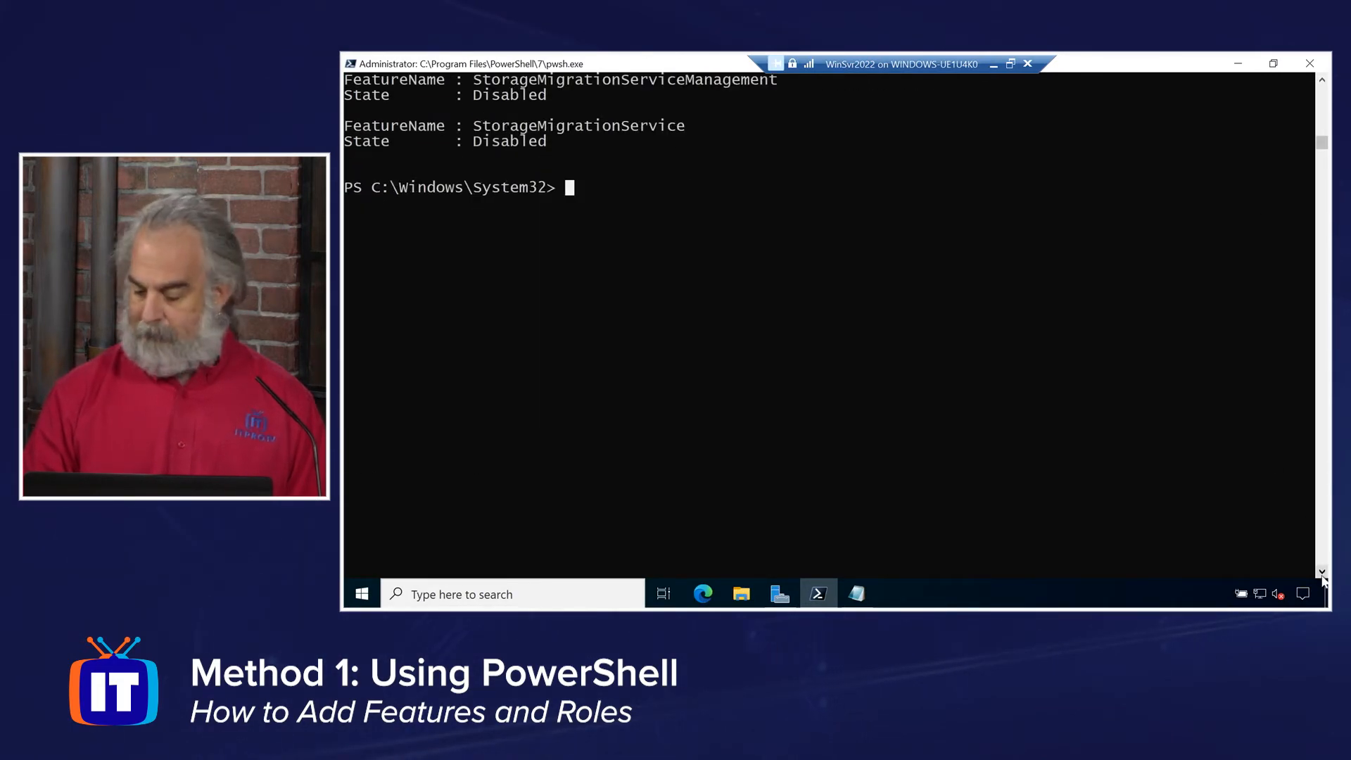
Clear the console with cls and return to the Notepad notes.
{"action": "type", "text": "cl"}
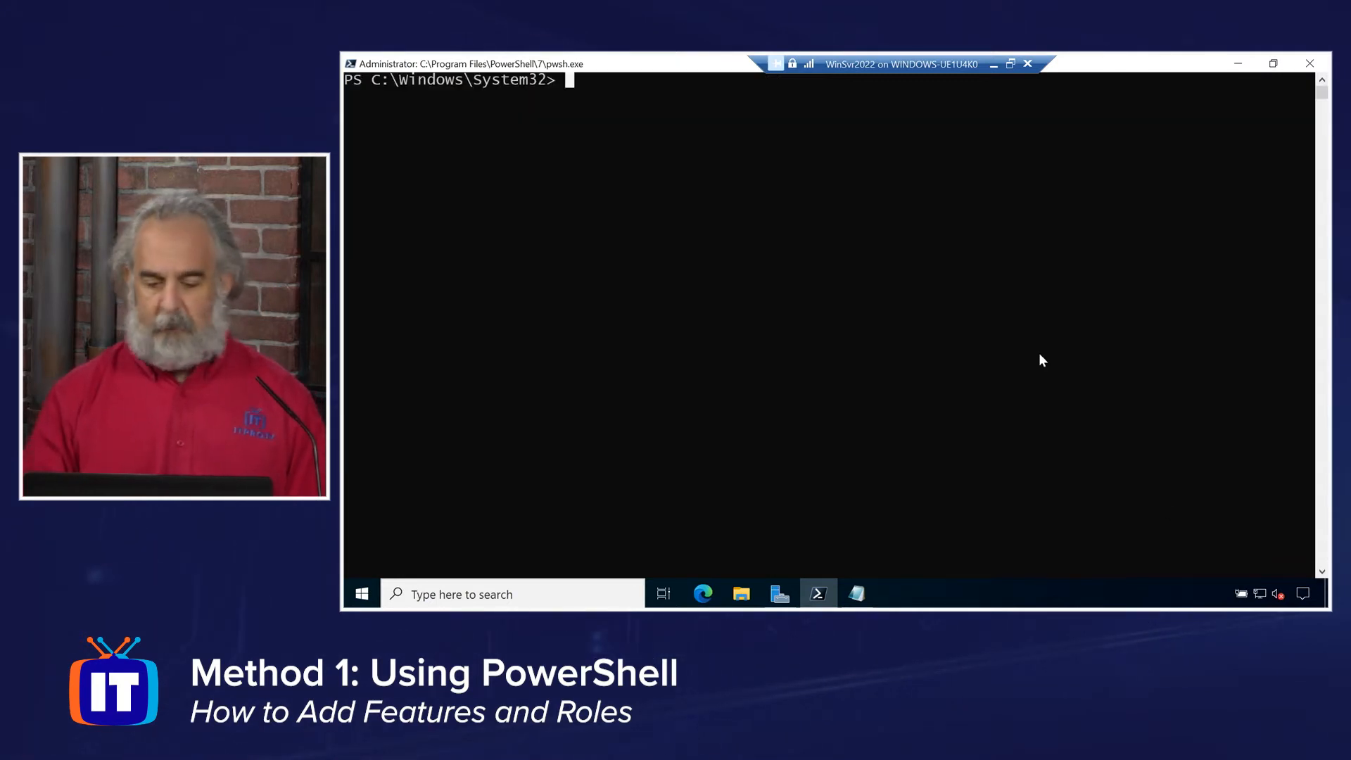
{"action": "left_click", "coordinate": [856, 594]}
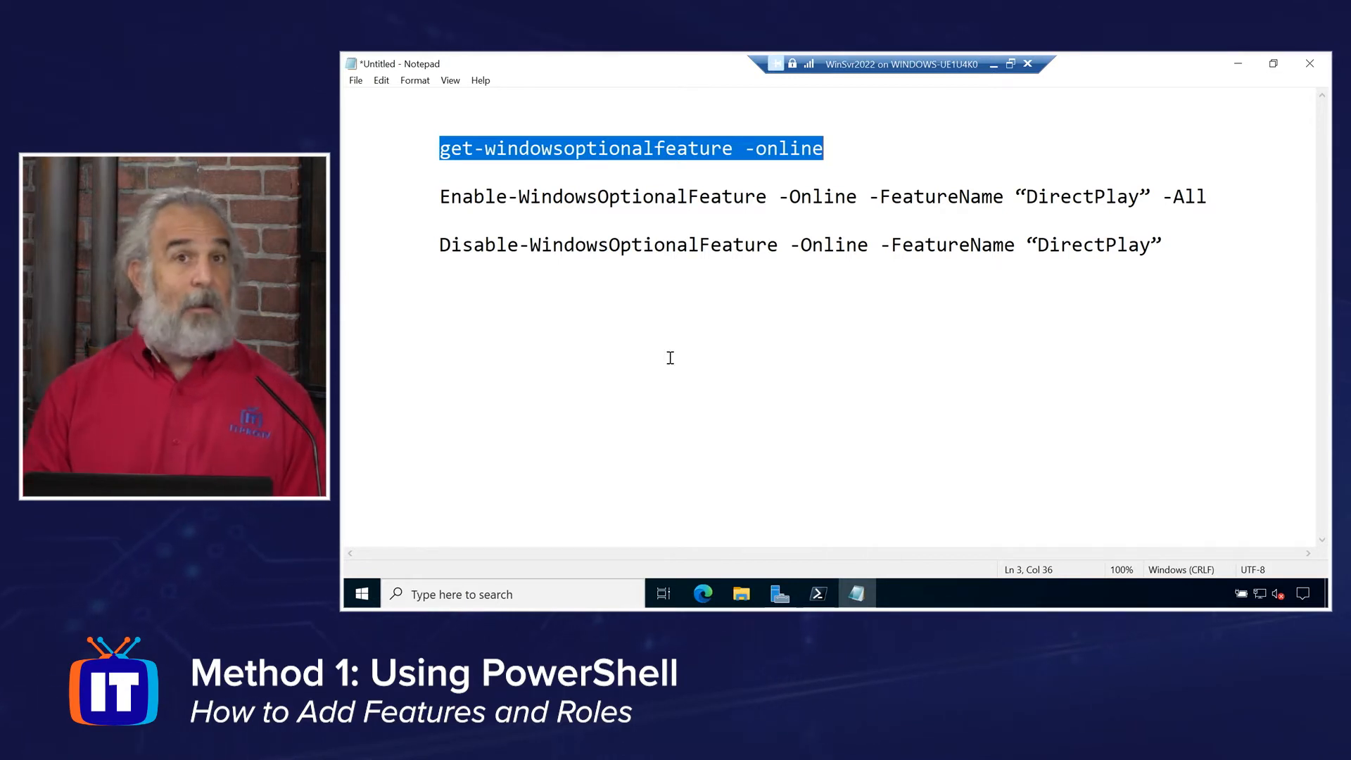
Highlight the Enable-WindowsOptionalFeature cmdlet, -FeatureName parameter and DirectPlay name in the notes.
{"action": "left_click", "coordinate": [441, 196]}
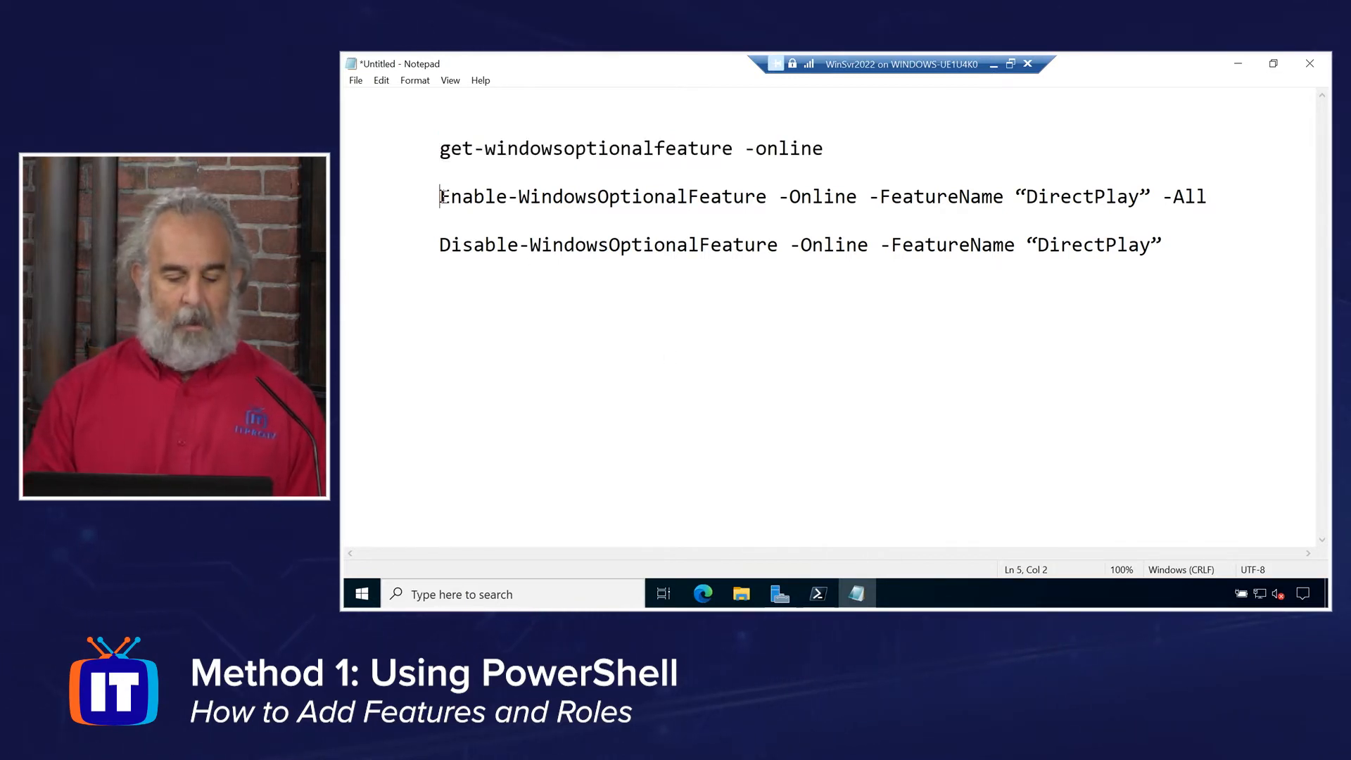
{"action": "double_click", "coordinate": [603, 196]}
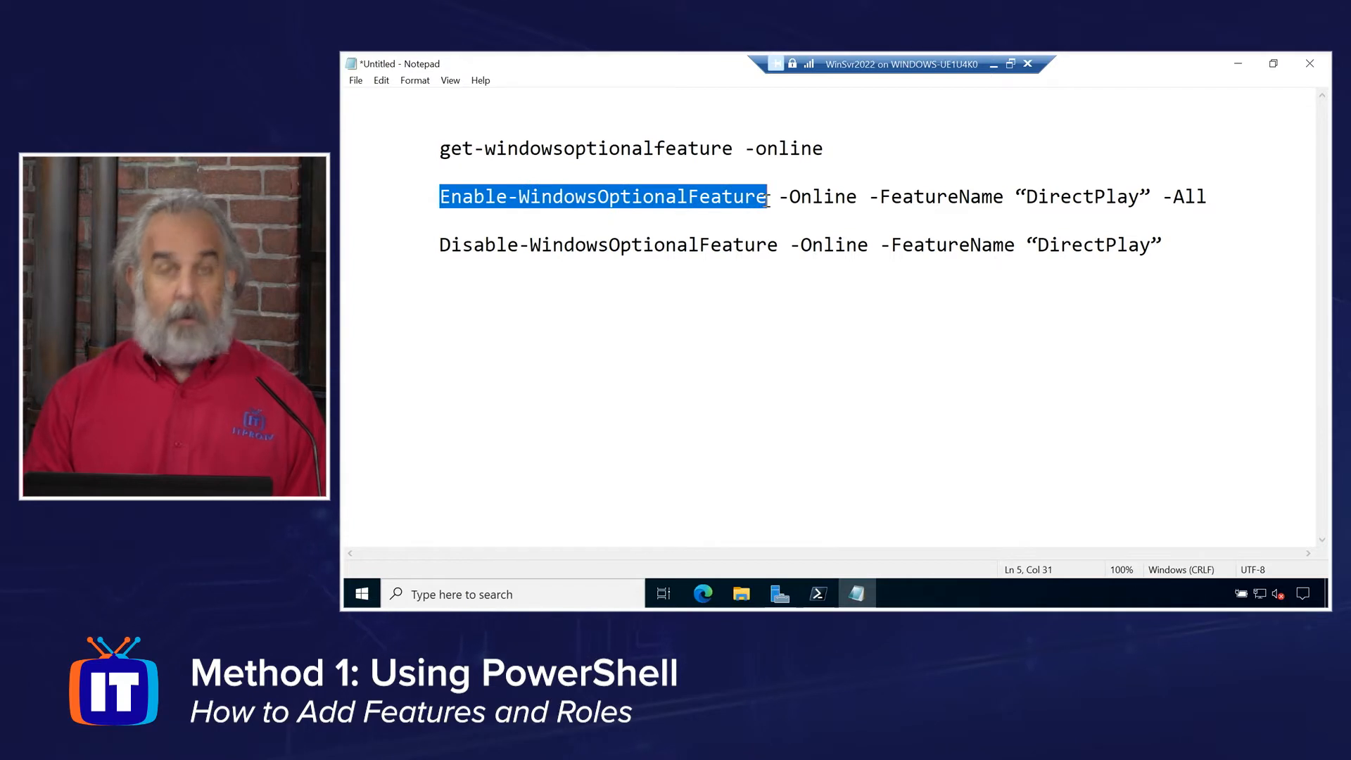
{"action": "mouse_move", "coordinate": [796, 276]}
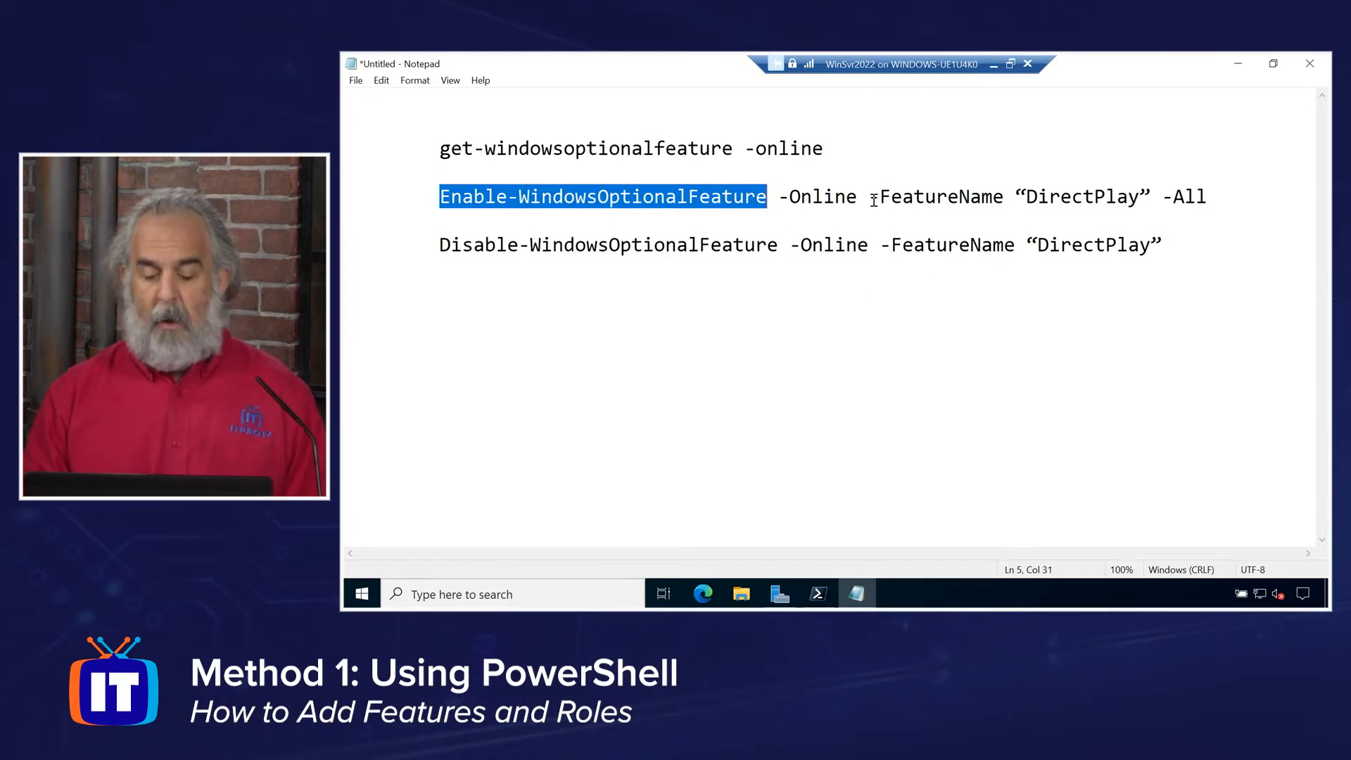
{"action": "double_click", "coordinate": [935, 196]}
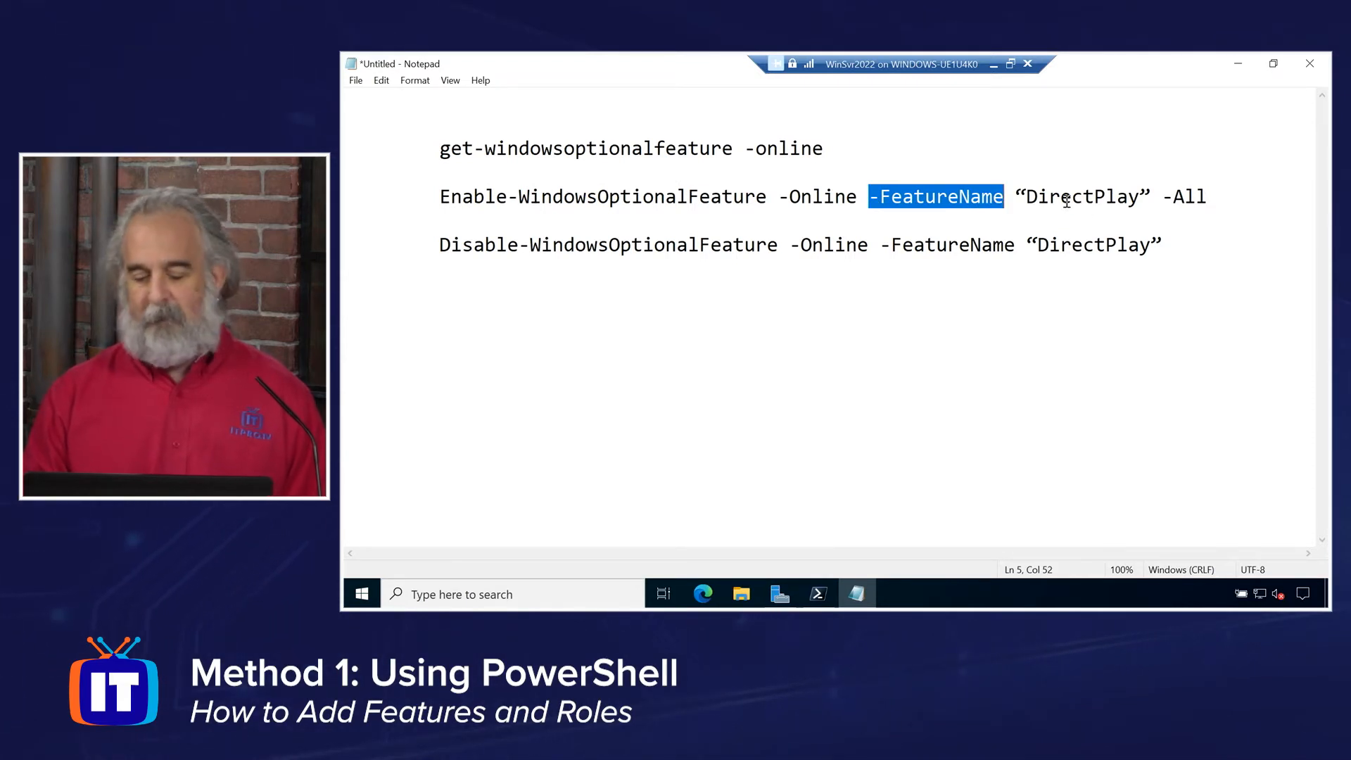
{"action": "double_click", "coordinate": [1079, 196]}
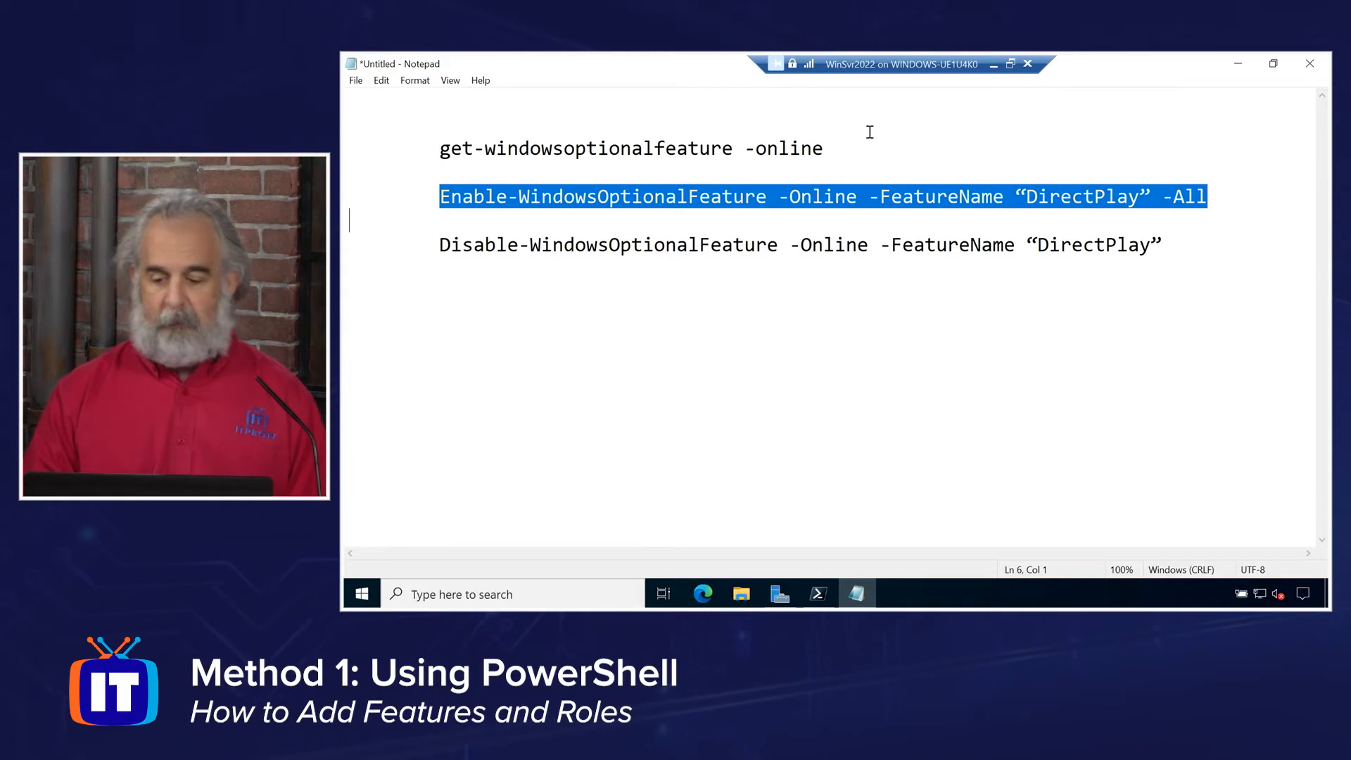
{"action": "left_click", "coordinate": [817, 594]}
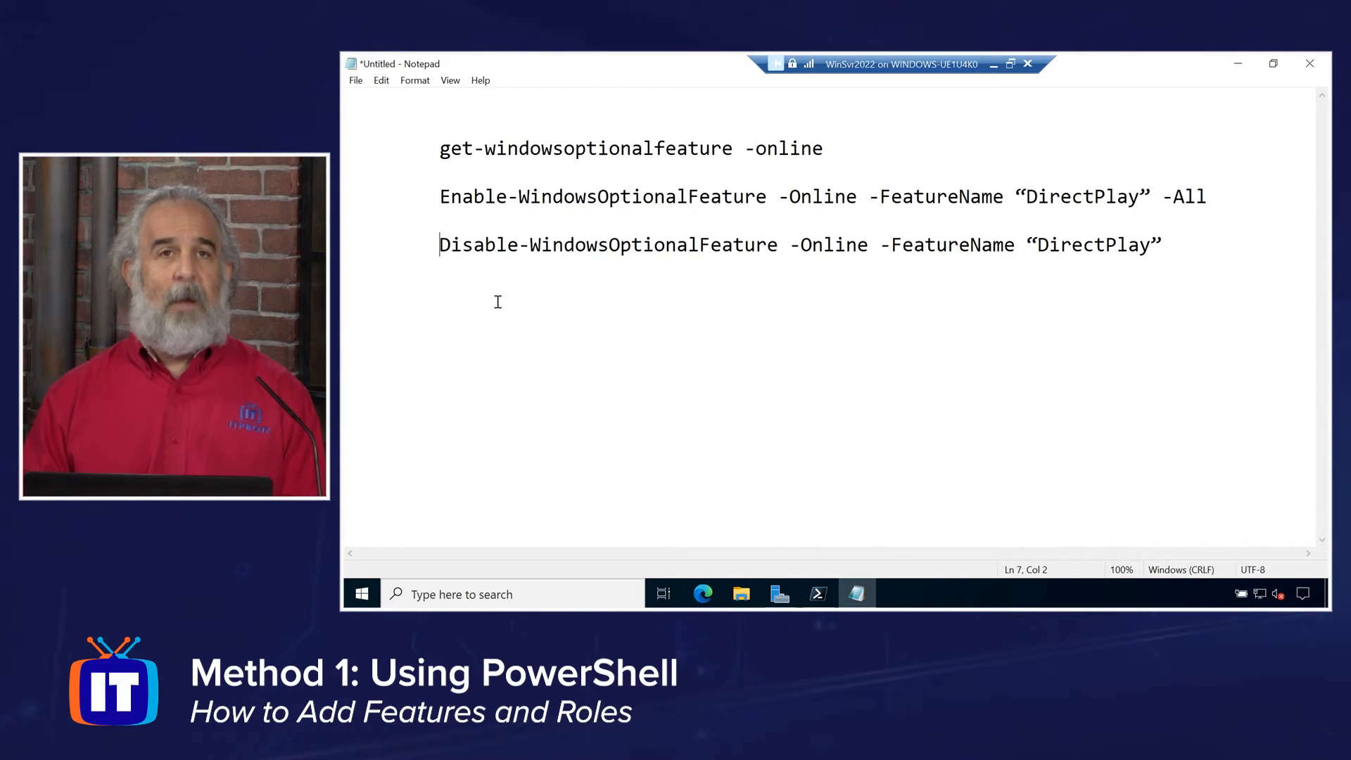
Select the Disable-WindowsOptionalFeature DirectPlay line and minimize Notepad to reach PowerShell.
{"action": "double_click", "coordinate": [477, 245]}
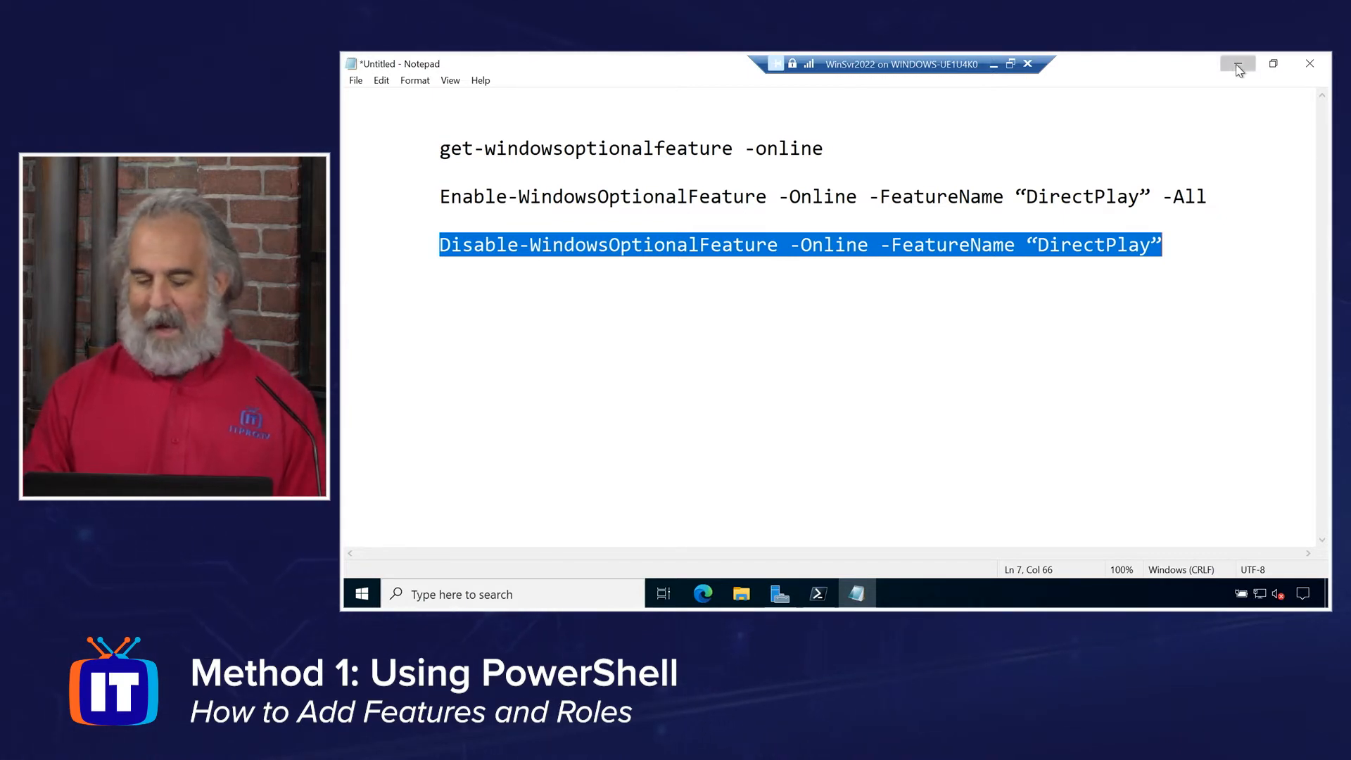
{"action": "left_click", "coordinate": [817, 594]}
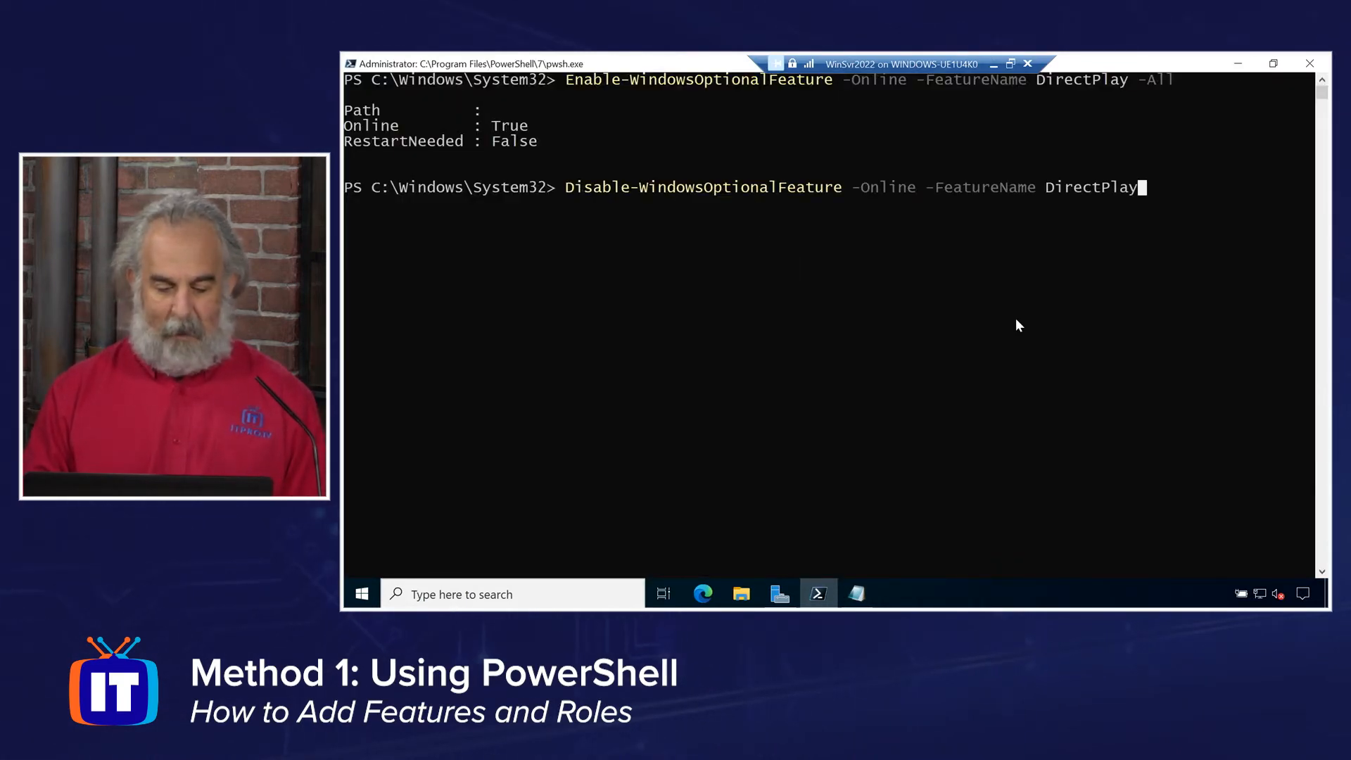
Run Disable-WindowsOptionalFeature -Online -FeatureName DirectPlay at the PowerShell prompt.
{"action": "key", "text": "Return"}
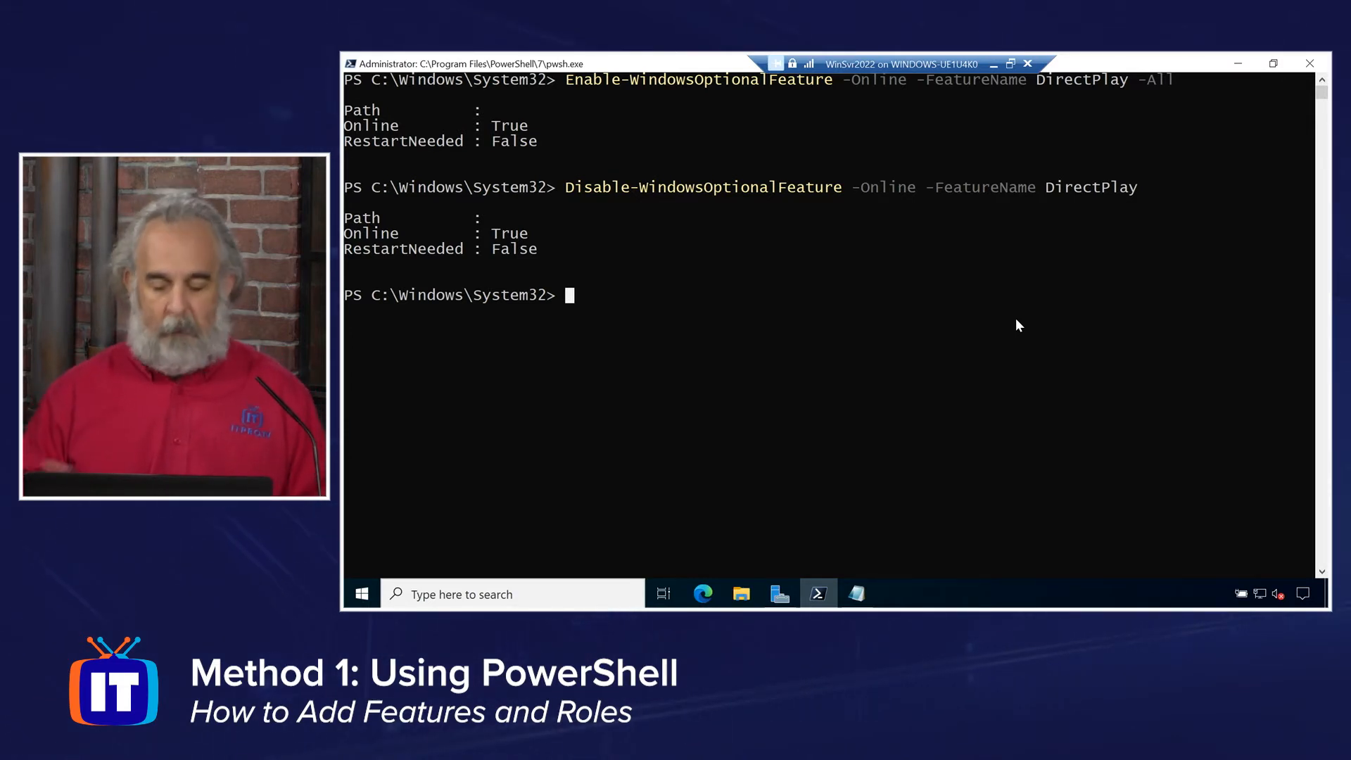
{"action": "mouse_move", "coordinate": [1309, 62]}
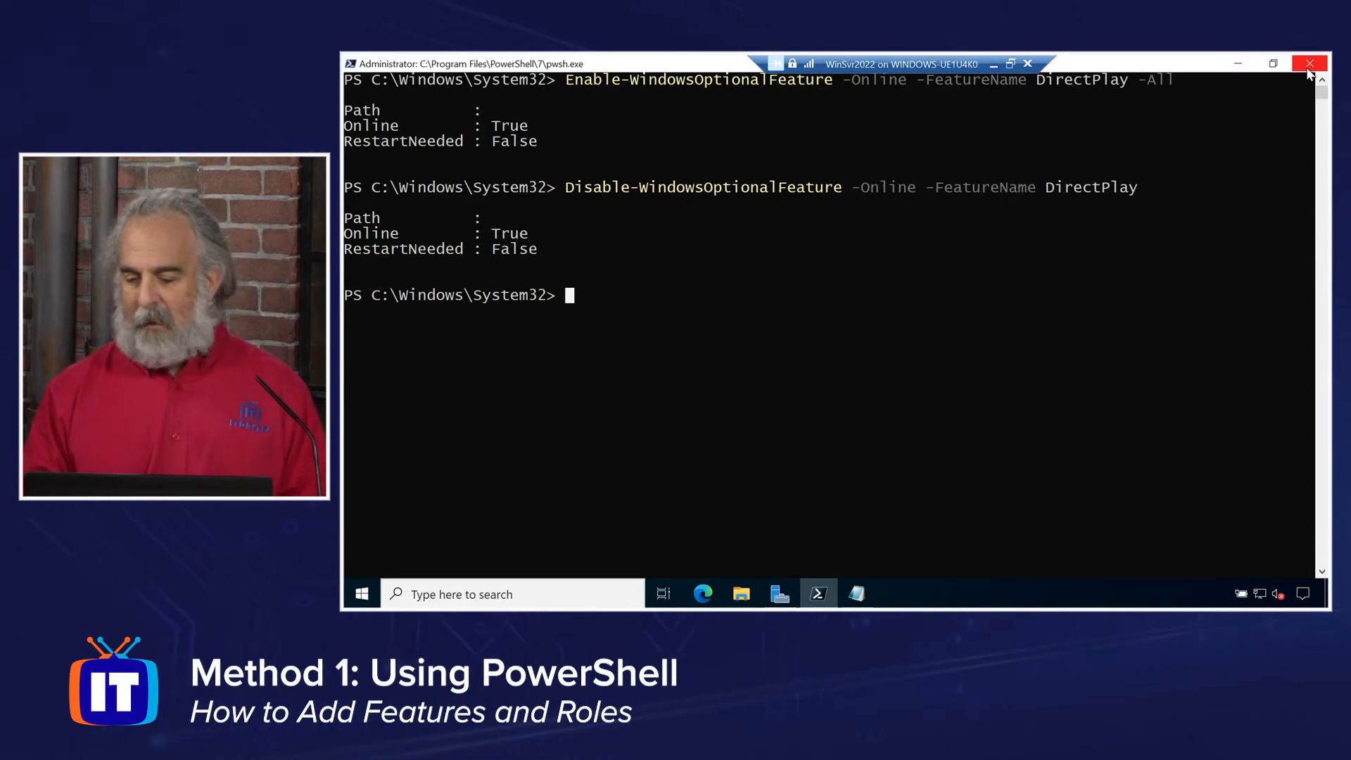
Close the PowerShell 7 window and bring up Server Manager from the taskbar.
{"action": "left_click", "coordinate": [1309, 63]}
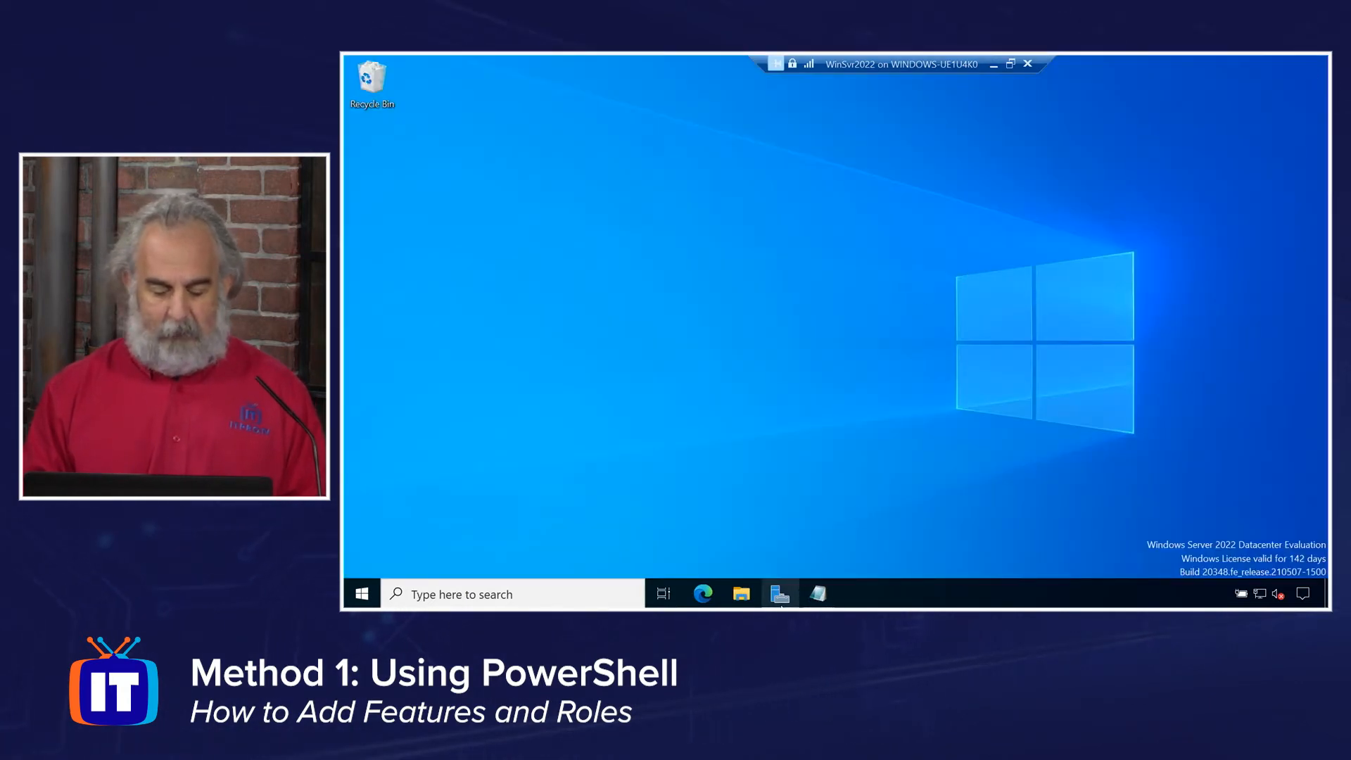
{"action": "left_click", "coordinate": [779, 594]}
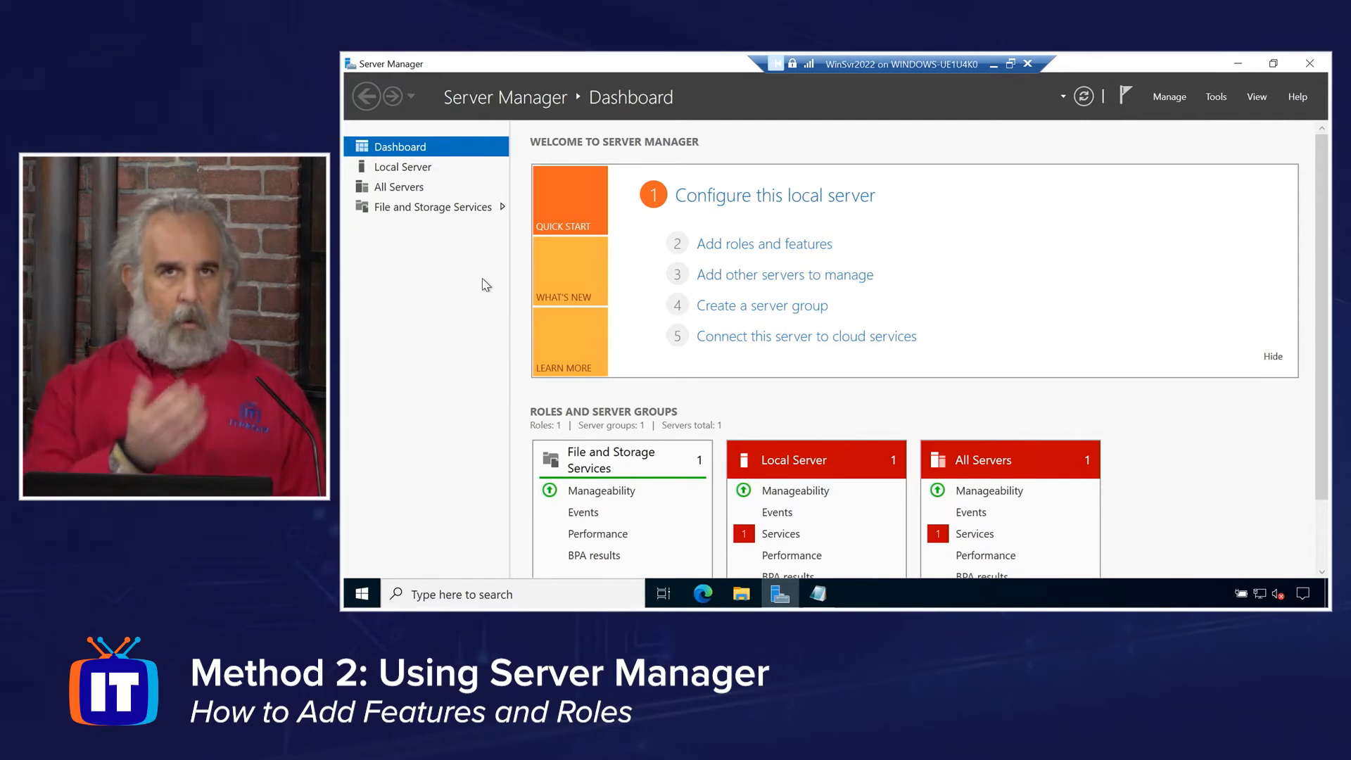
{"action": "mouse_move", "coordinate": [1273, 84]}
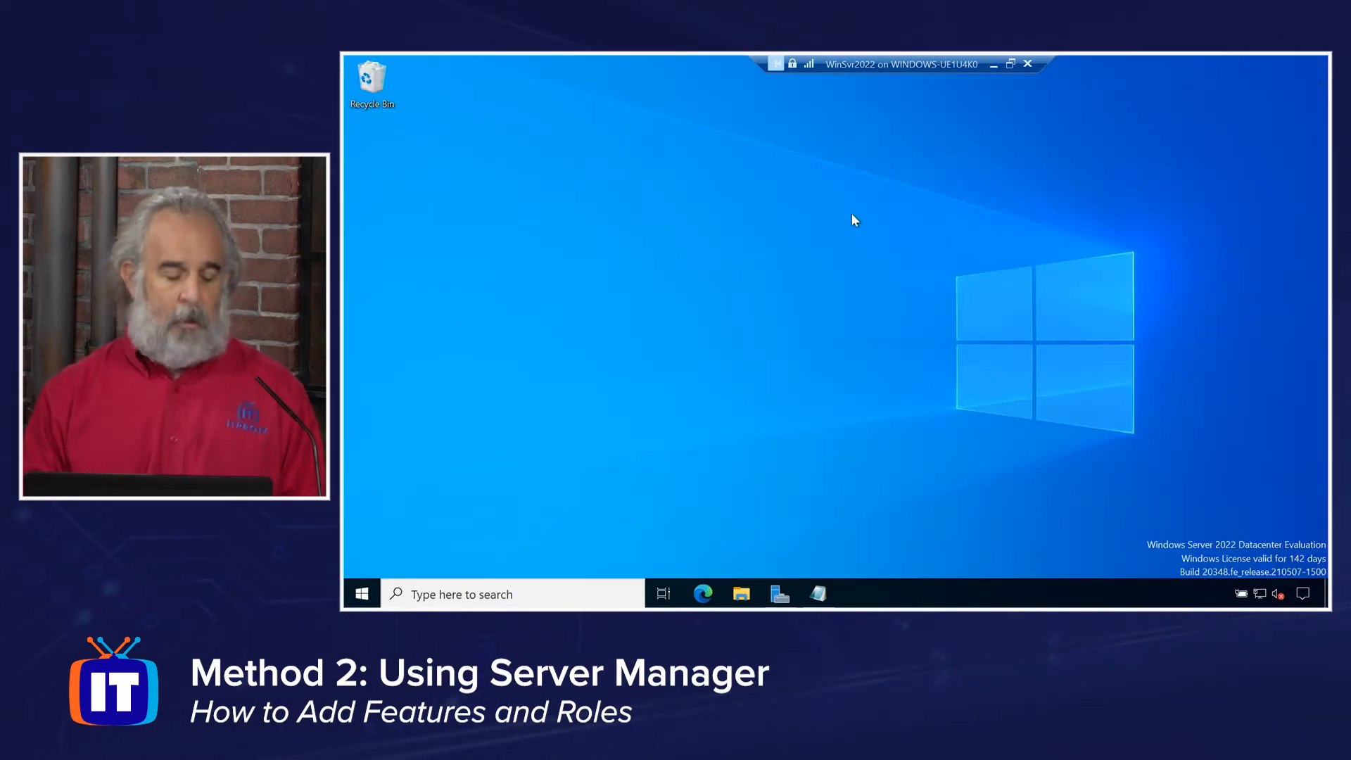
Open the Start menu, then launch Server Manager from the taskbar.
{"action": "left_click", "coordinate": [361, 594]}
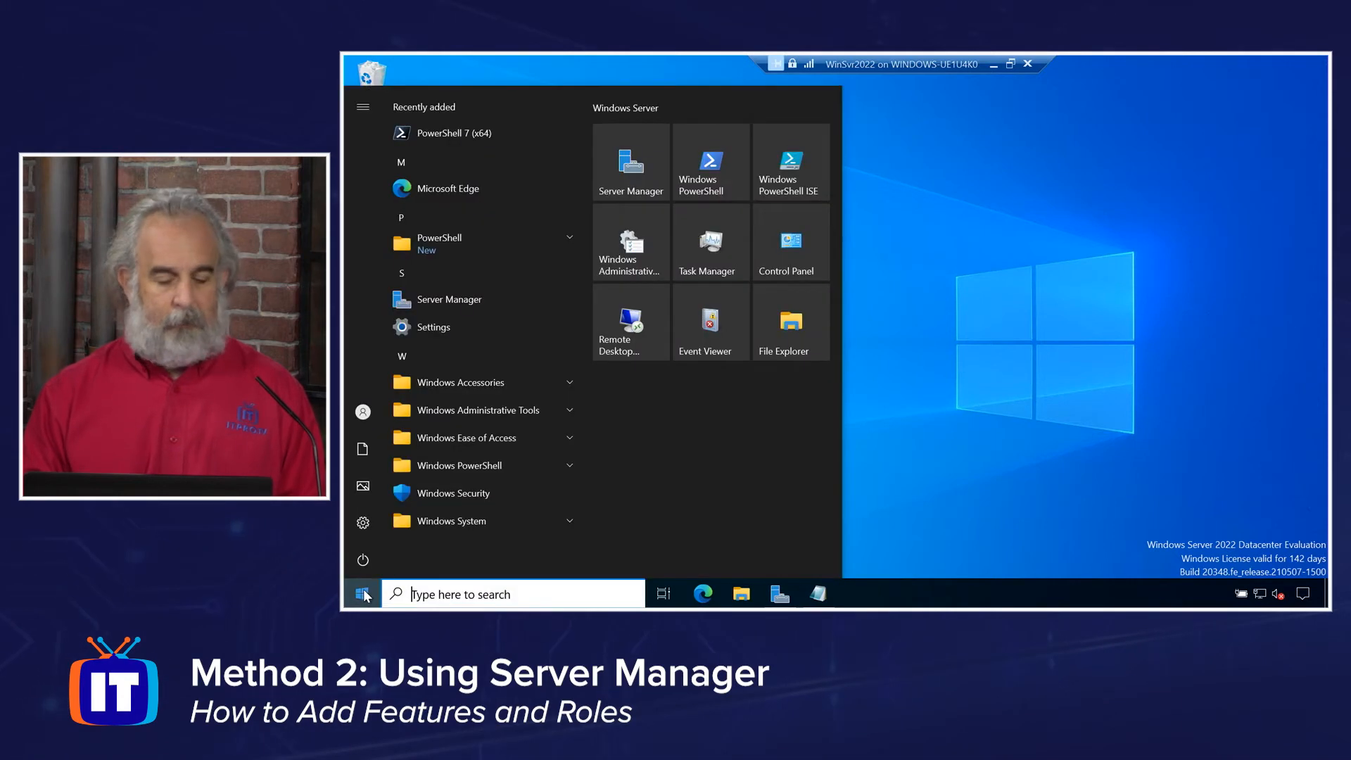
{"action": "mouse_move", "coordinate": [778, 299]}
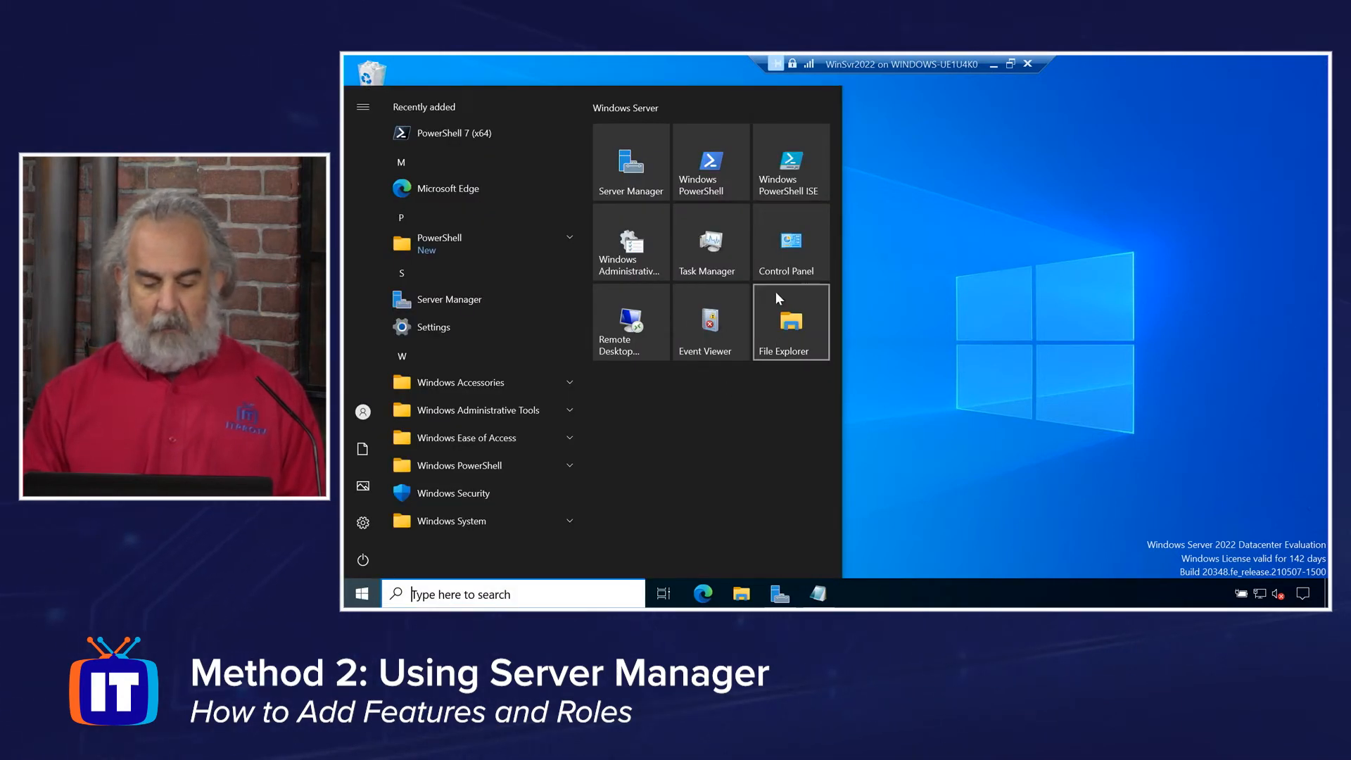
{"action": "mouse_move", "coordinate": [631, 162]}
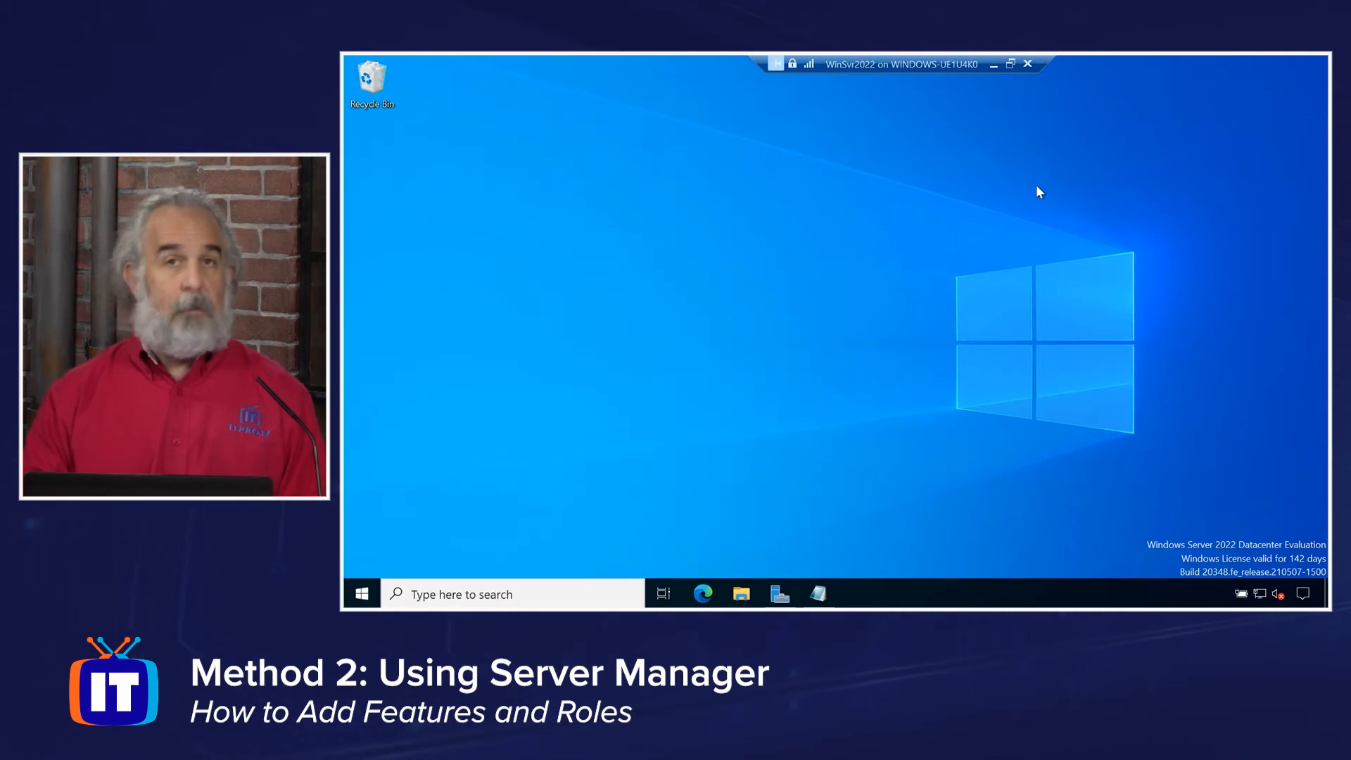
{"action": "left_click", "coordinate": [779, 593]}
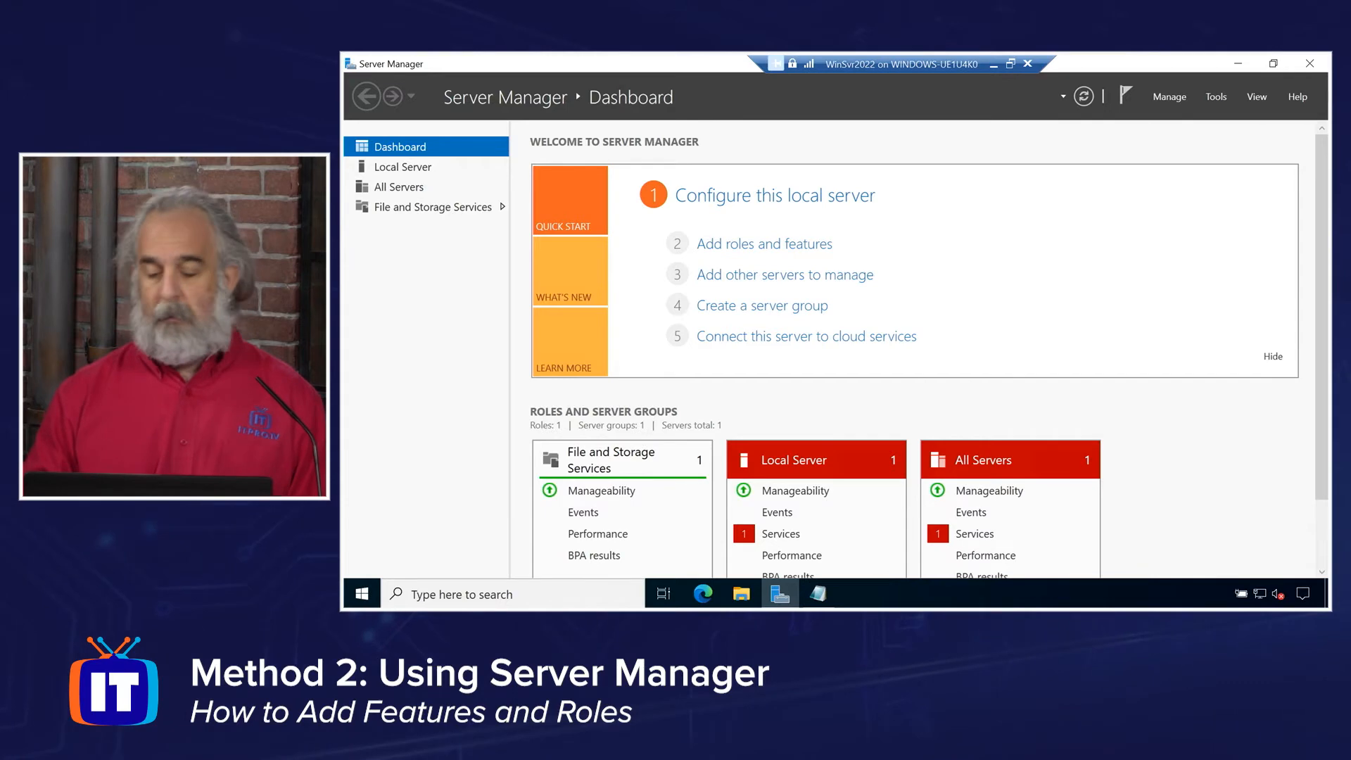
Launch the Add Roles and Features Wizard from Server Manager's Manage menu.
{"action": "left_click", "coordinate": [1170, 96]}
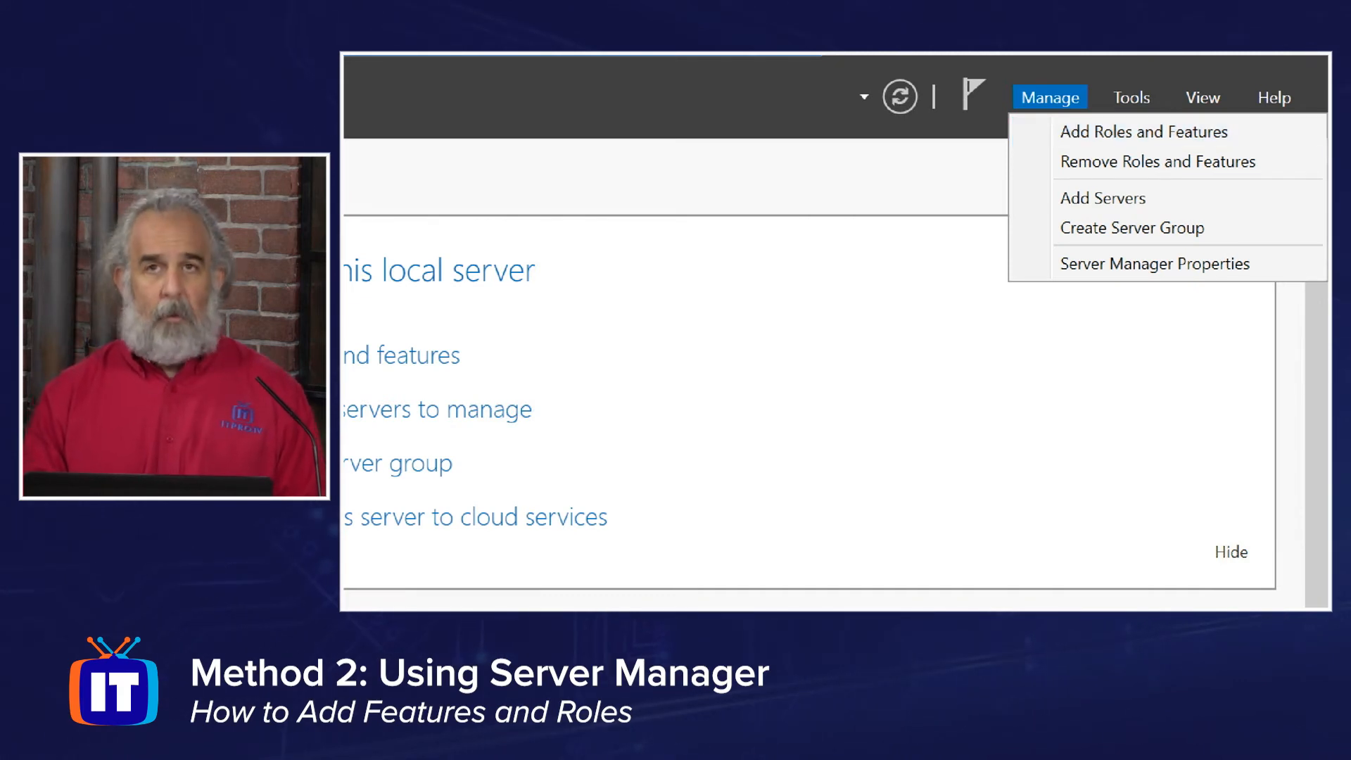
{"action": "mouse_move", "coordinate": [1145, 135]}
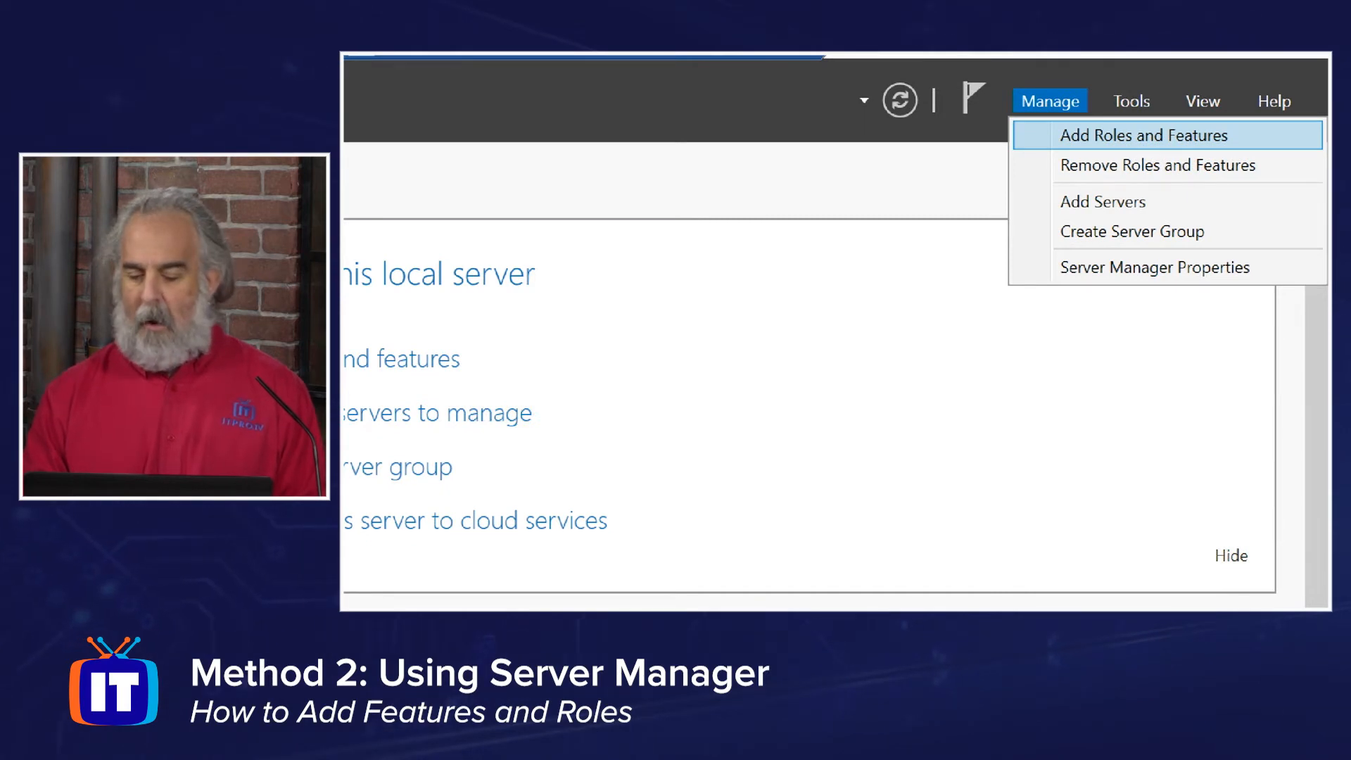
{"action": "mouse_move", "coordinate": [1157, 164]}
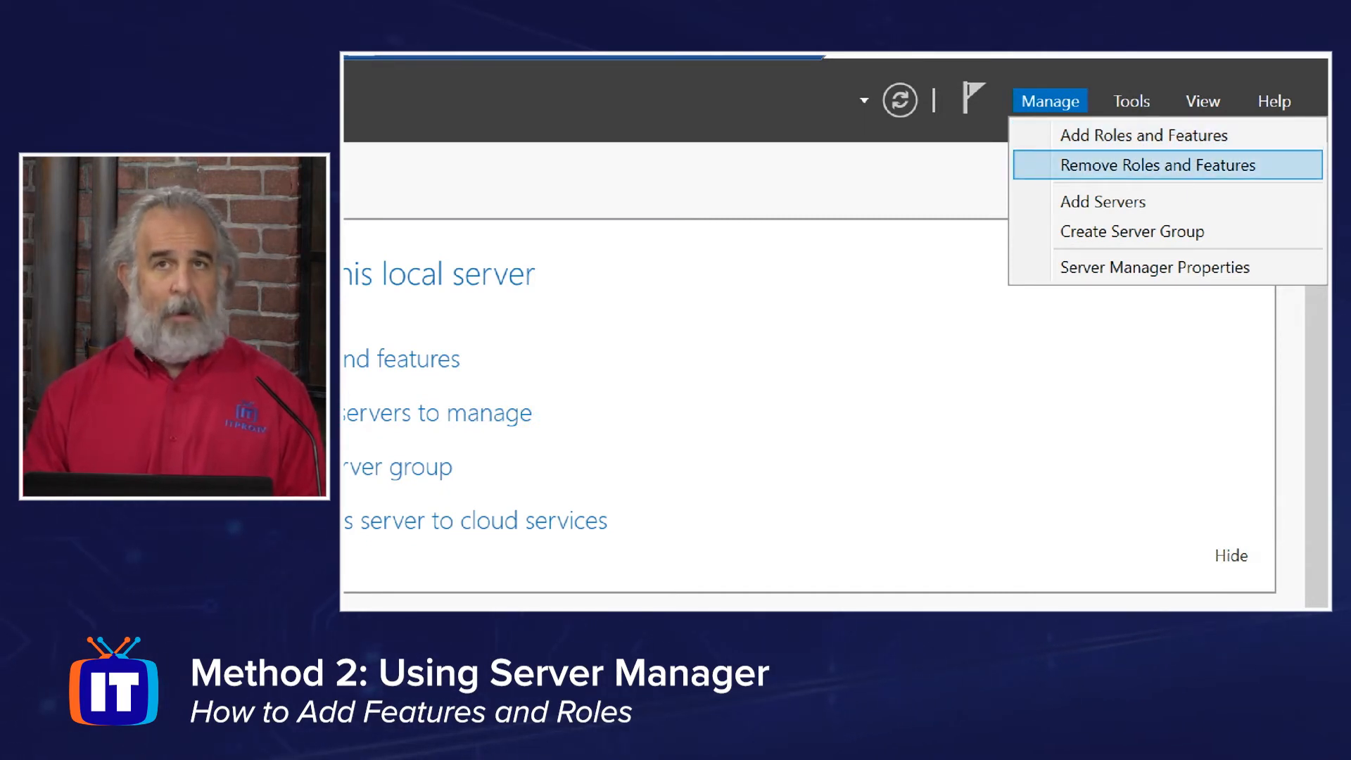
{"action": "mouse_move", "coordinate": [1142, 134]}
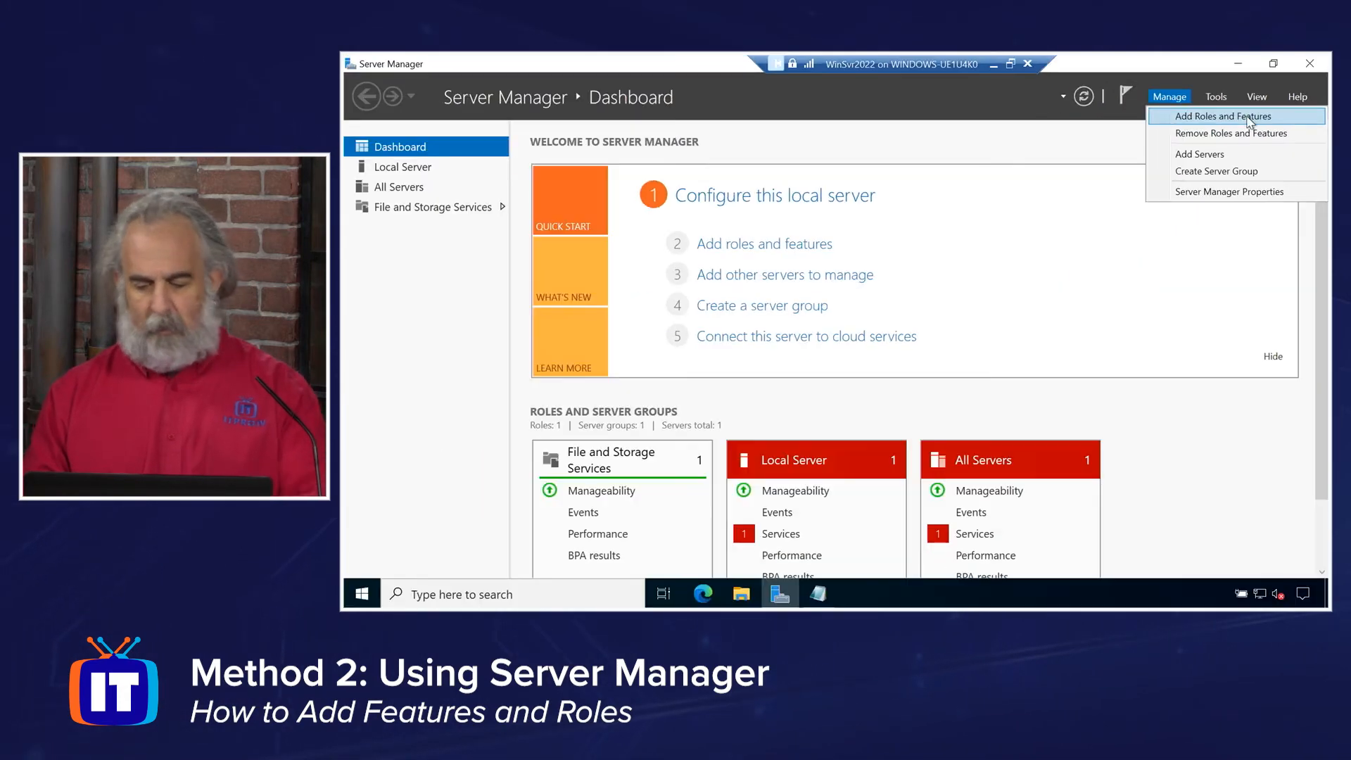
{"action": "left_click", "coordinate": [1221, 116]}
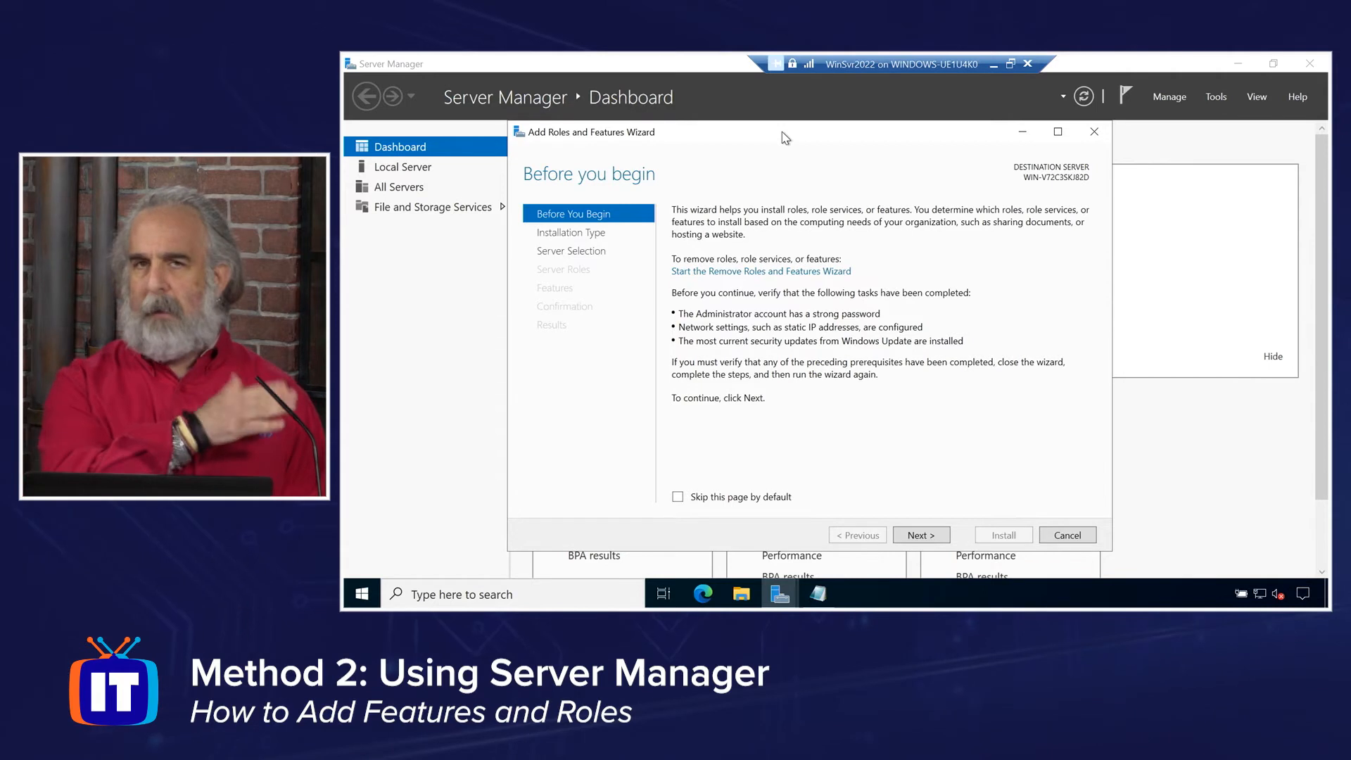
{"action": "mouse_move", "coordinate": [867, 350]}
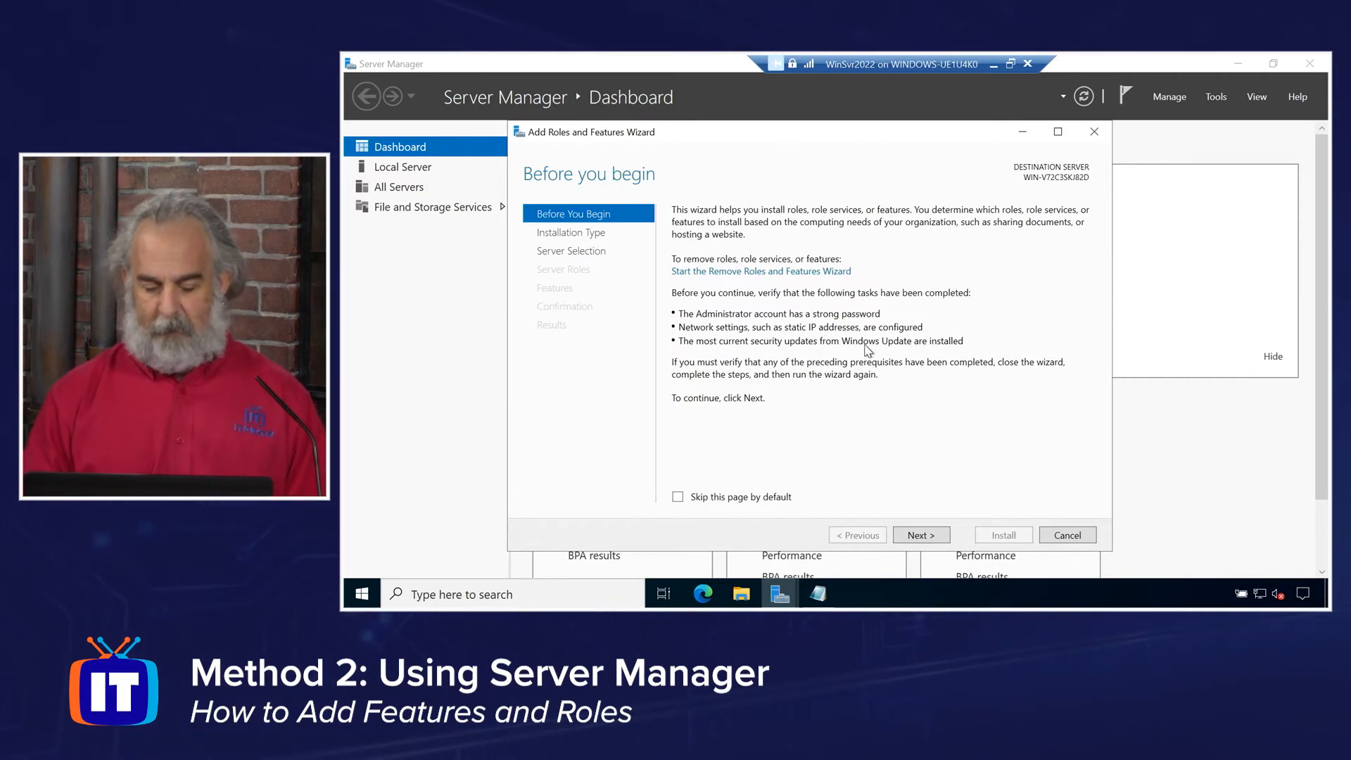
Go past Before You Begin to the installation type page, keeping role-based or feature-based installation.
{"action": "left_click", "coordinate": [921, 535]}
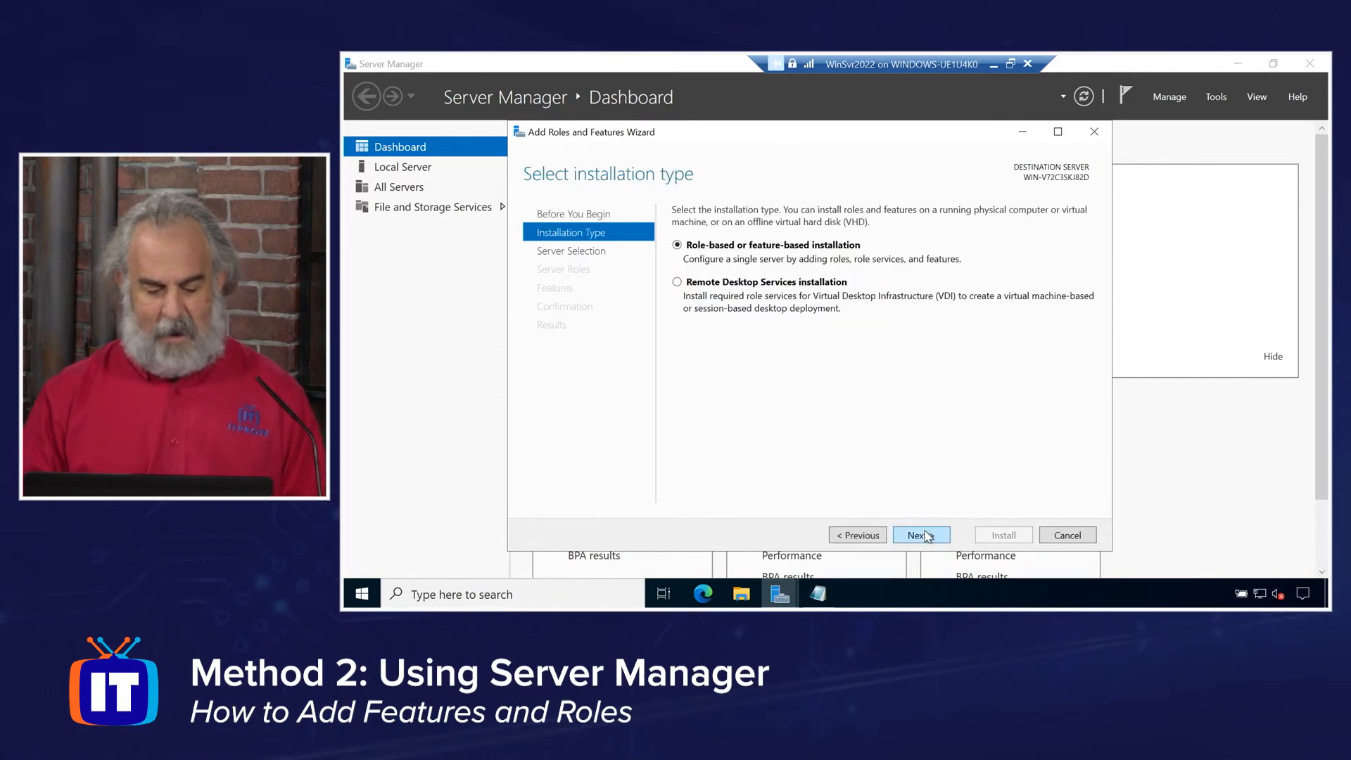
{"action": "mouse_move", "coordinate": [763, 342]}
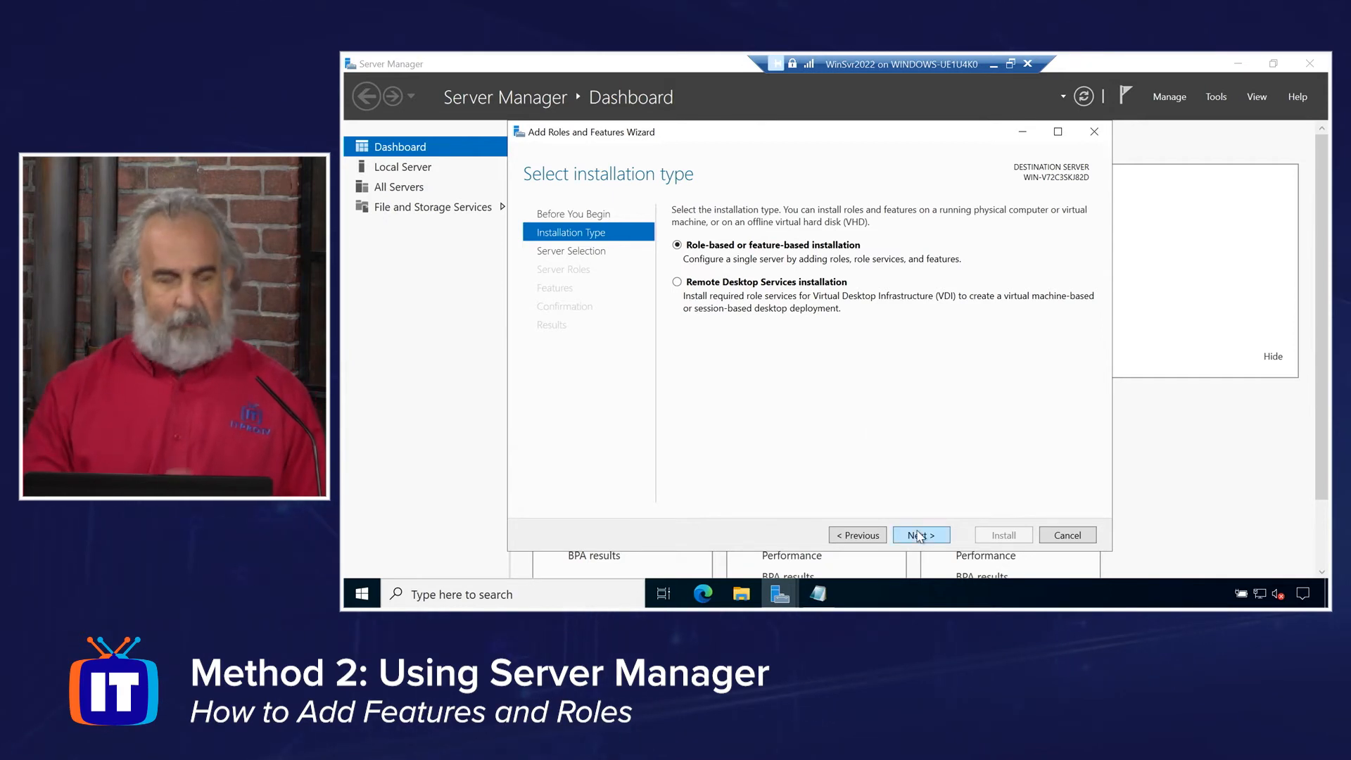
Accept role-based installation and the local pool server as destination.
{"action": "left_click", "coordinate": [920, 534]}
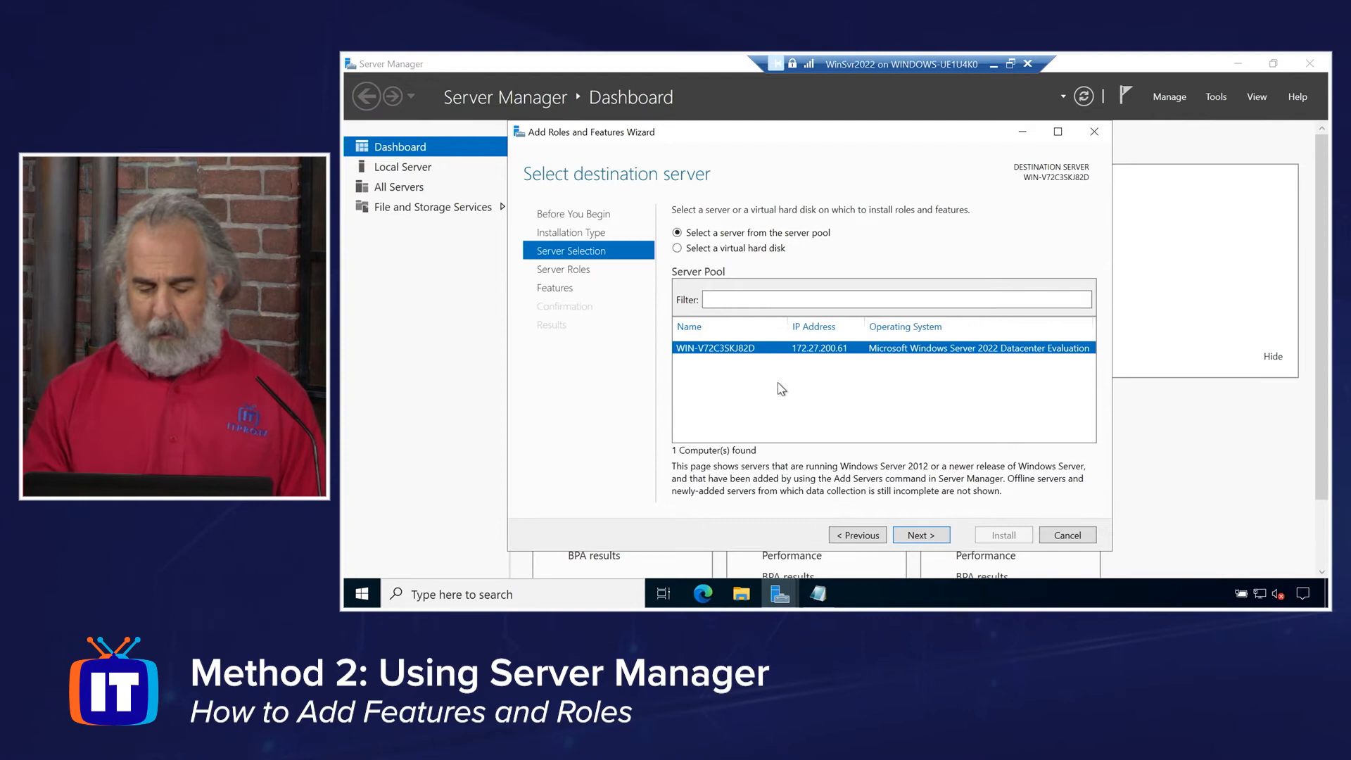
{"action": "mouse_move", "coordinate": [868, 513]}
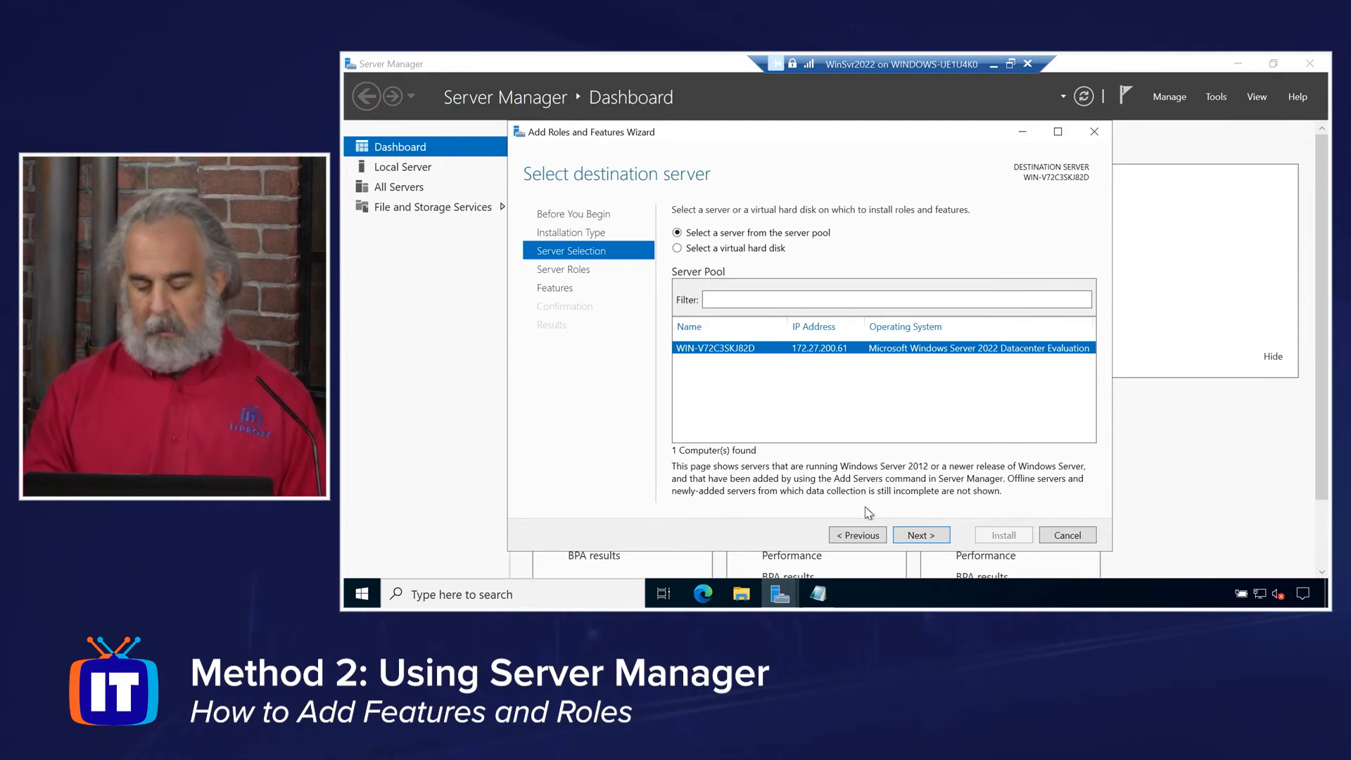
{"action": "left_click", "coordinate": [921, 534]}
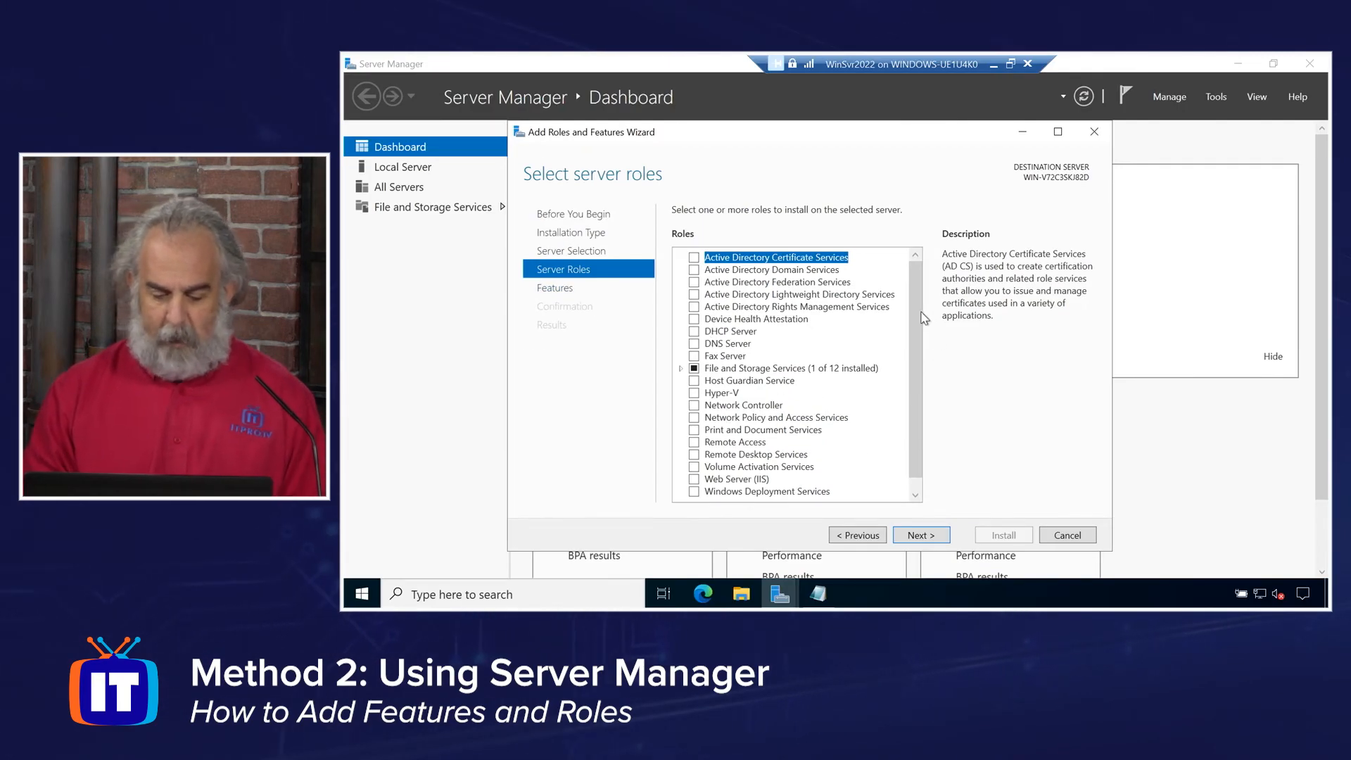
Tick the Web Server (IIS) checkbox in the Roles list.
{"action": "scroll", "scroll_direction": "down", "scroll_amount": 3}
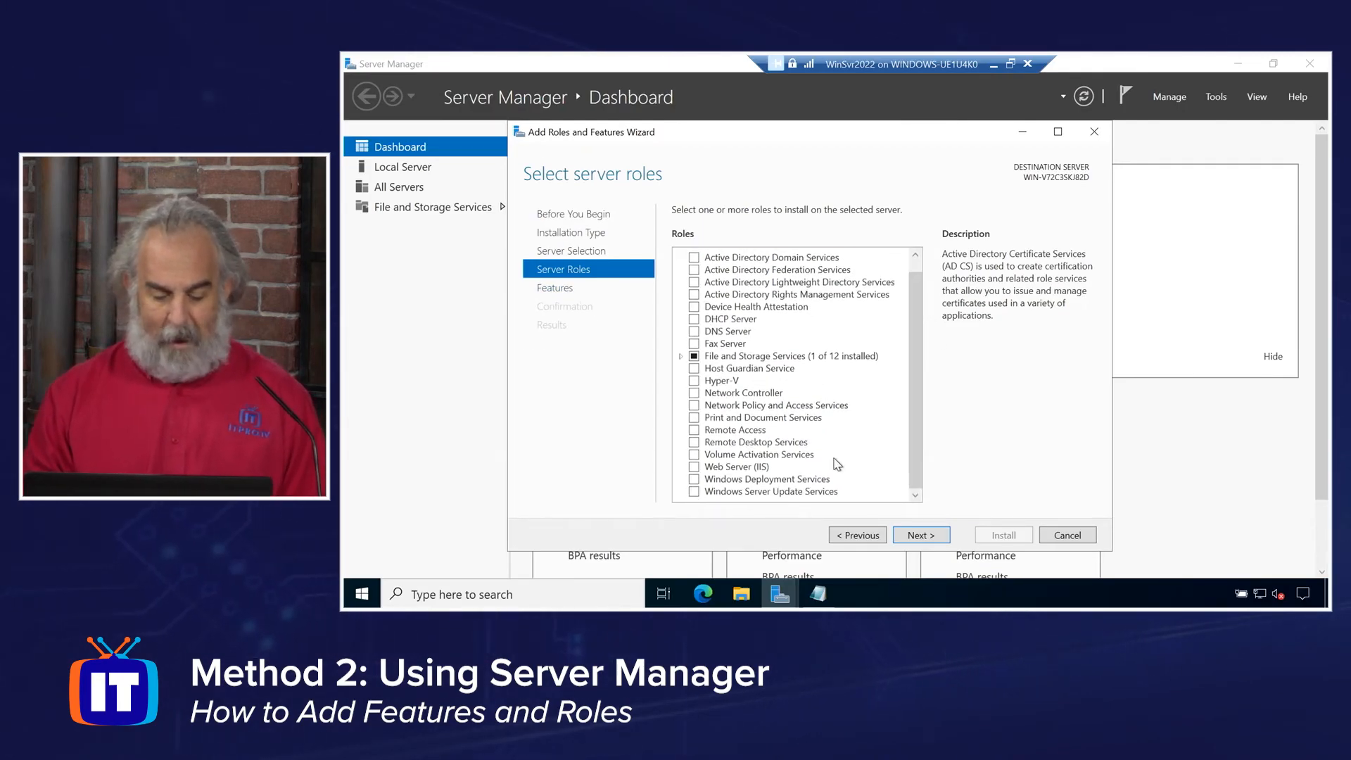
{"action": "mouse_move", "coordinate": [719, 502]}
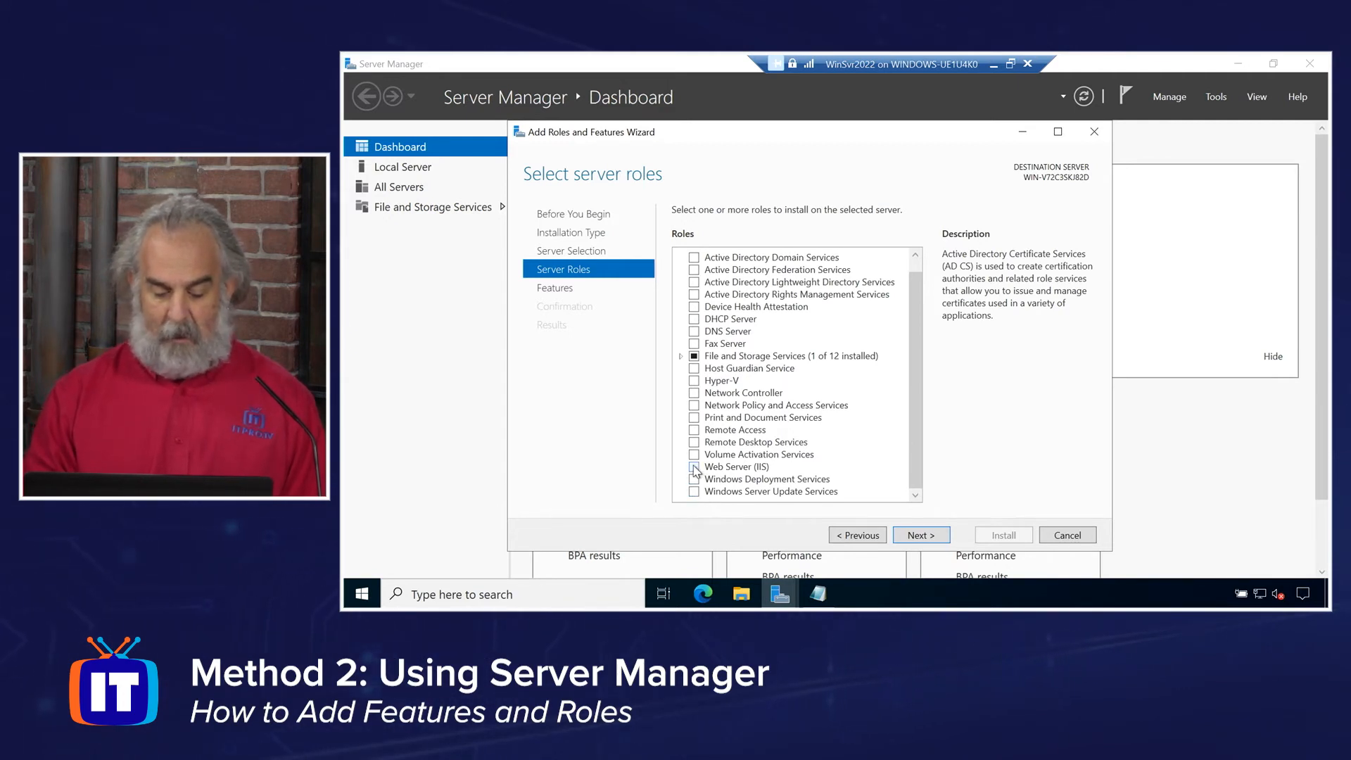
{"action": "left_click", "coordinate": [695, 466]}
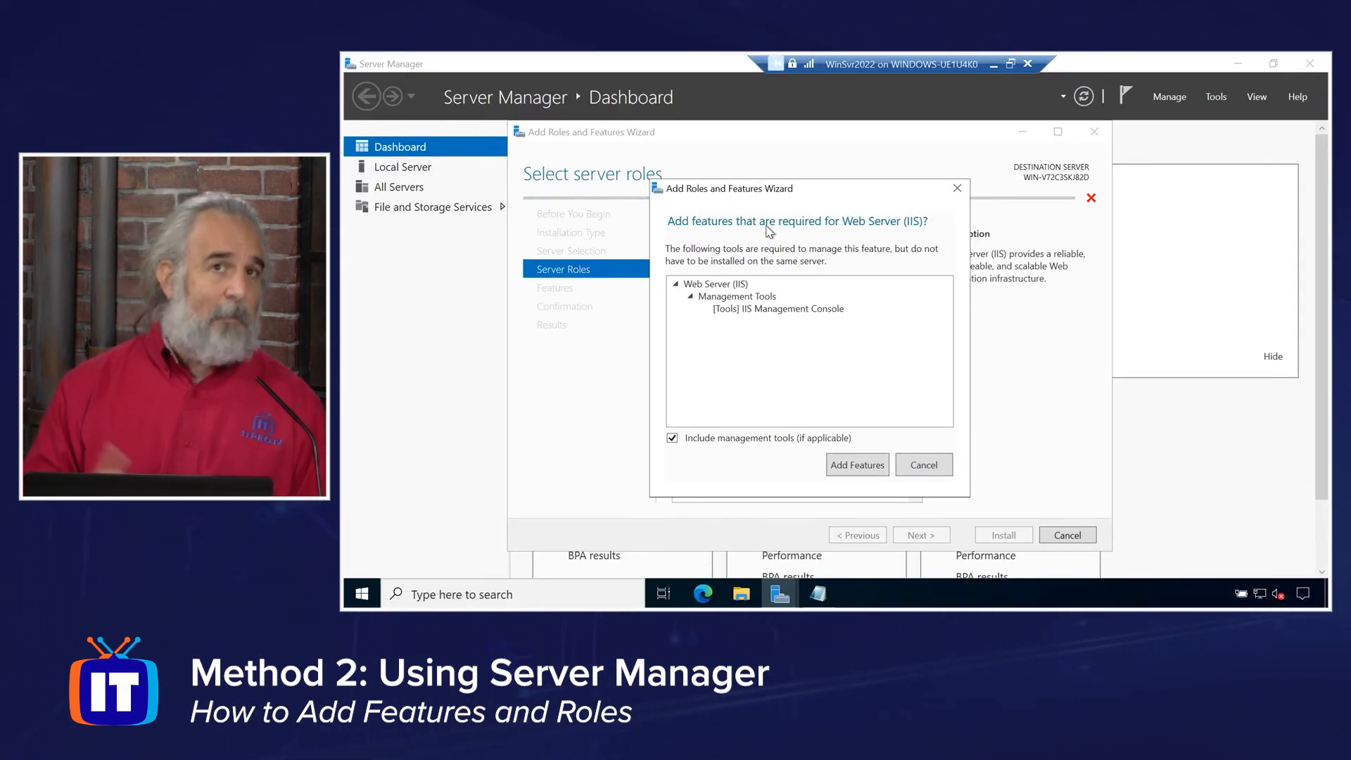
Add the required IIS Management Console features, keeping management tools included.
{"action": "left_click", "coordinate": [855, 465]}
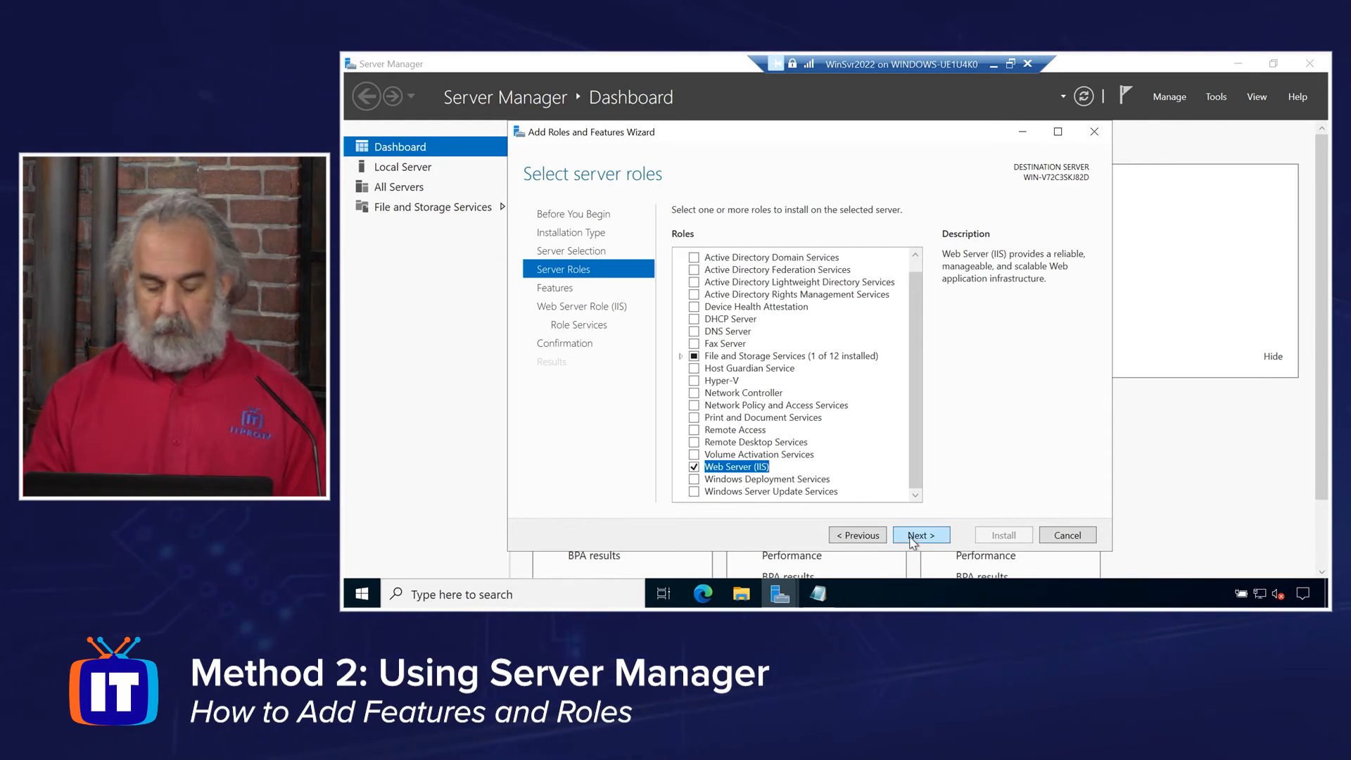
Check TFTP Client on the Select features page and move to the Web Server Role step.
{"action": "left_click", "coordinate": [920, 535]}
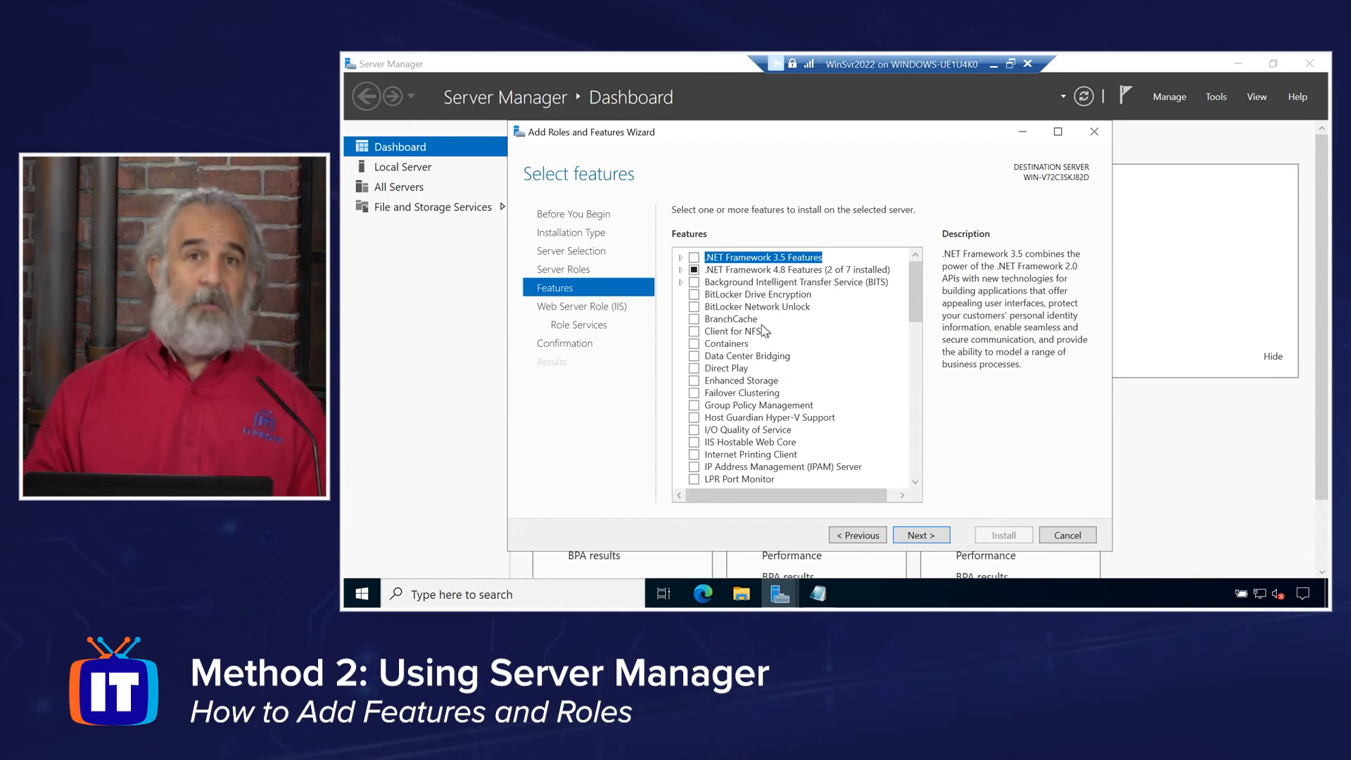
{"action": "mouse_move", "coordinate": [615, 345]}
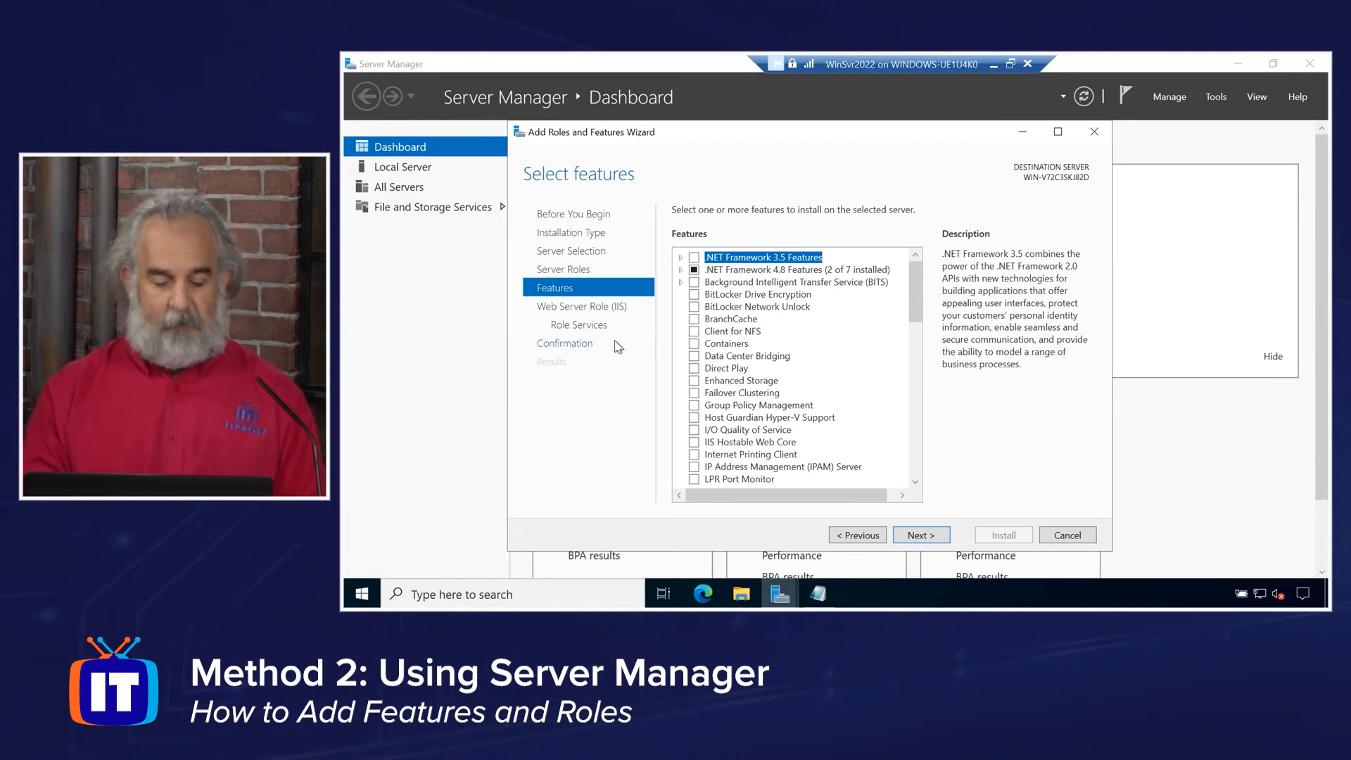
{"action": "mouse_move", "coordinate": [582, 306]}
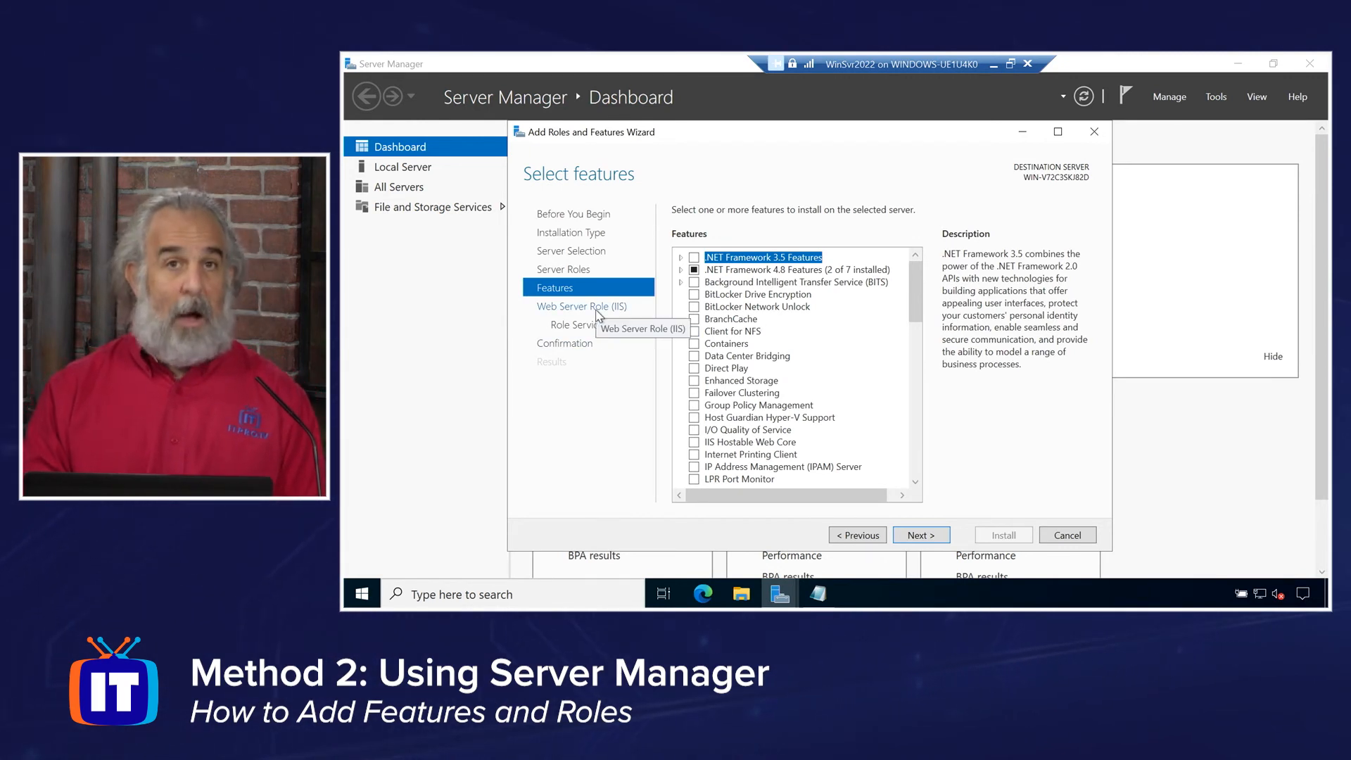
{"action": "mouse_move", "coordinate": [847, 362]}
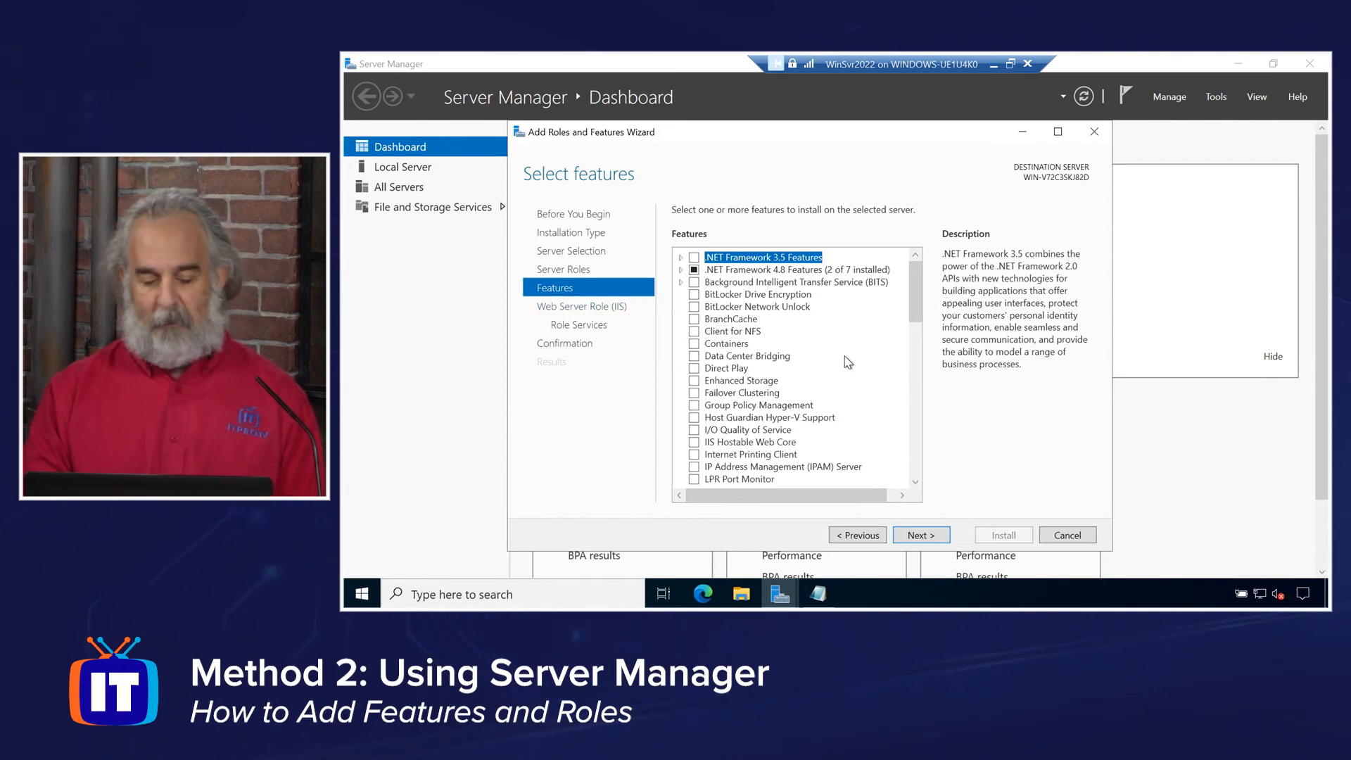
{"action": "scroll", "scroll_direction": "down", "scroll_amount": 3}
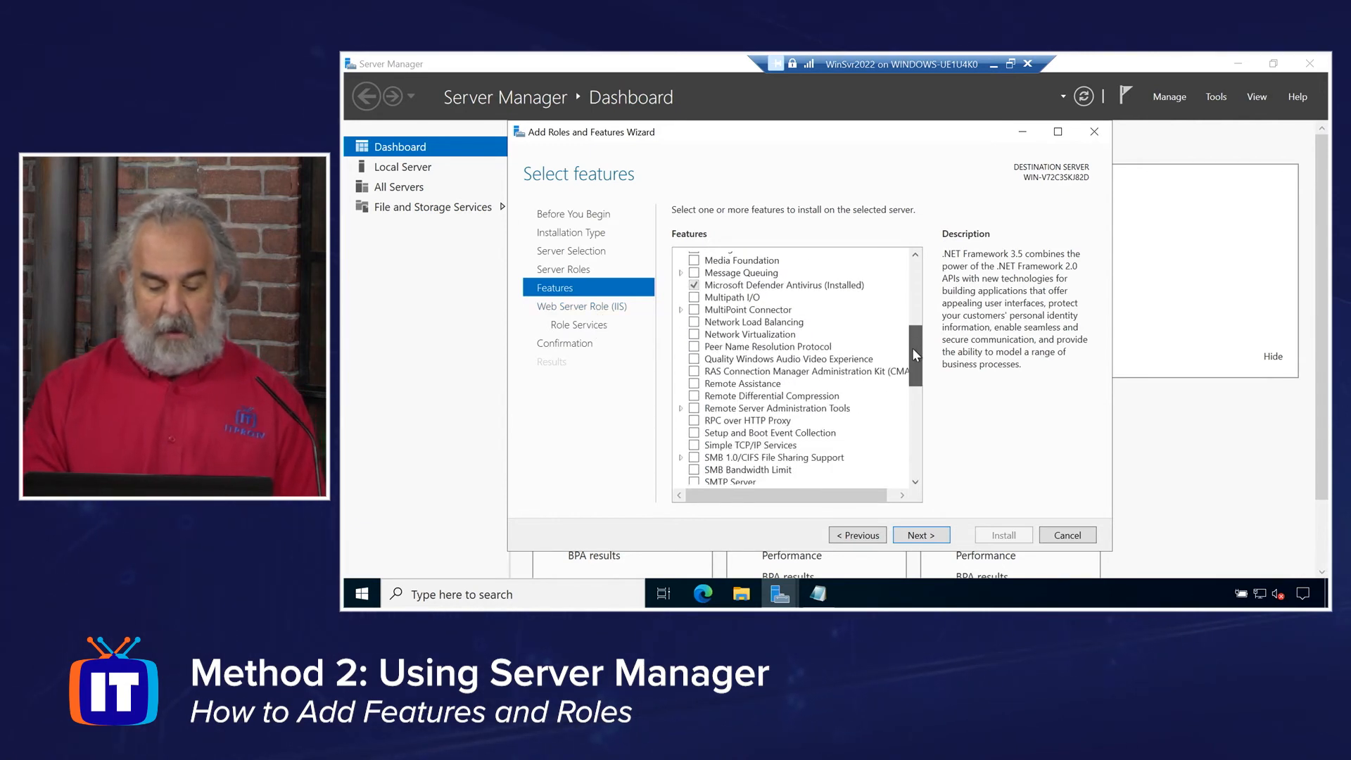
{"action": "scroll", "scroll_direction": "down", "scroll_amount": 3}
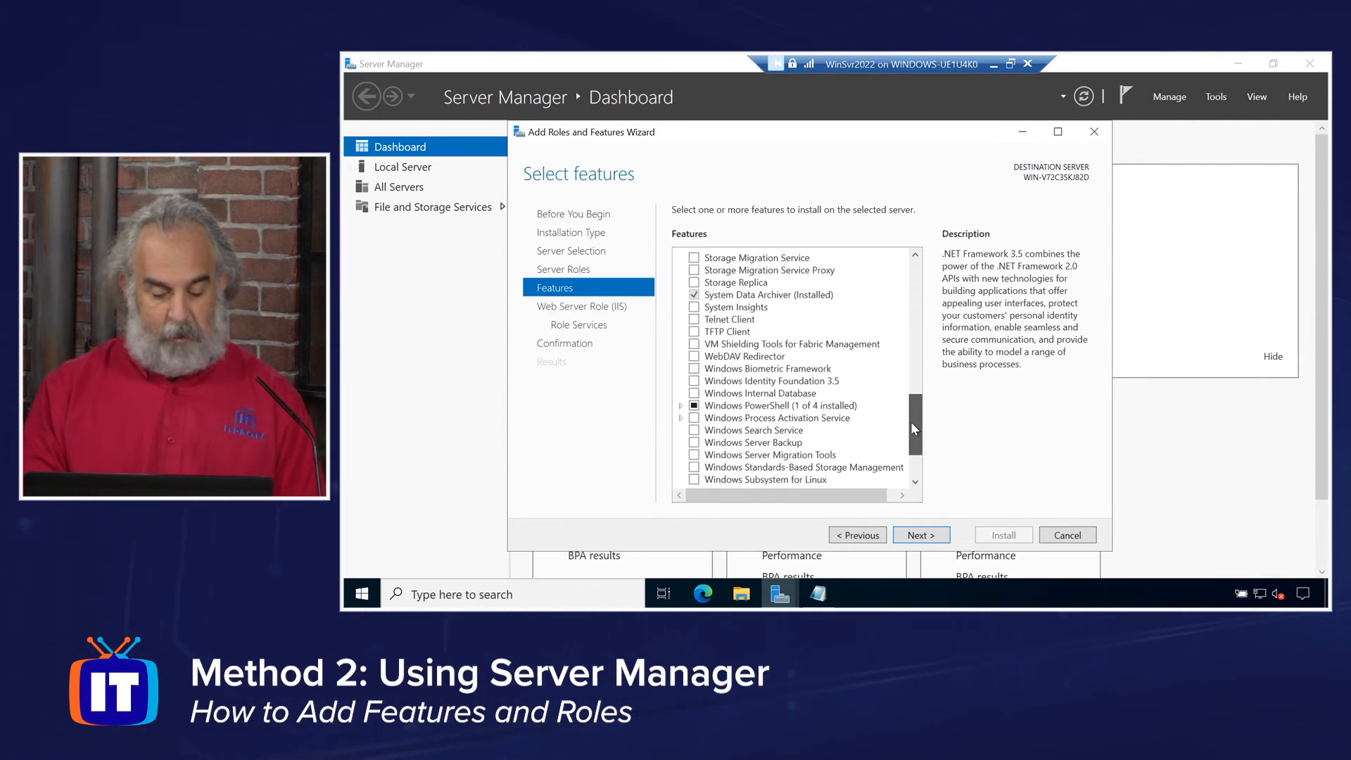
{"action": "scroll", "scroll_direction": "down", "scroll_amount": 3}
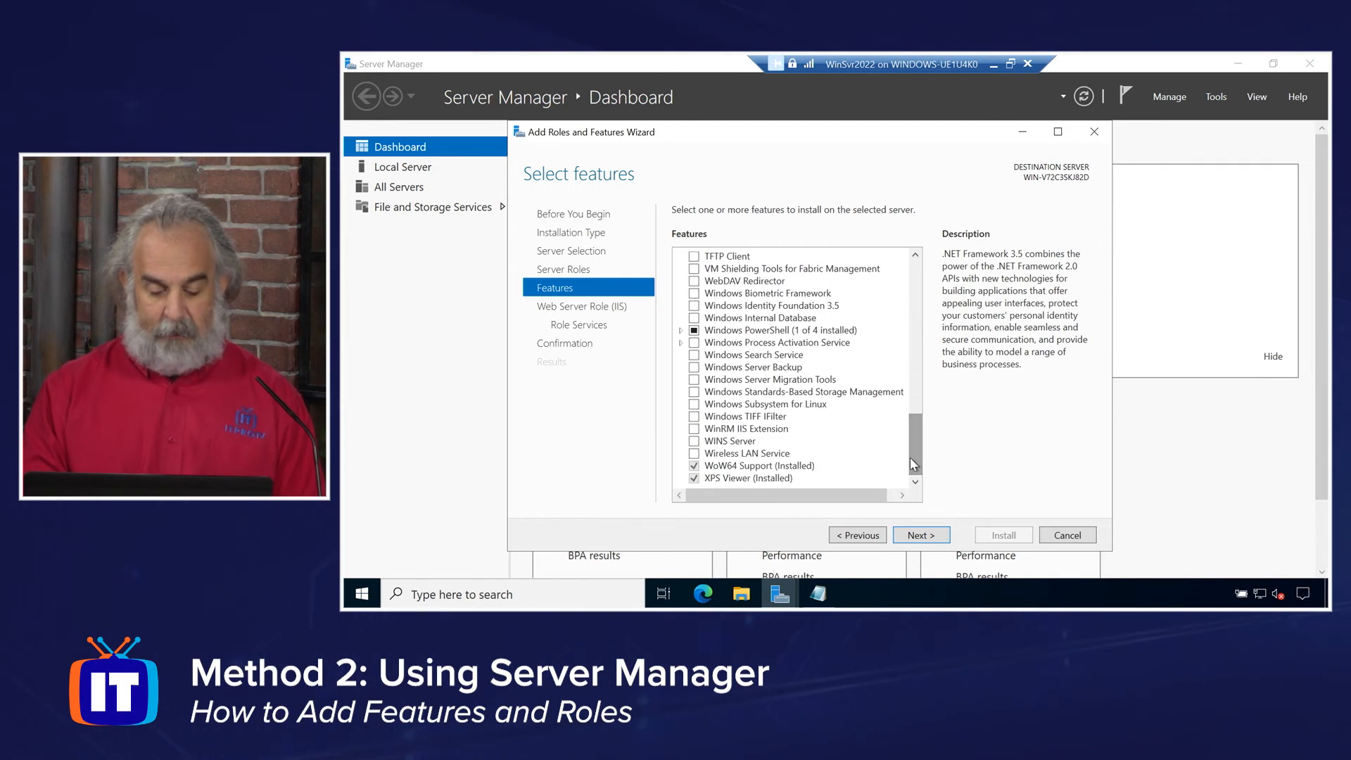
{"action": "mouse_move", "coordinate": [796, 439]}
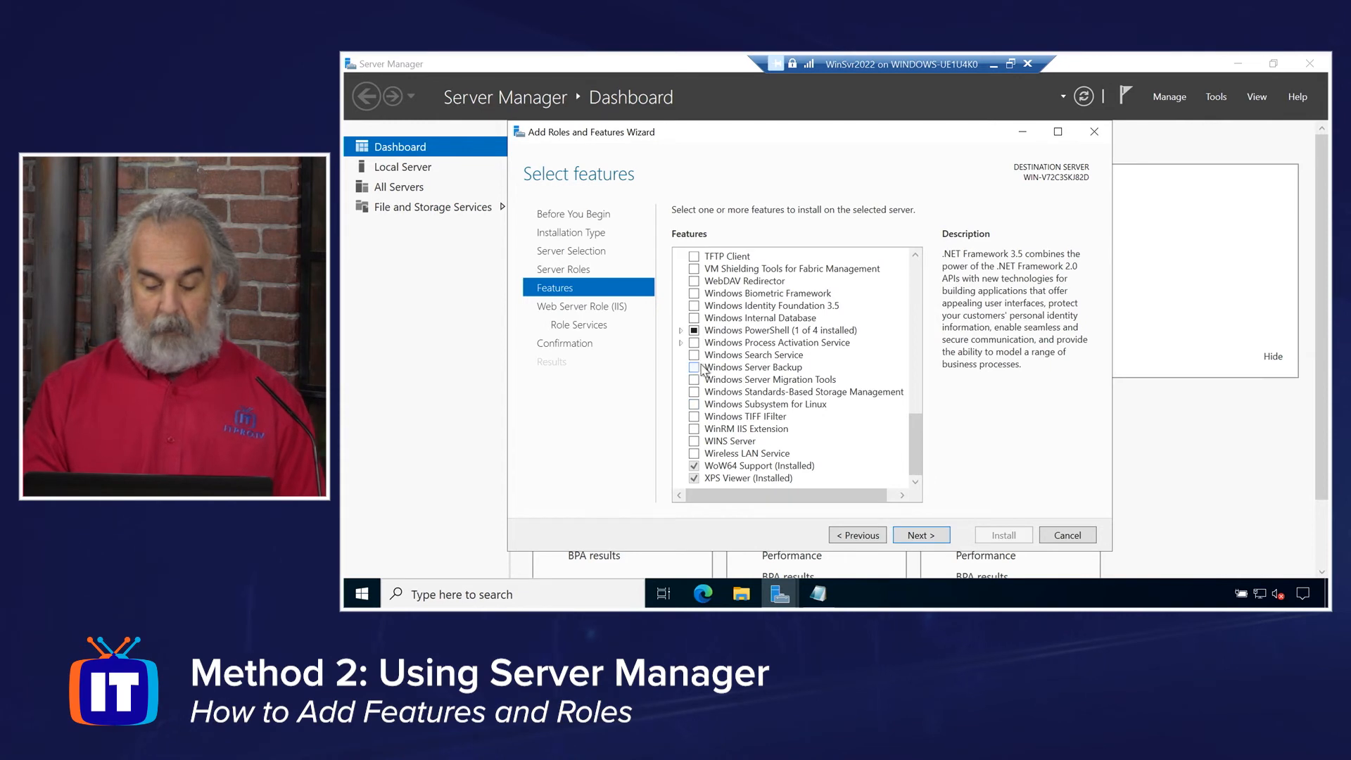
{"action": "mouse_move", "coordinate": [695, 293]}
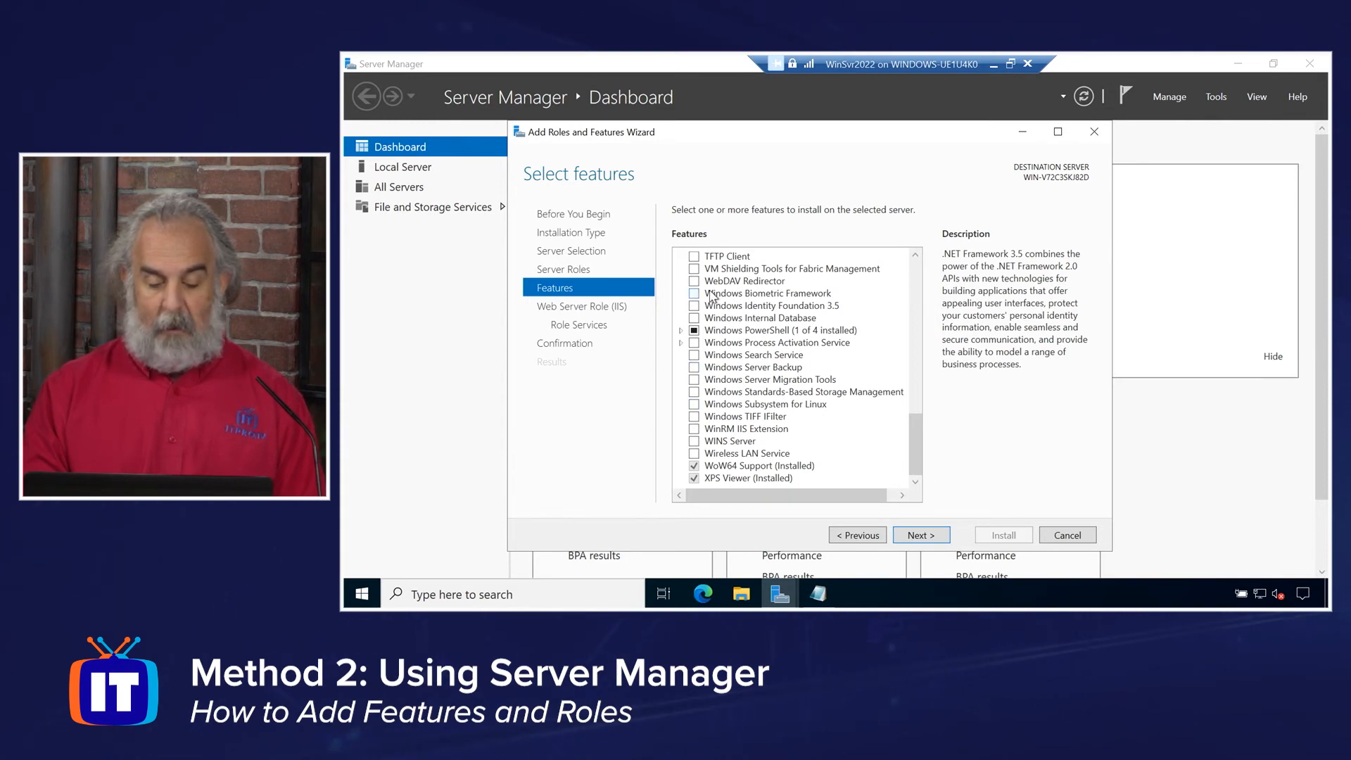
{"action": "left_click", "coordinate": [695, 257]}
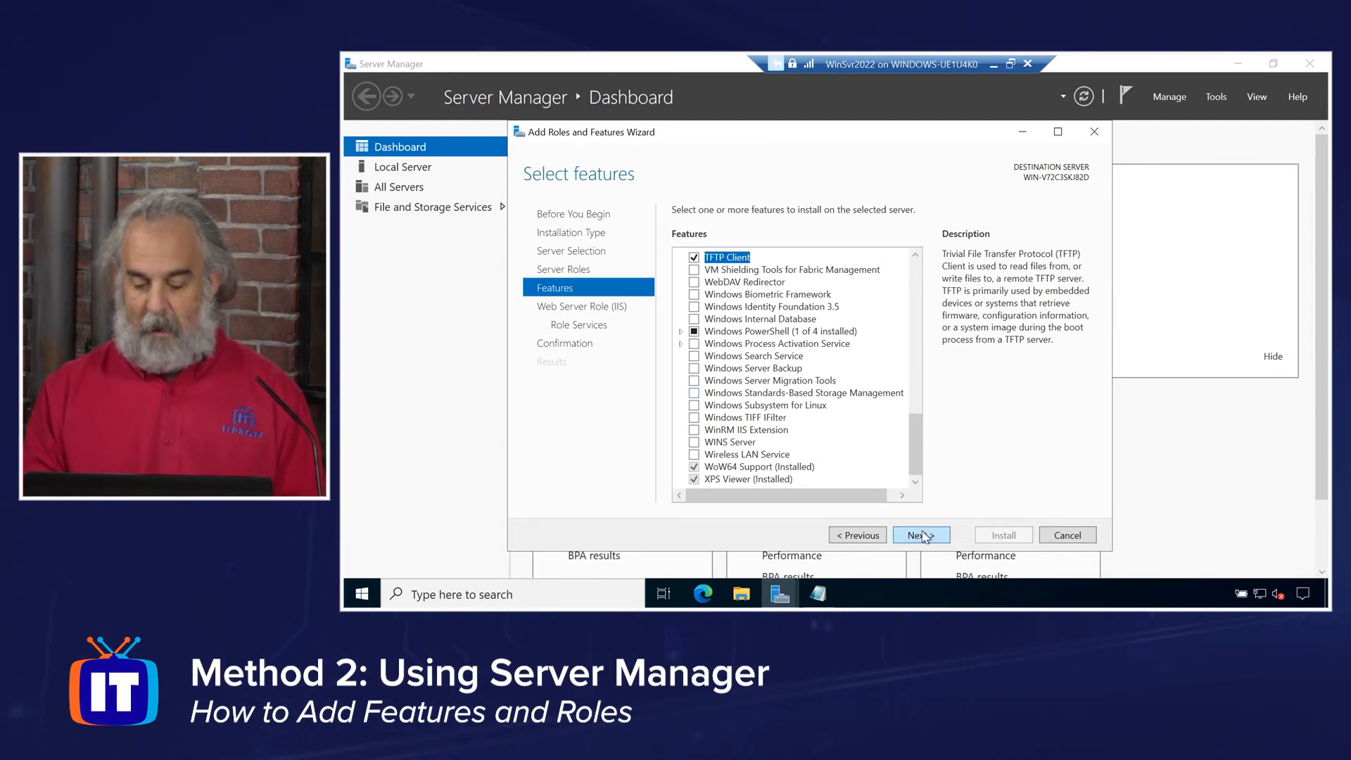
{"action": "left_click", "coordinate": [920, 534]}
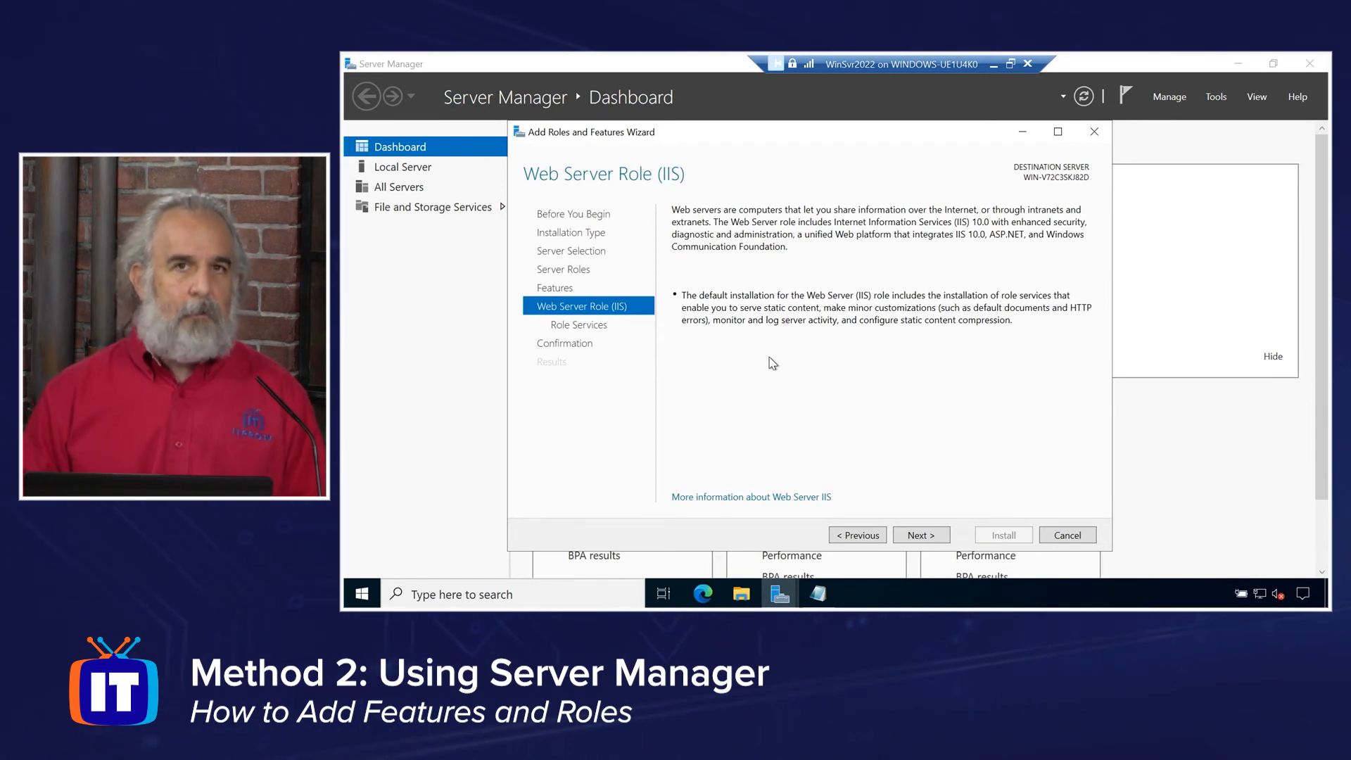
{"action": "mouse_move", "coordinate": [599, 336]}
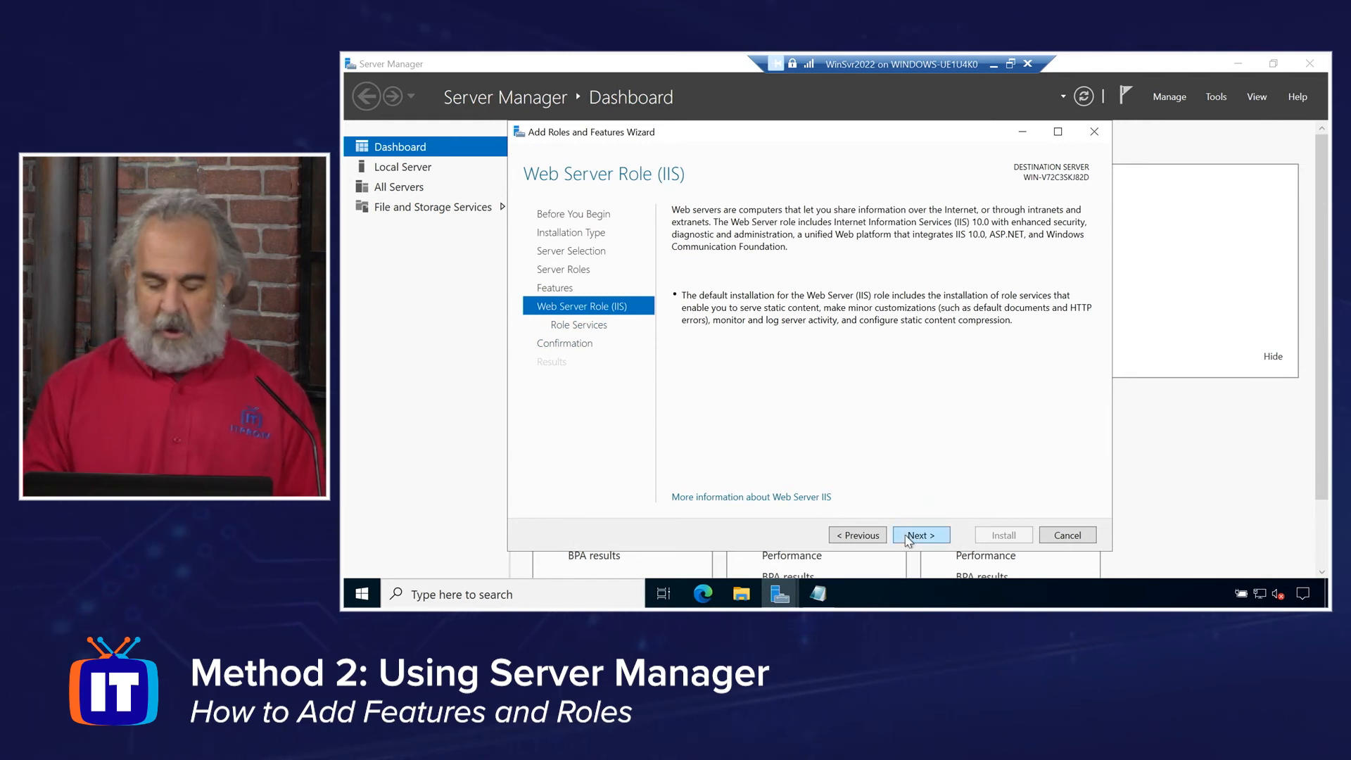
Move past the Web Server Role (IIS) introduction to Select role services.
{"action": "left_click", "coordinate": [921, 535]}
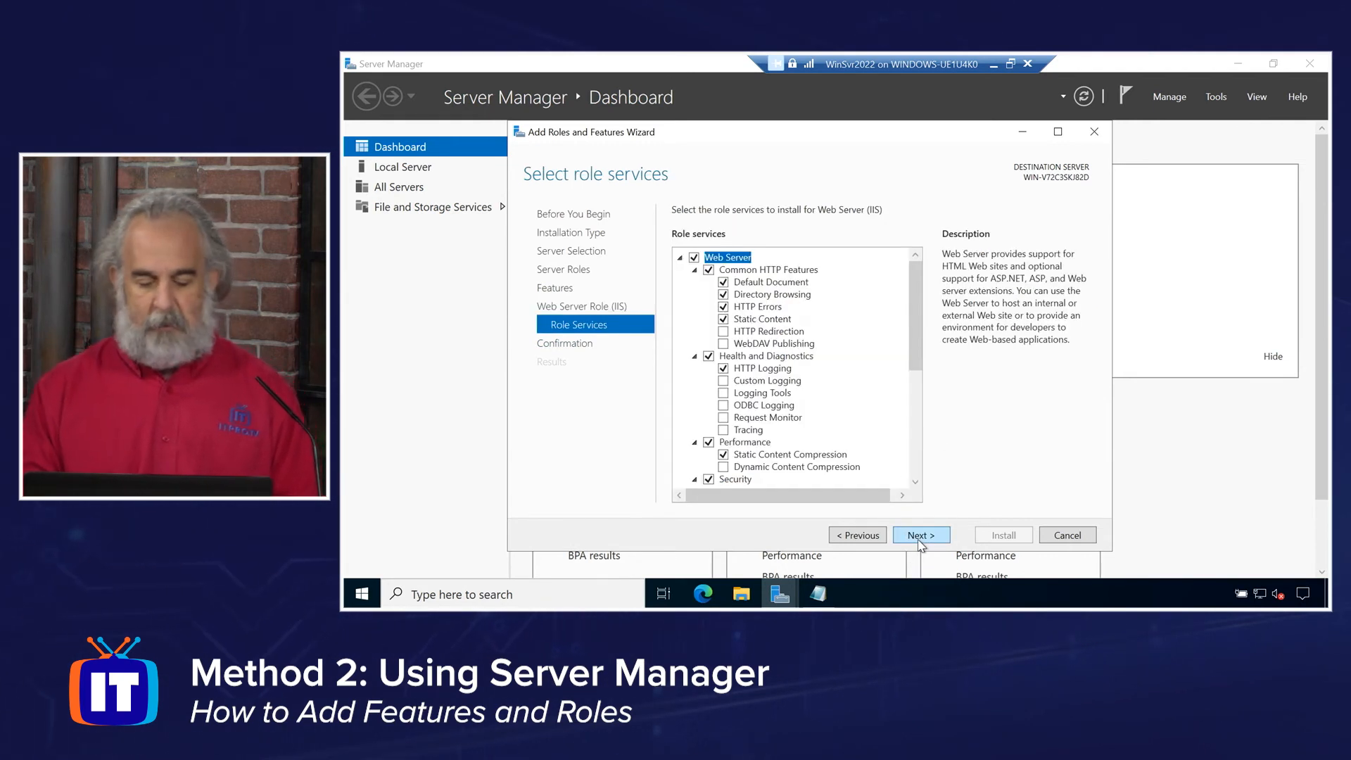
Add Basic Authentication, Centralized SSL Certificate Support, IP and Domain Restrictions, and IIS Management Scripts and Tools.
{"action": "left_click", "coordinate": [724, 319]}
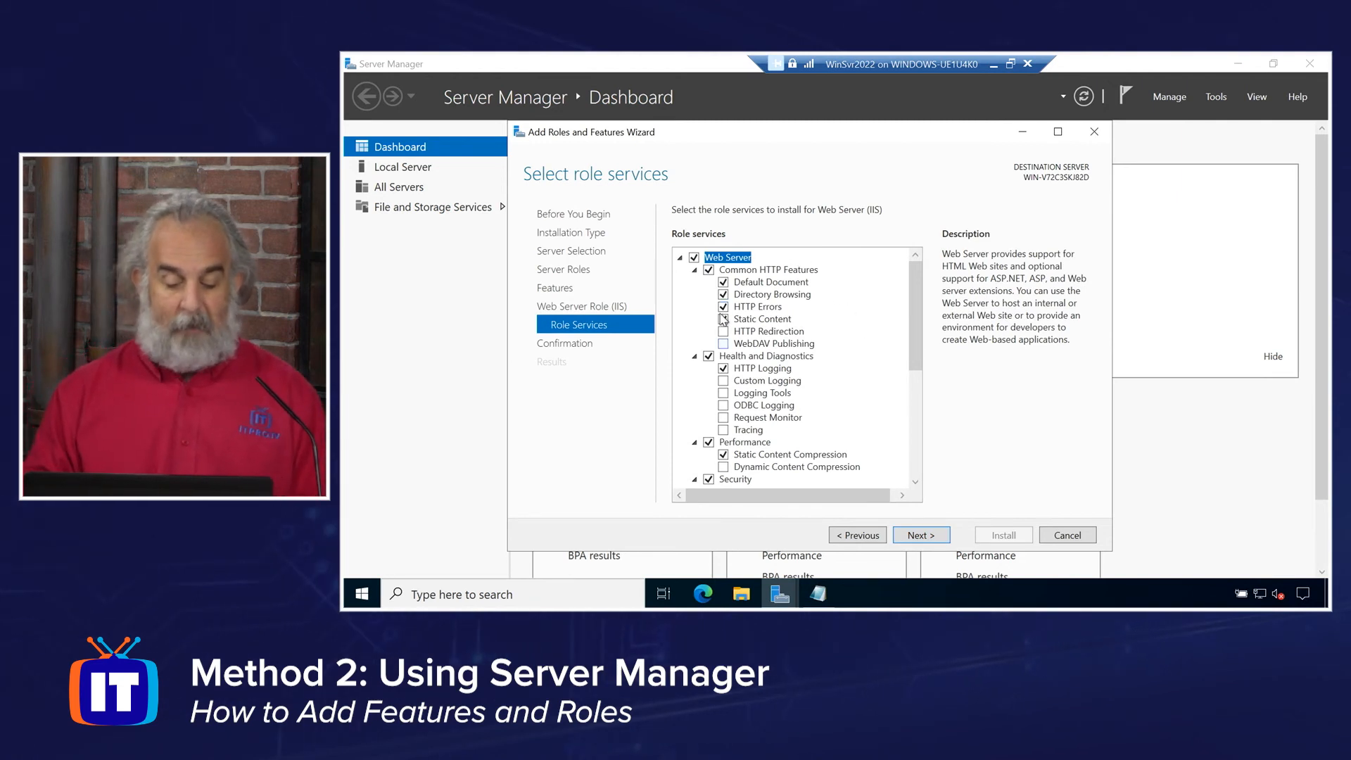
{"action": "left_click", "coordinate": [723, 318]}
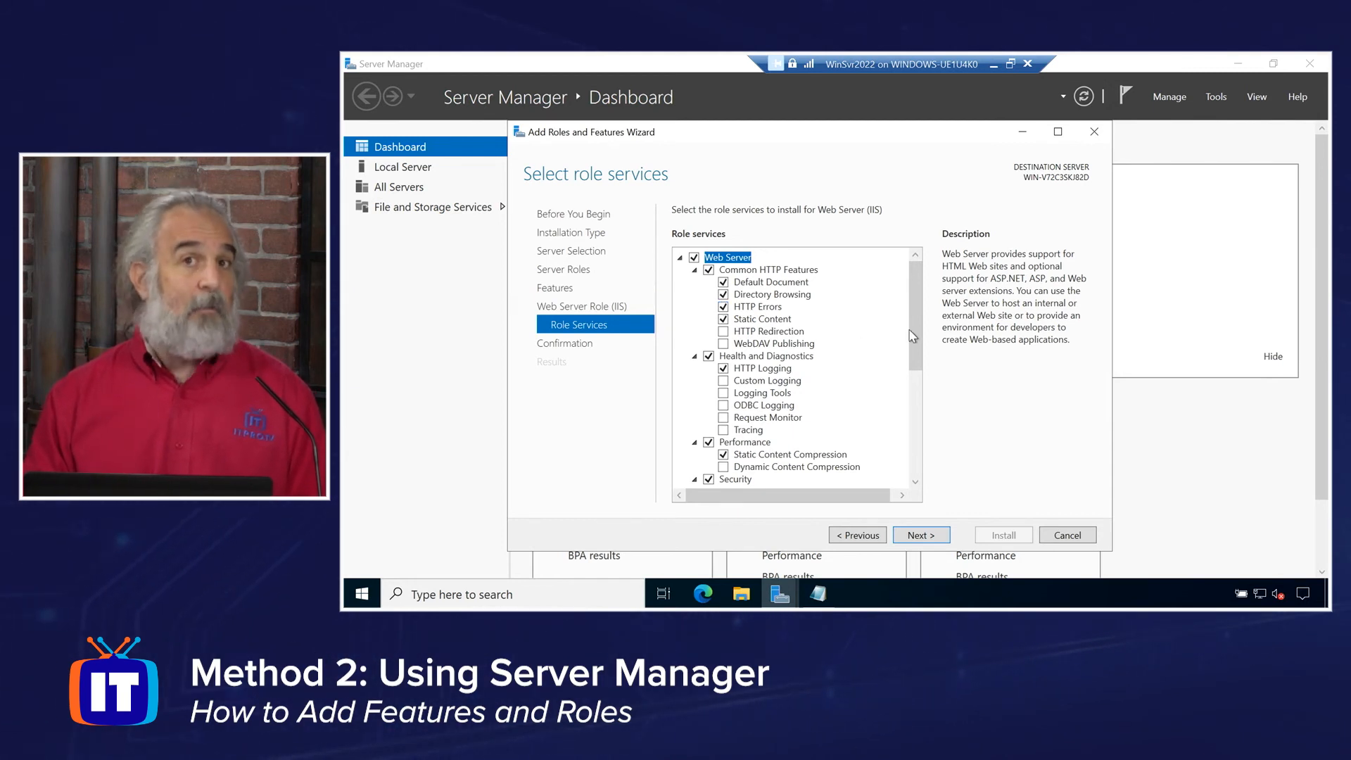
{"action": "scroll", "scroll_direction": "down", "scroll_amount": 3}
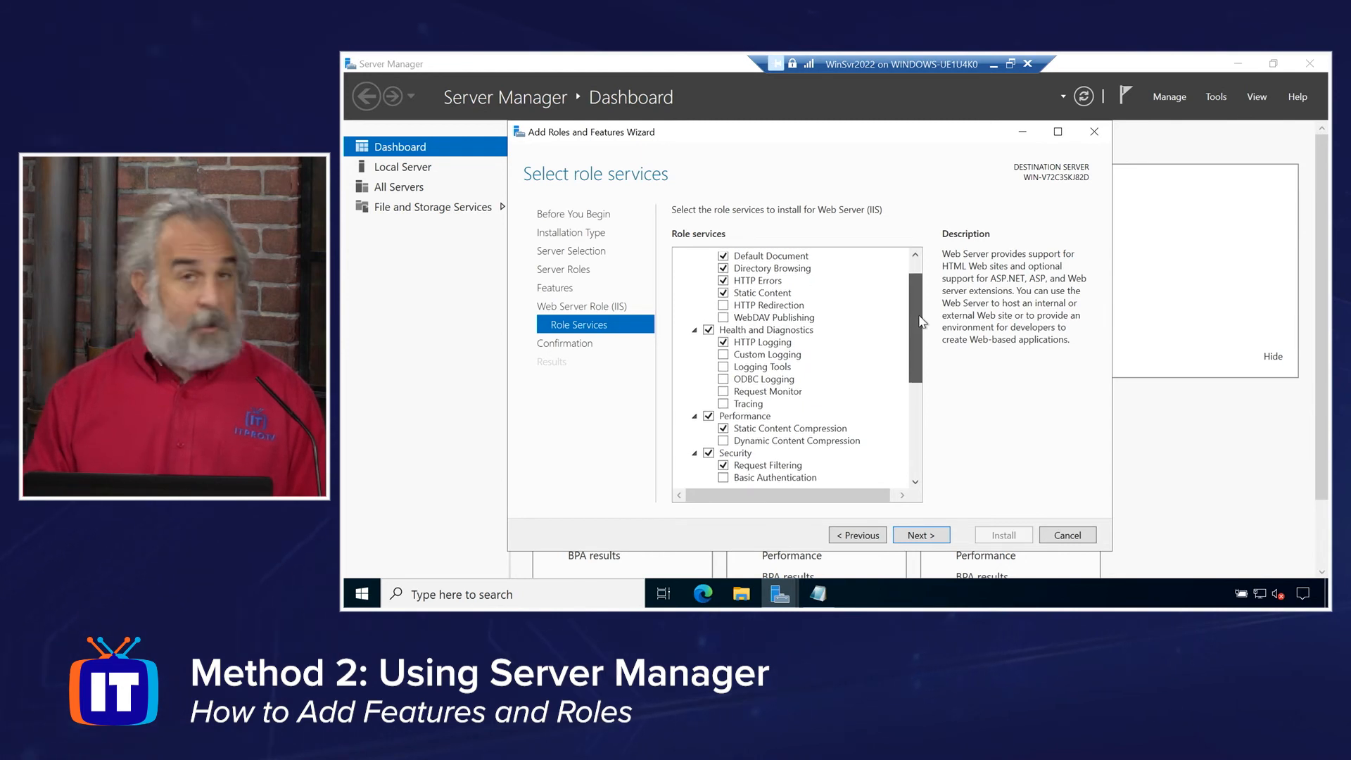
{"action": "scroll", "scroll_direction": "down", "scroll_amount": 3}
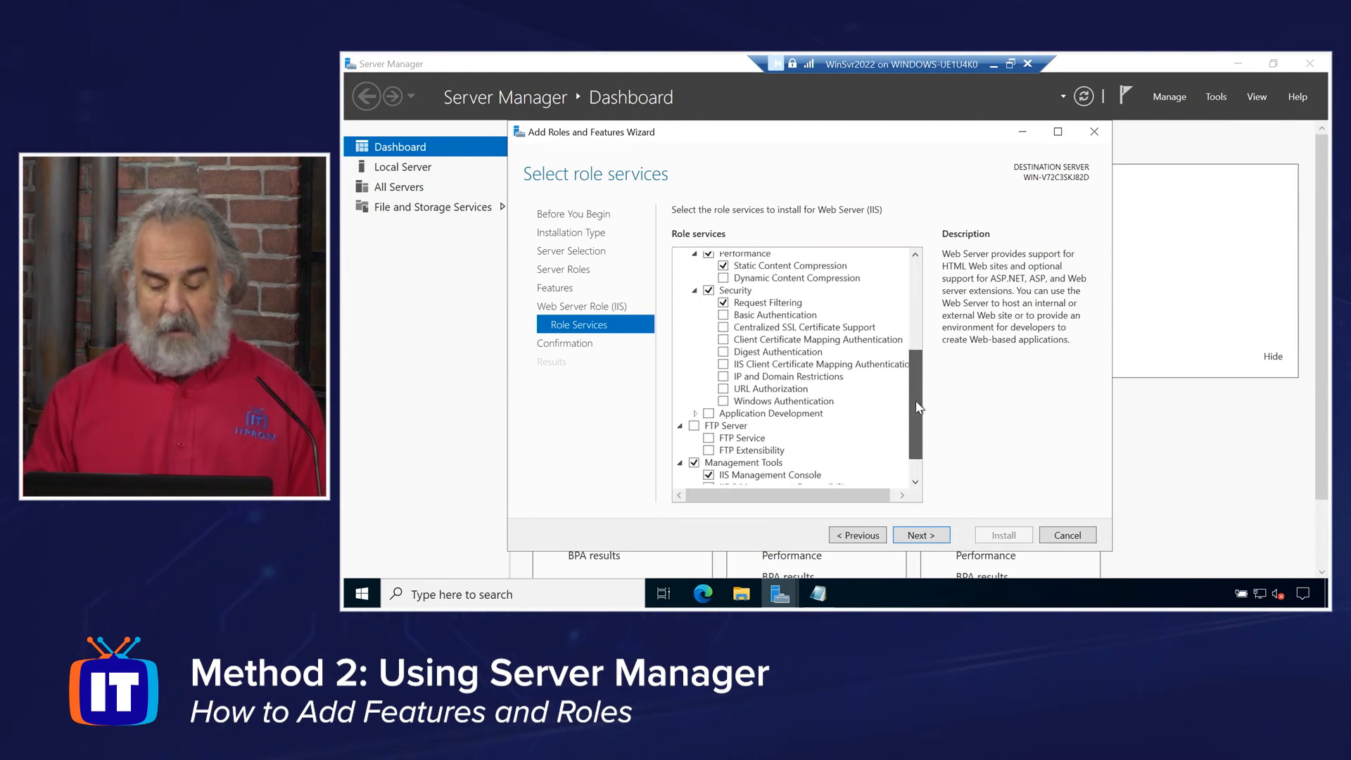
{"action": "left_click", "coordinate": [724, 281]}
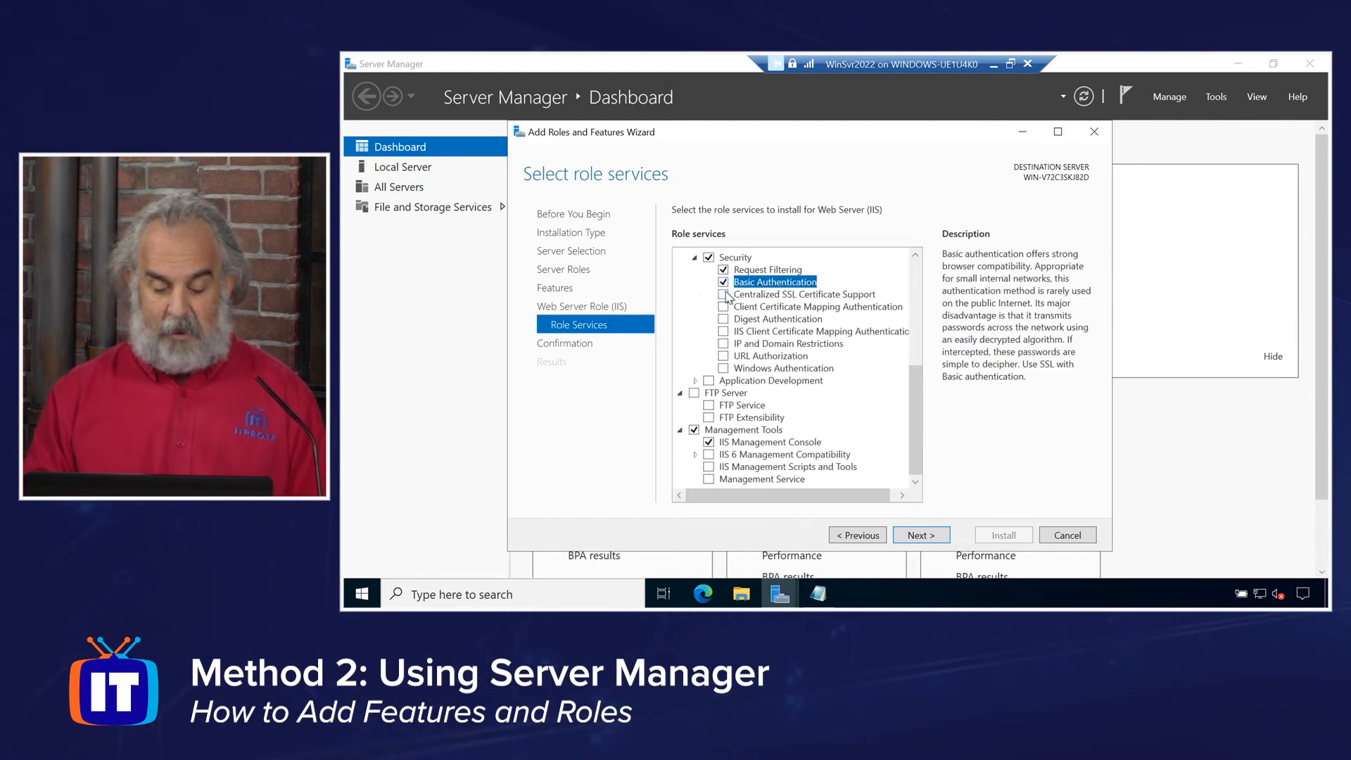
{"action": "left_click", "coordinate": [803, 294]}
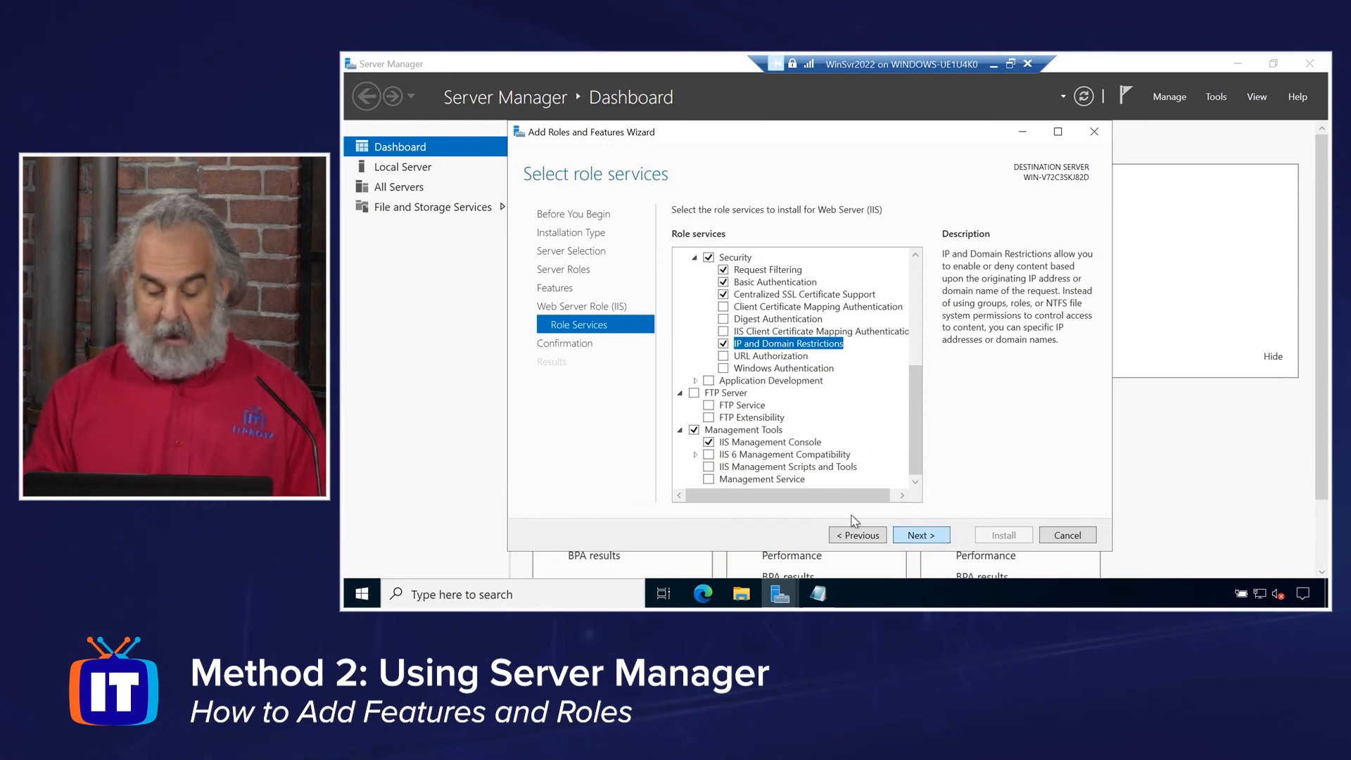
{"action": "left_click", "coordinate": [710, 466]}
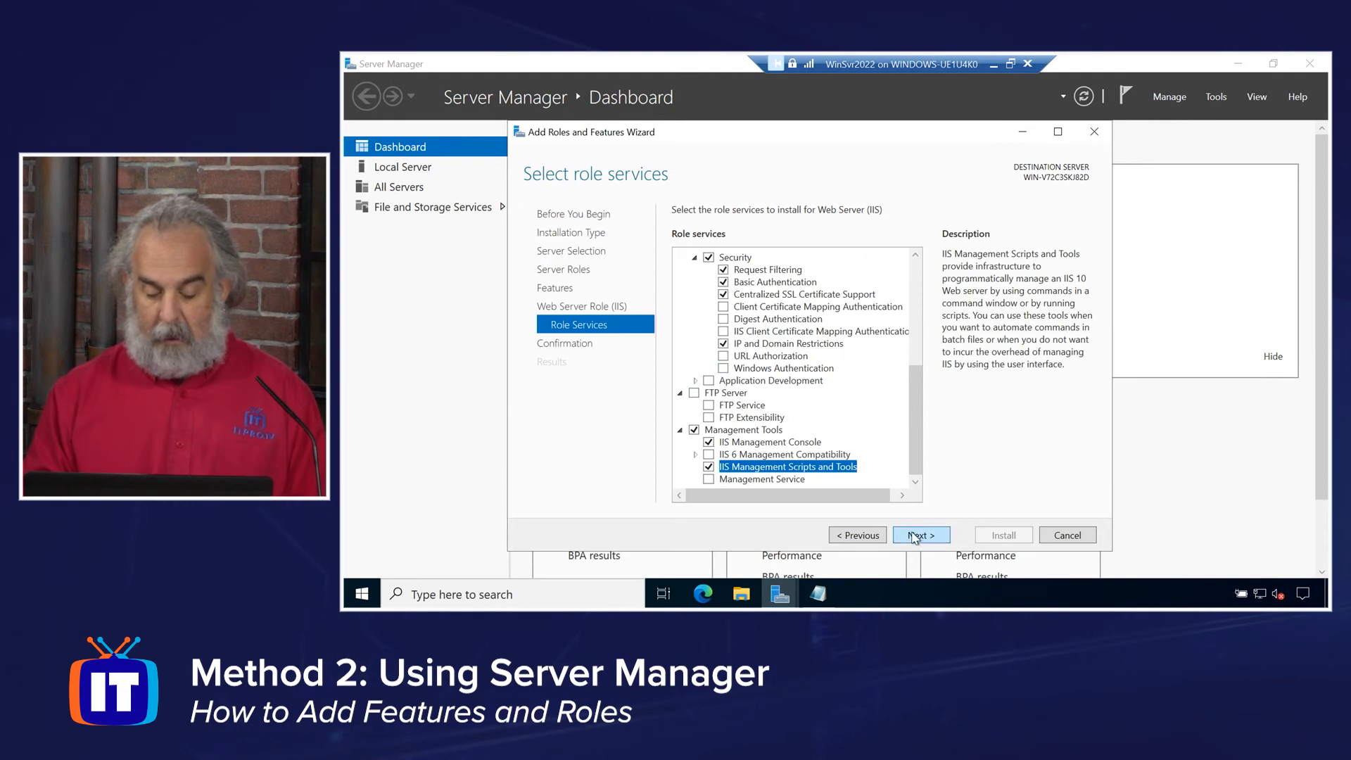
{"action": "left_click", "coordinate": [920, 534]}
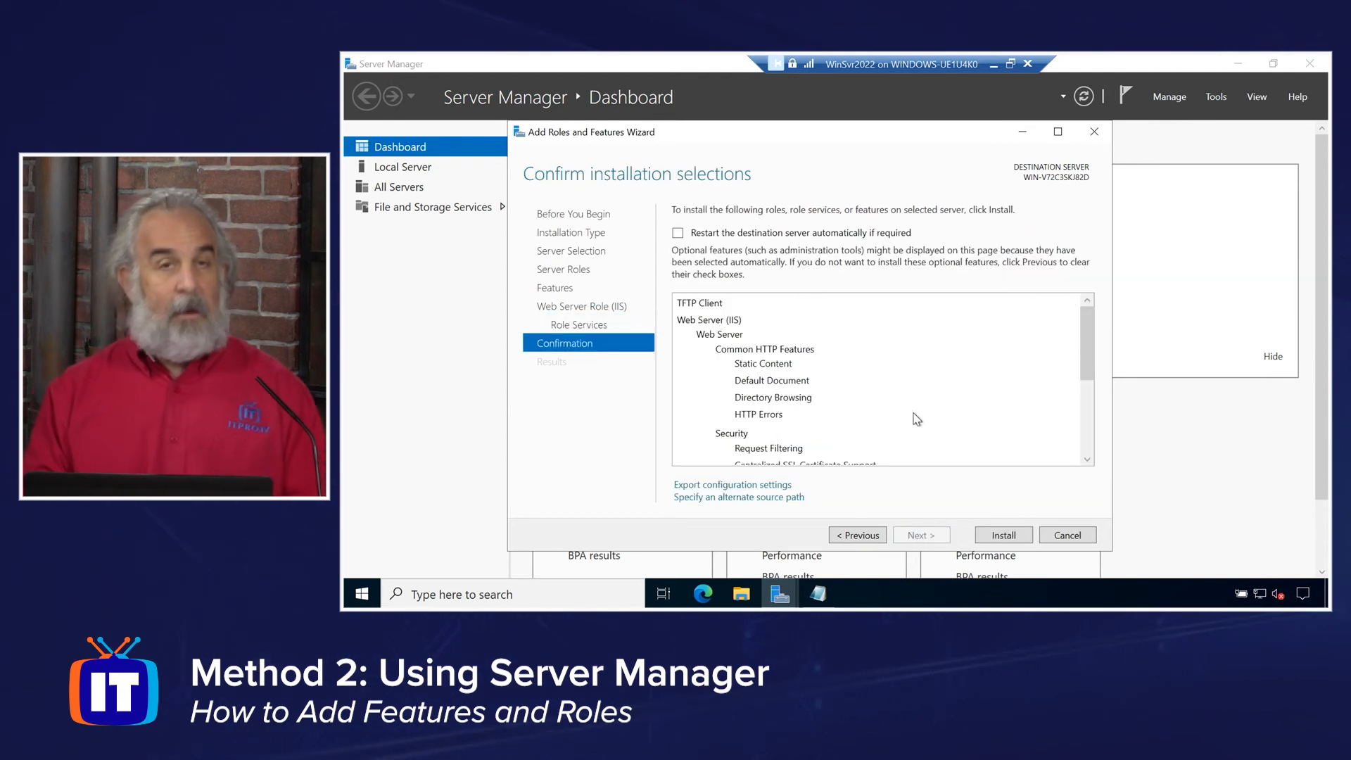
Allow automatic restart if required, confirm with Yes, and begin the installation.
{"action": "scroll", "scroll_direction": "down", "scroll_amount": 3}
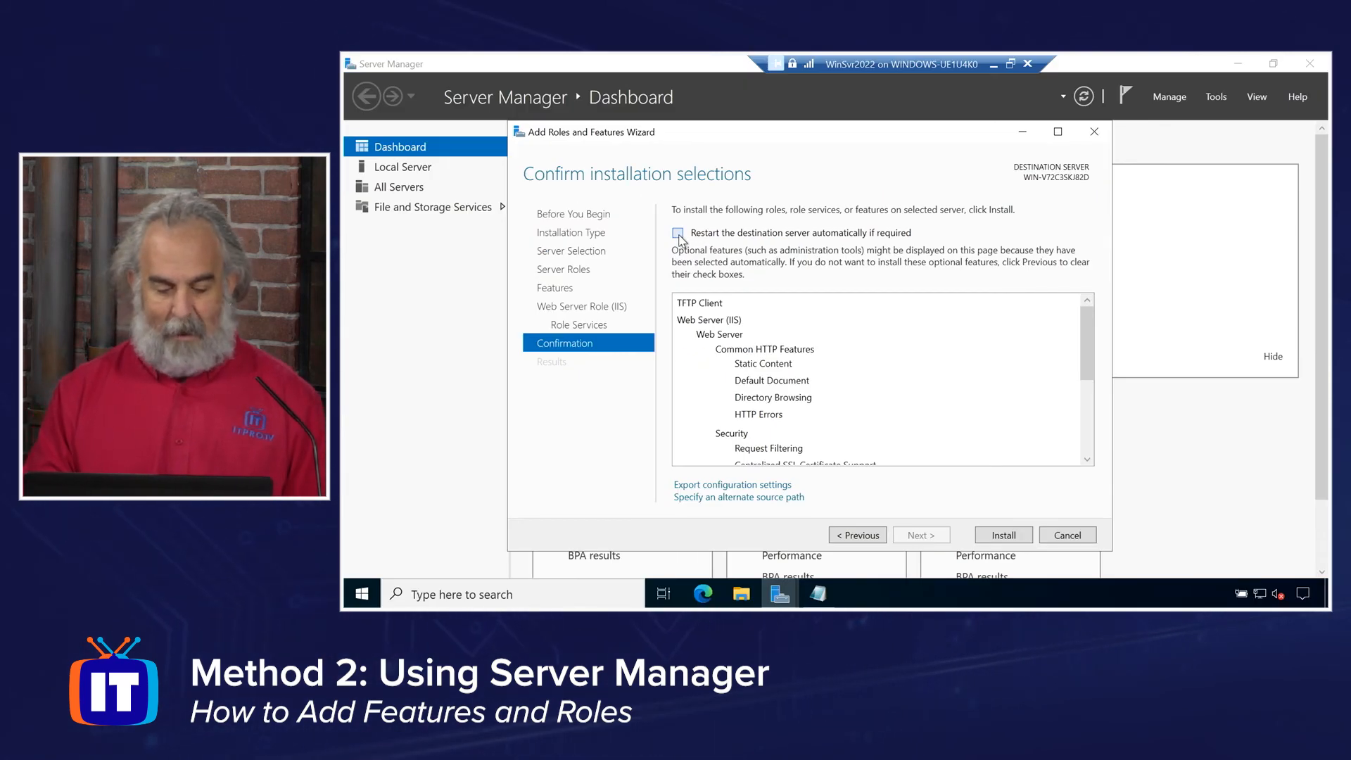
{"action": "left_click", "coordinate": [679, 233]}
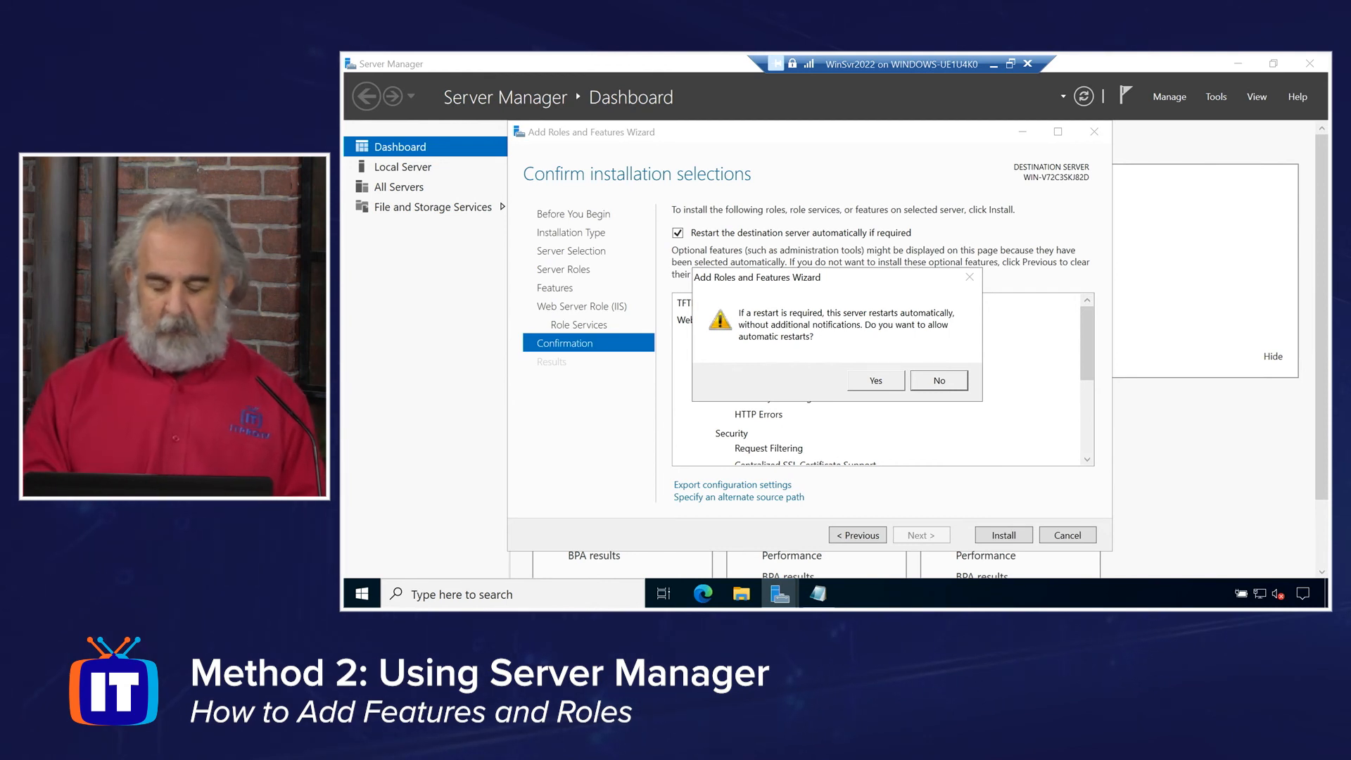
{"action": "left_click", "coordinate": [874, 380]}
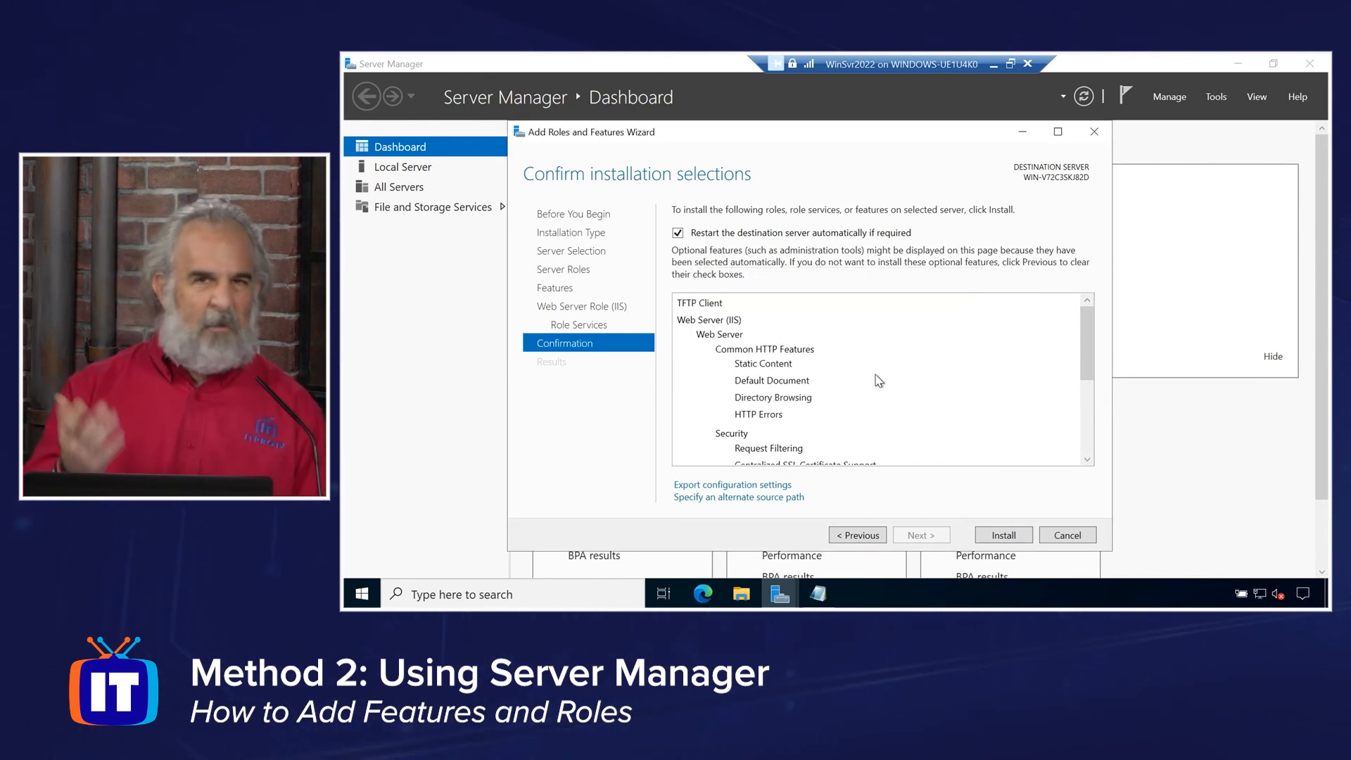
{"action": "mouse_move", "coordinate": [1002, 529]}
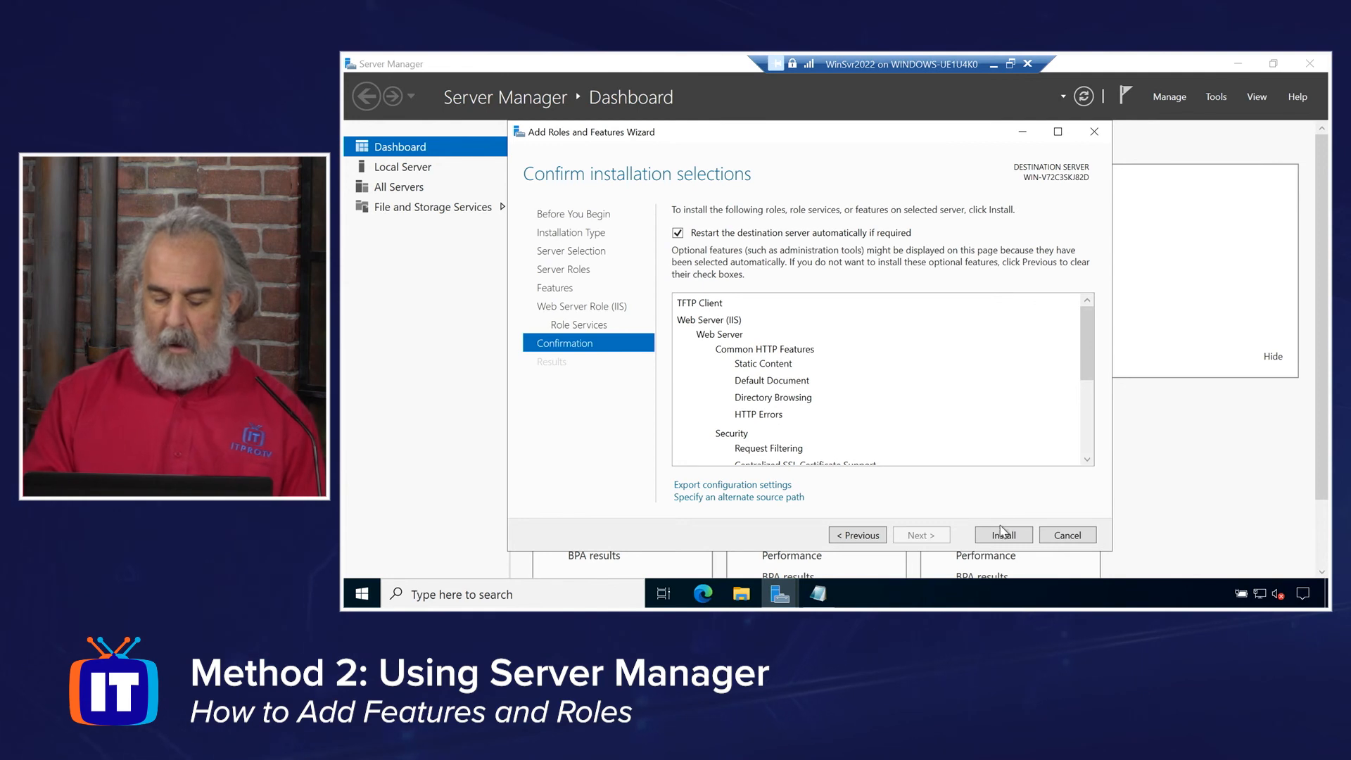
{"action": "left_click", "coordinate": [1002, 534]}
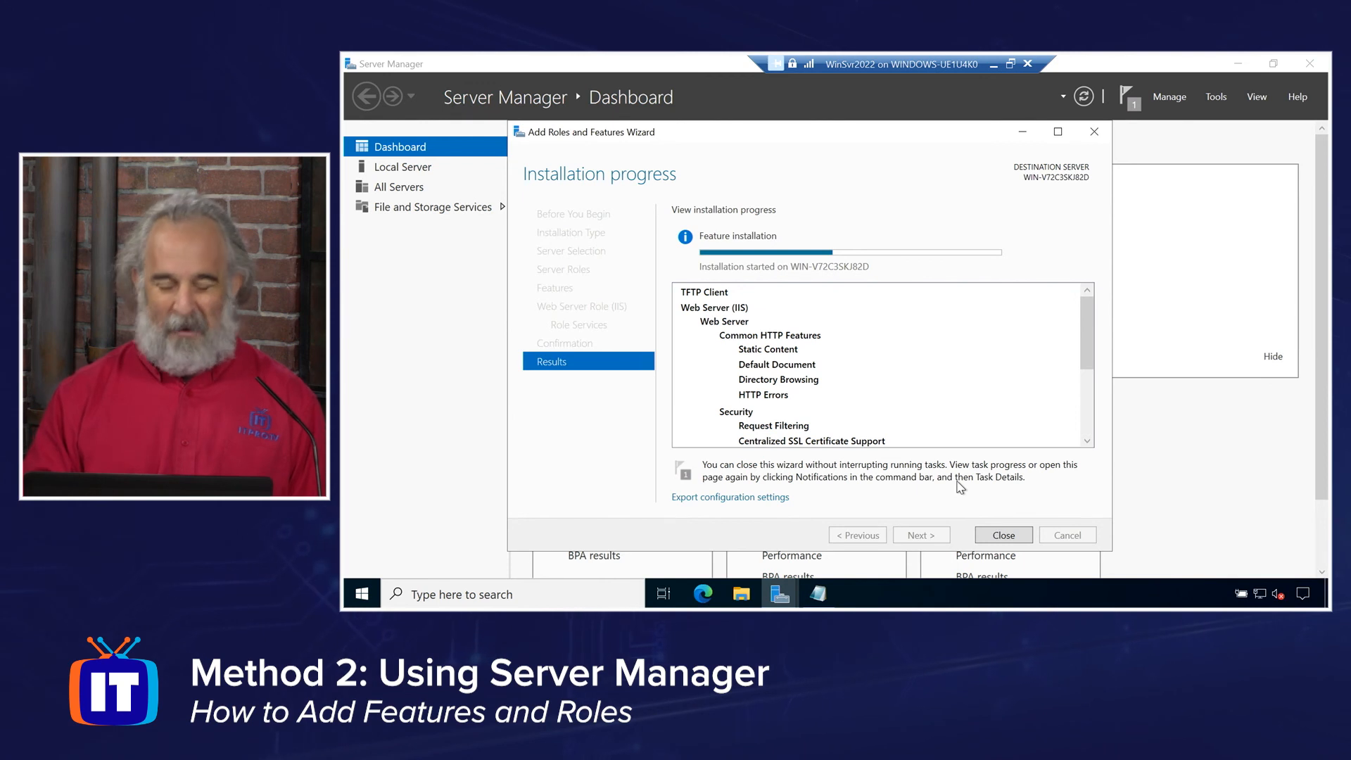
{"action": "mouse_move", "coordinate": [1103, 392]}
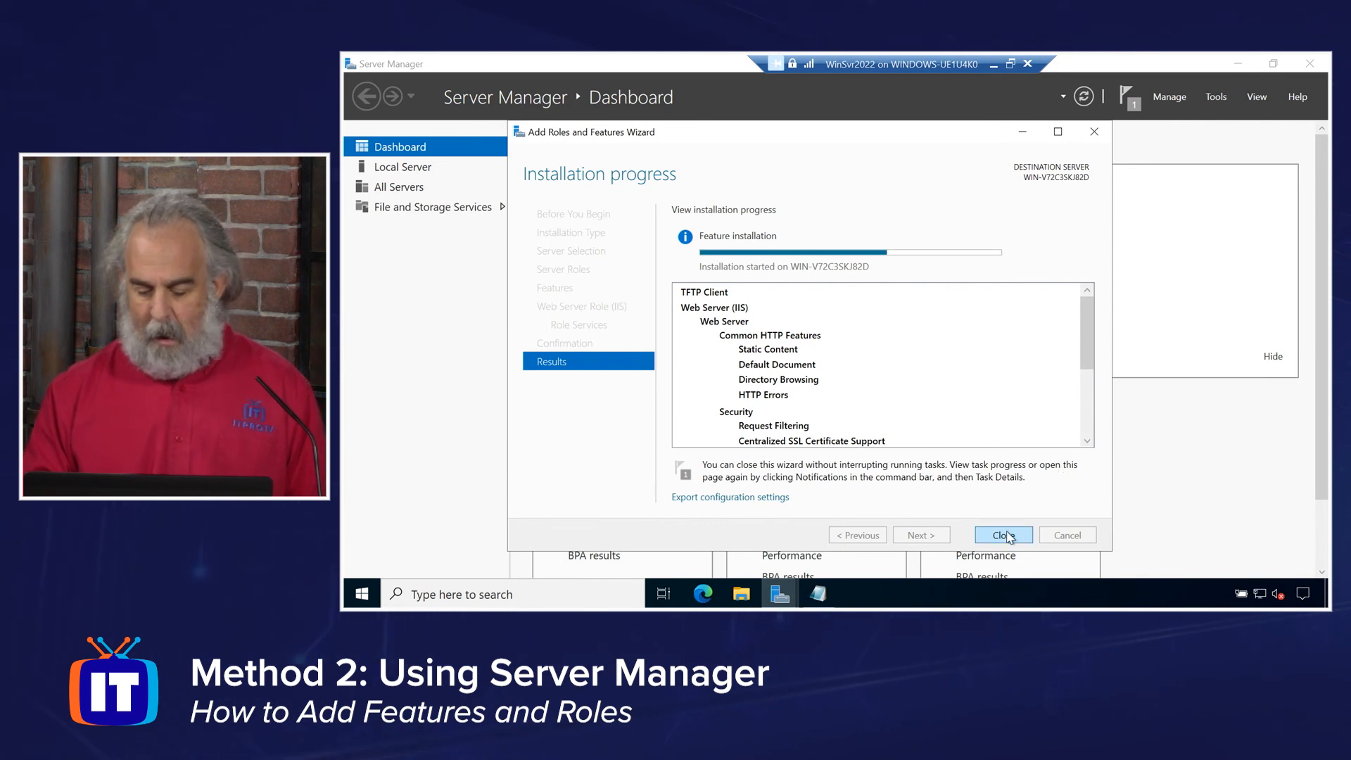
Close the wizard and verify Internet Information Services (IIS) Manager appears under Tools.
{"action": "left_click", "coordinate": [1003, 534]}
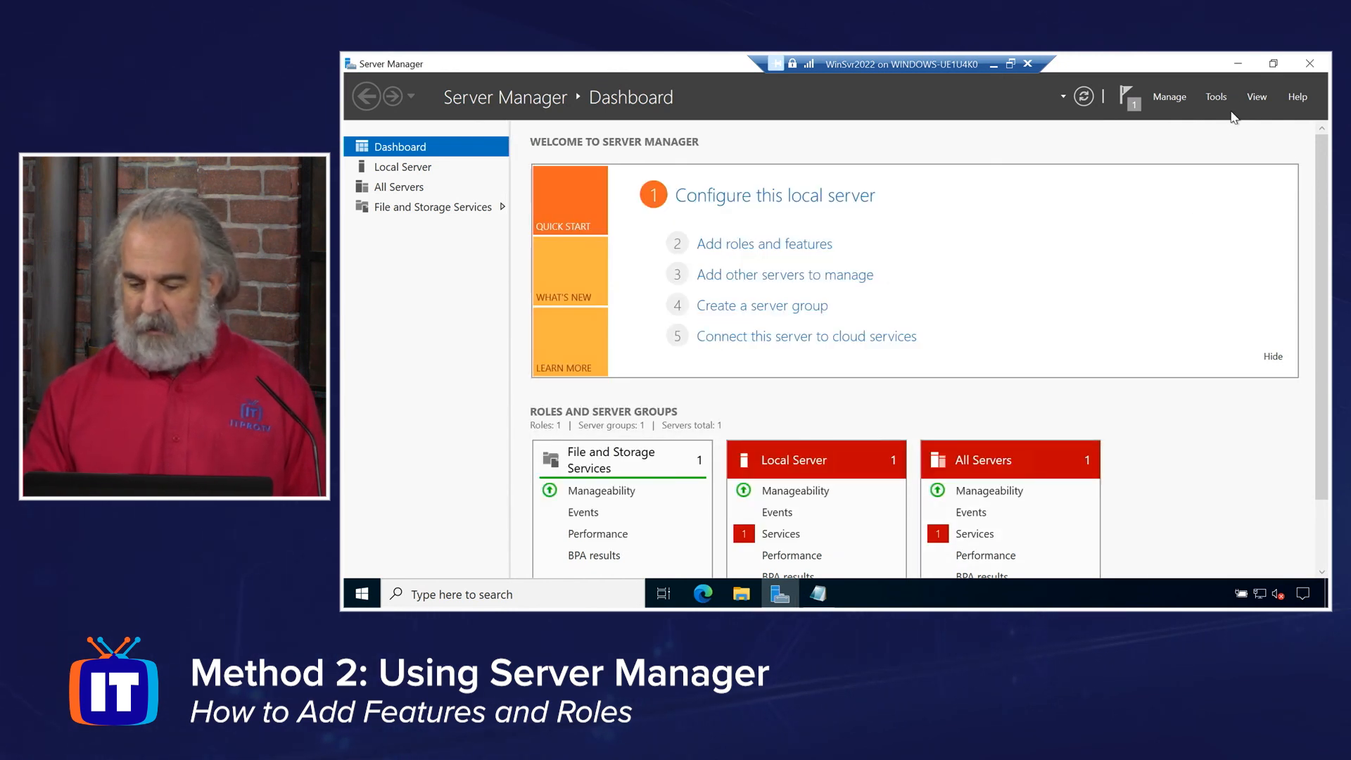
{"action": "mouse_move", "coordinate": [434, 151]}
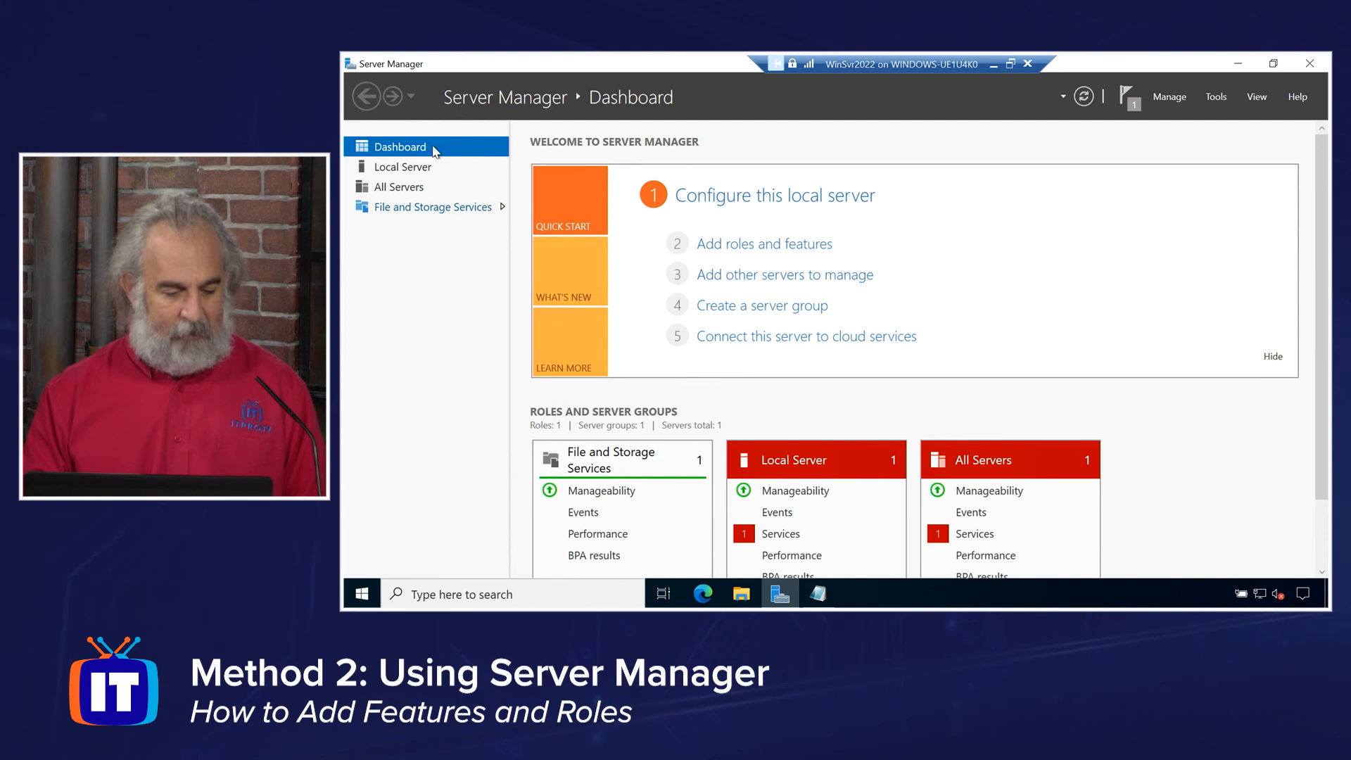
{"action": "mouse_move", "coordinate": [410, 215]}
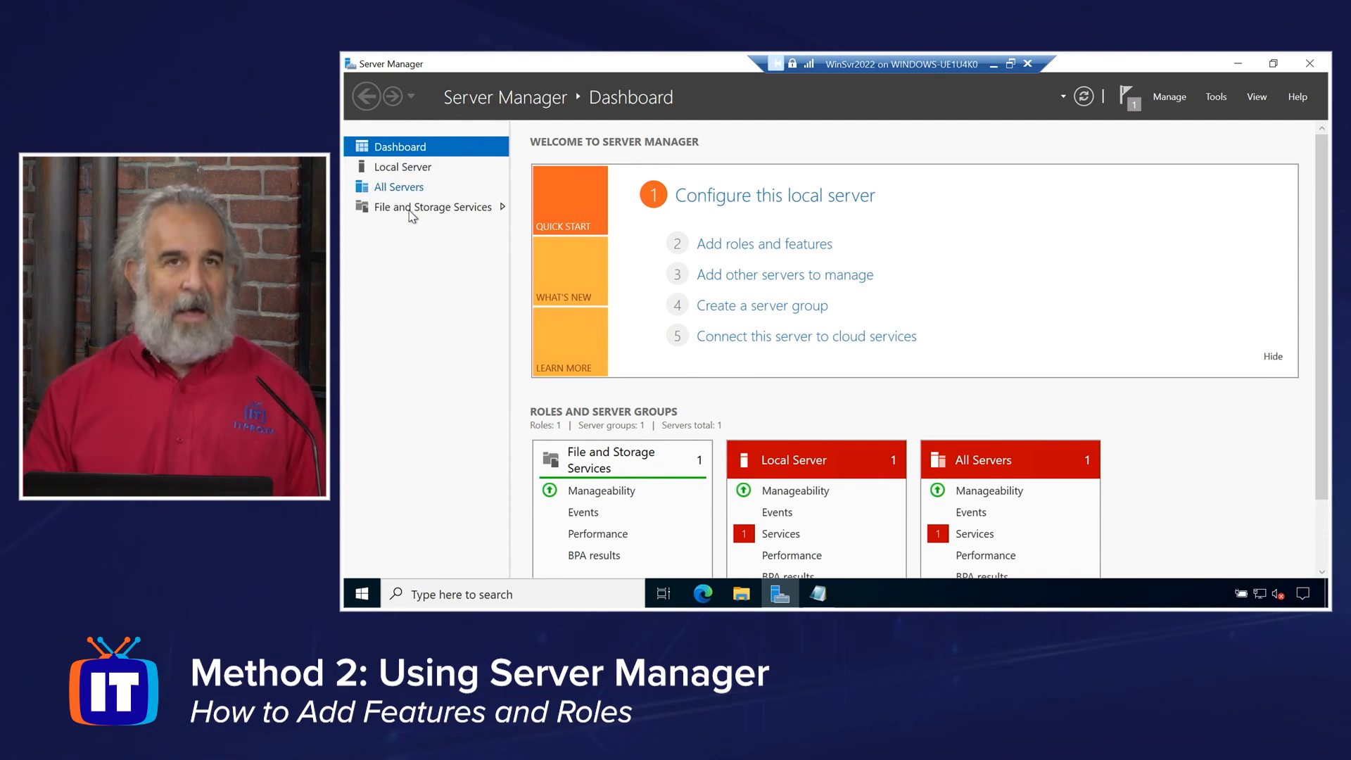
{"action": "mouse_move", "coordinate": [1190, 152]}
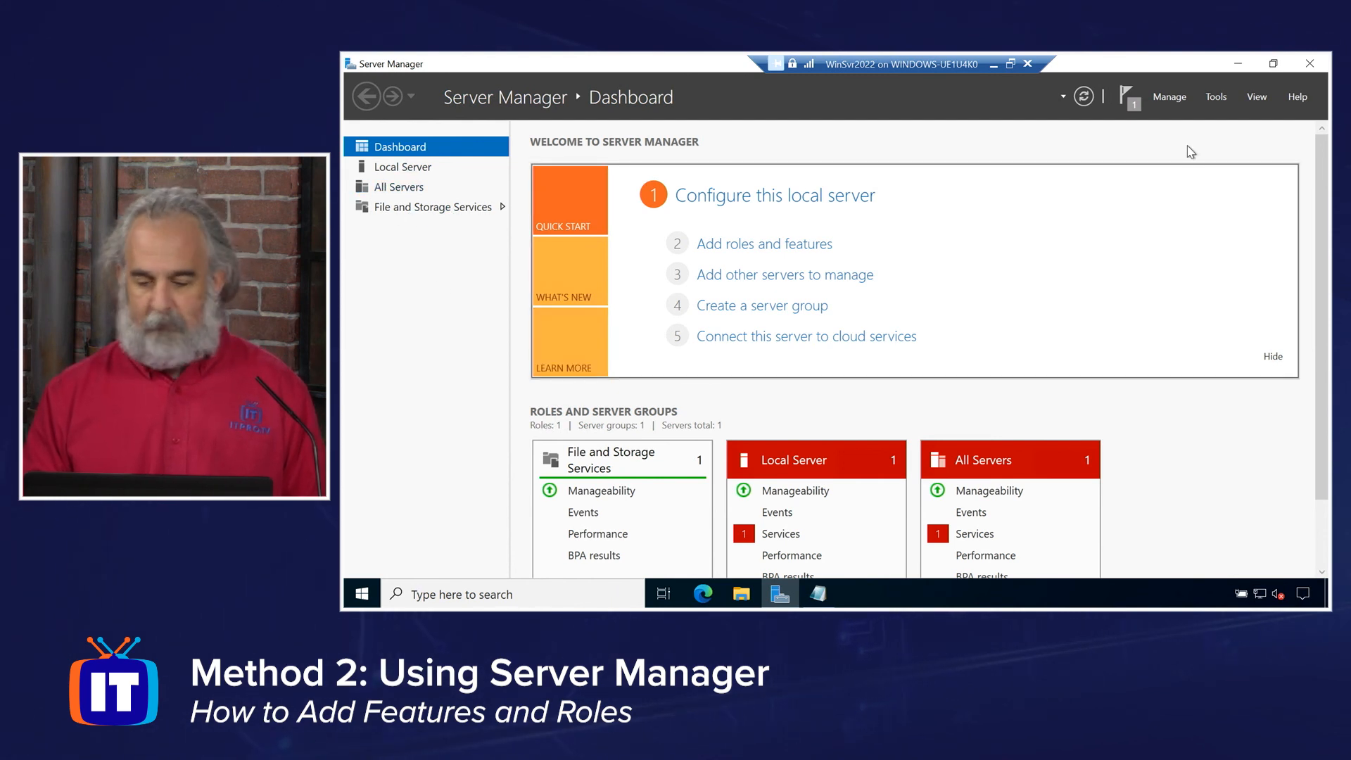
{"action": "left_click", "coordinate": [1215, 96]}
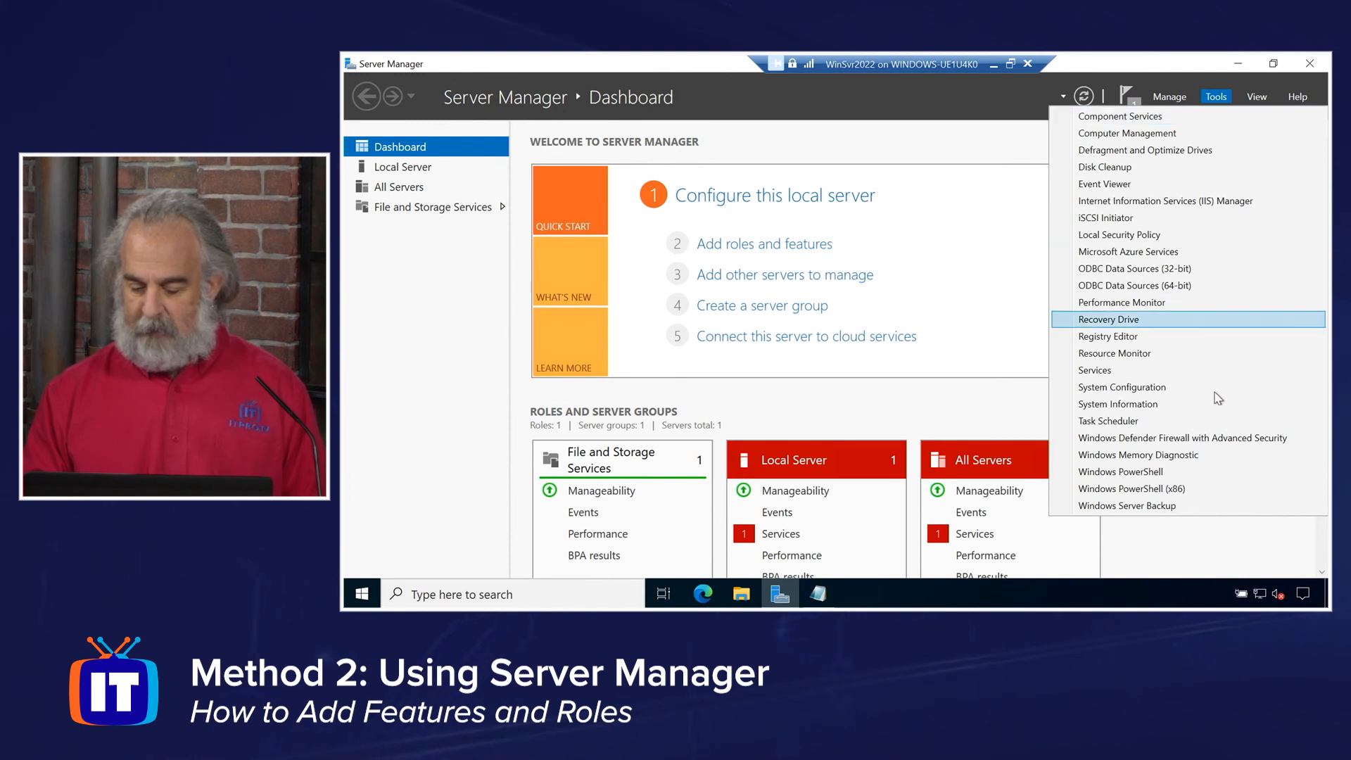
{"action": "mouse_move", "coordinate": [1181, 471]}
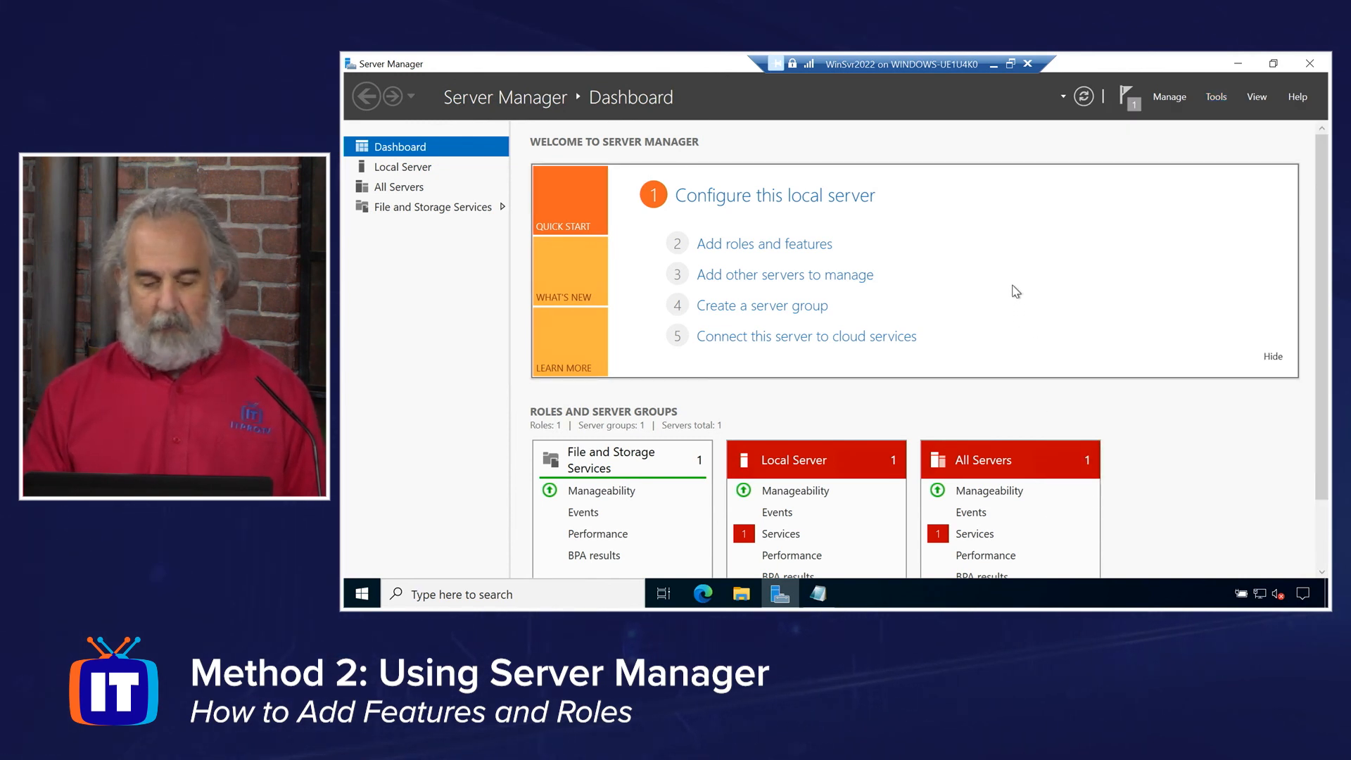
{"action": "mouse_move", "coordinate": [1080, 352]}
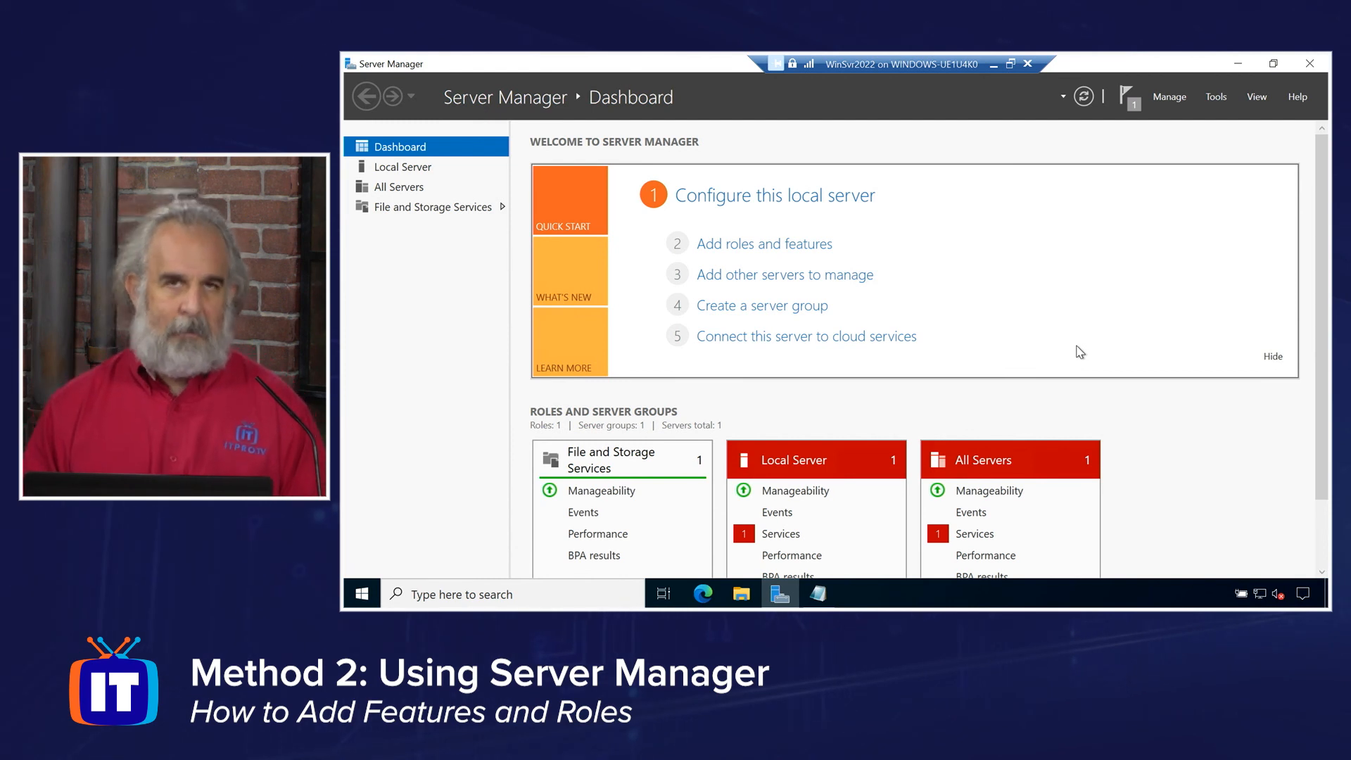